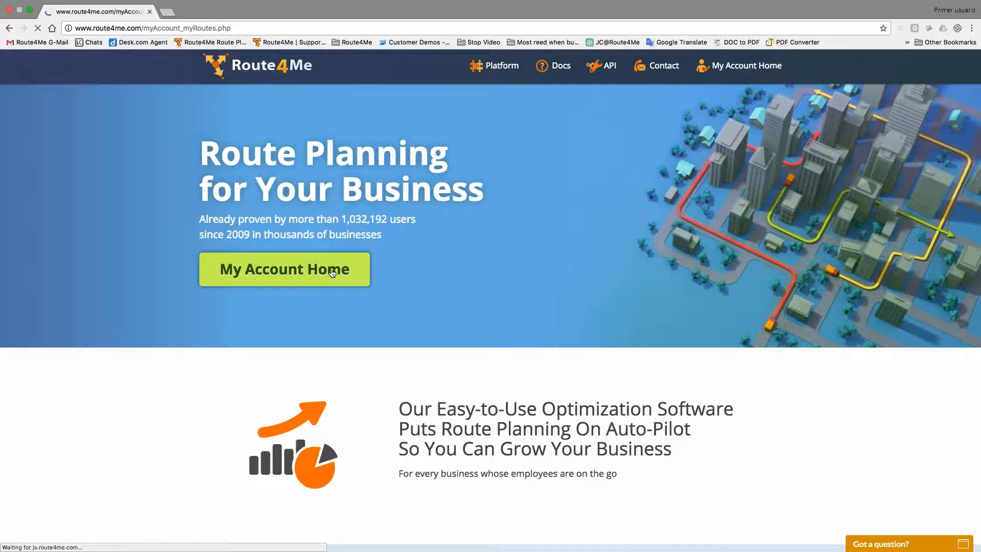
# Open My Account Home and then the Team > Users directory
pyautogui.click(283, 268)
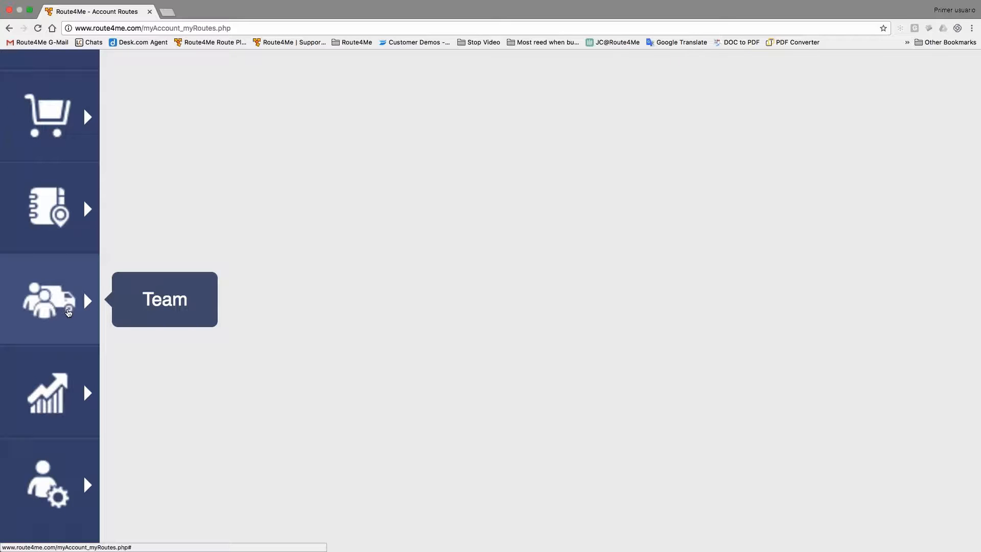
pyautogui.moveTo(48, 311)
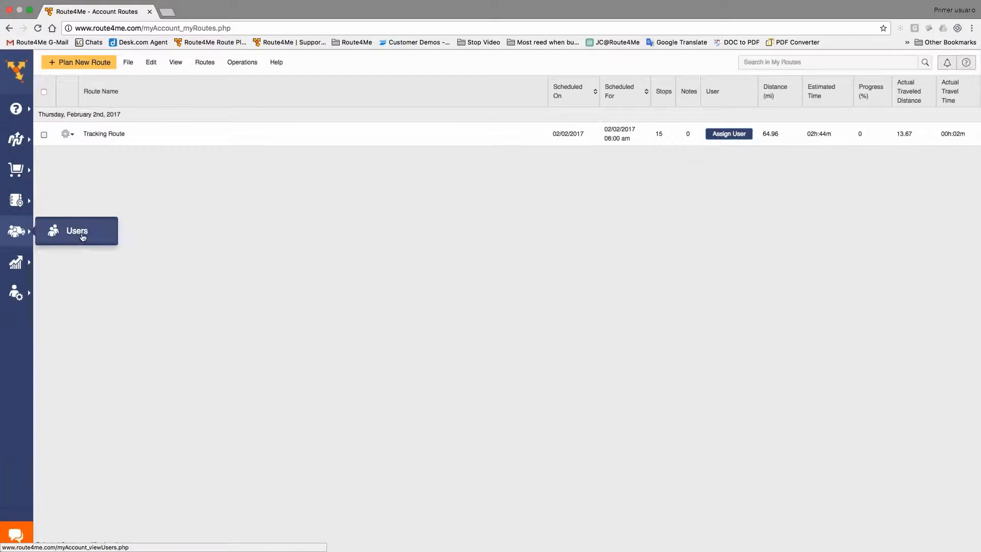
pyautogui.click(77, 230)
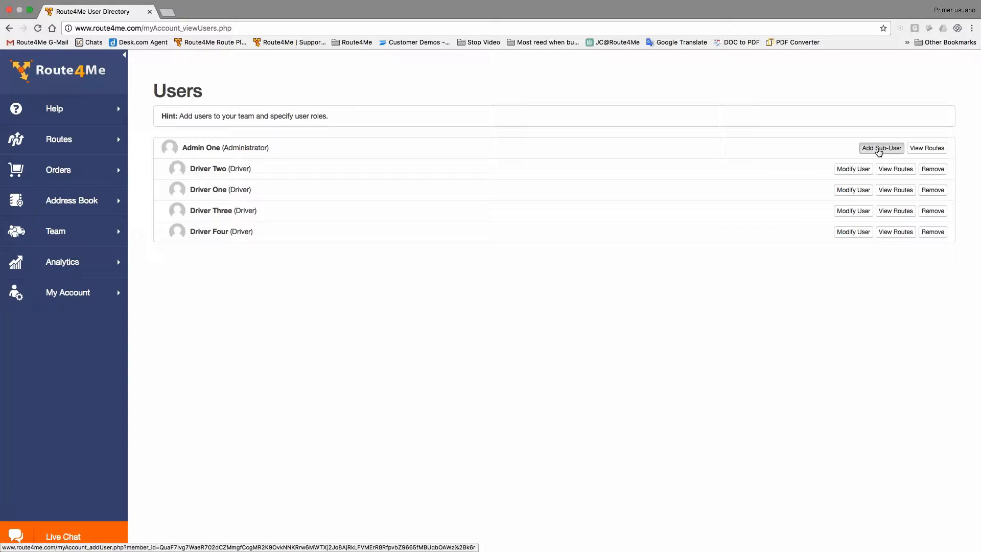
# Start a new sub-user named Dispatch One with a route4me.com e-mail and matching passwords
pyautogui.click(882, 147)
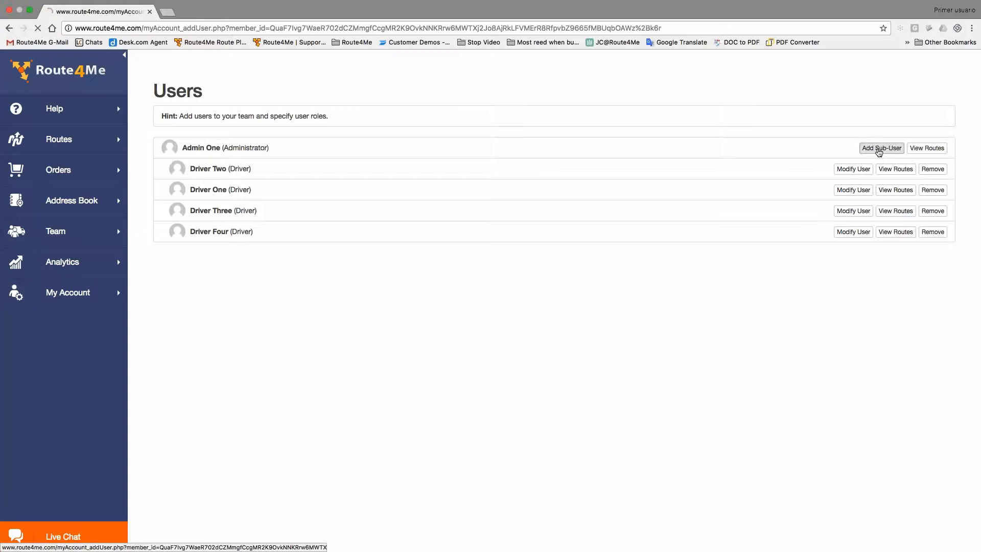
pyautogui.click(881, 148)
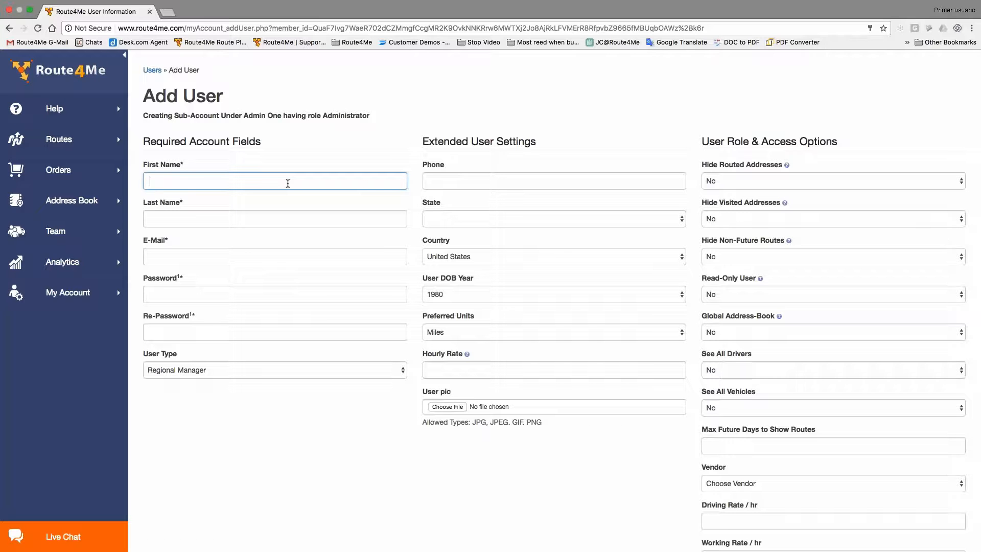
pyautogui.write('Dispatch')
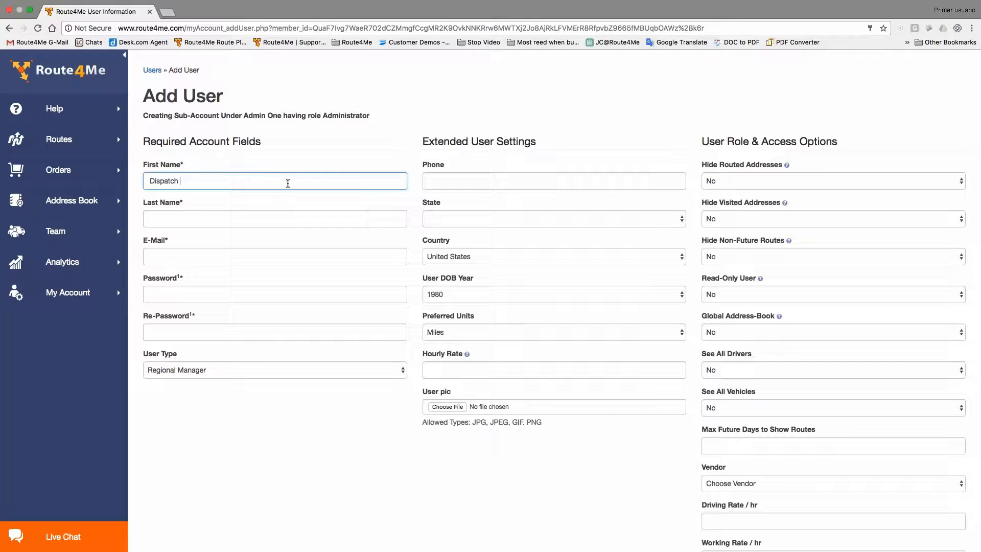
pyautogui.write('one')
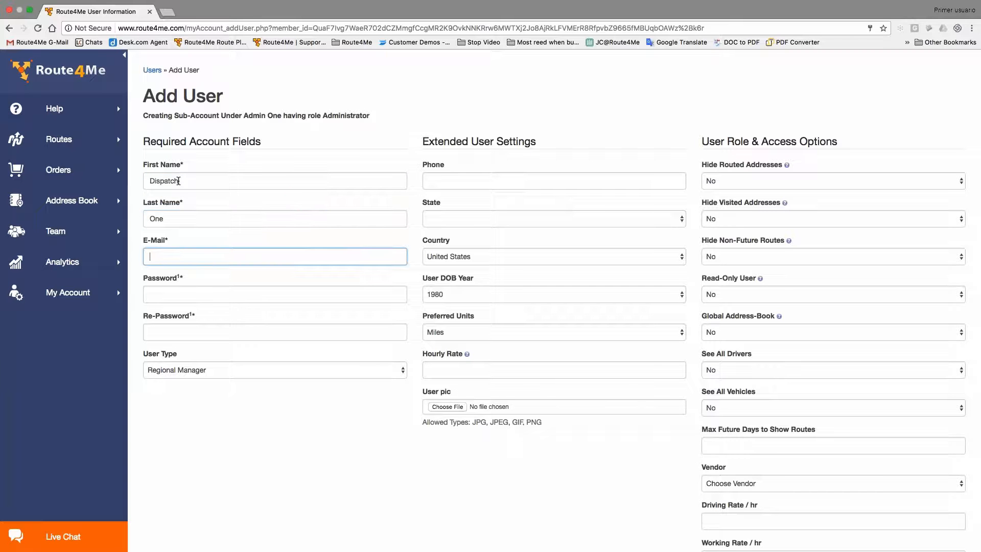
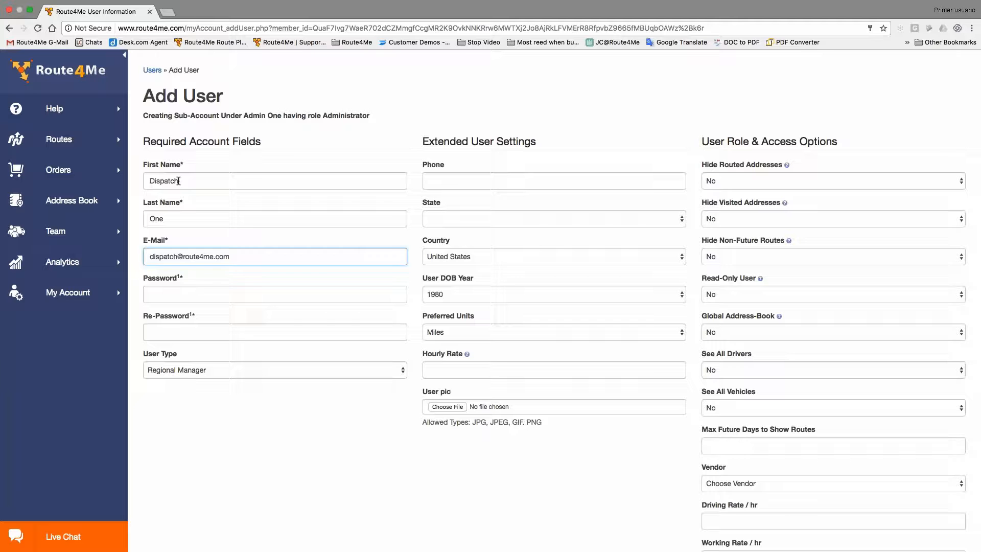
pyautogui.write('•••')
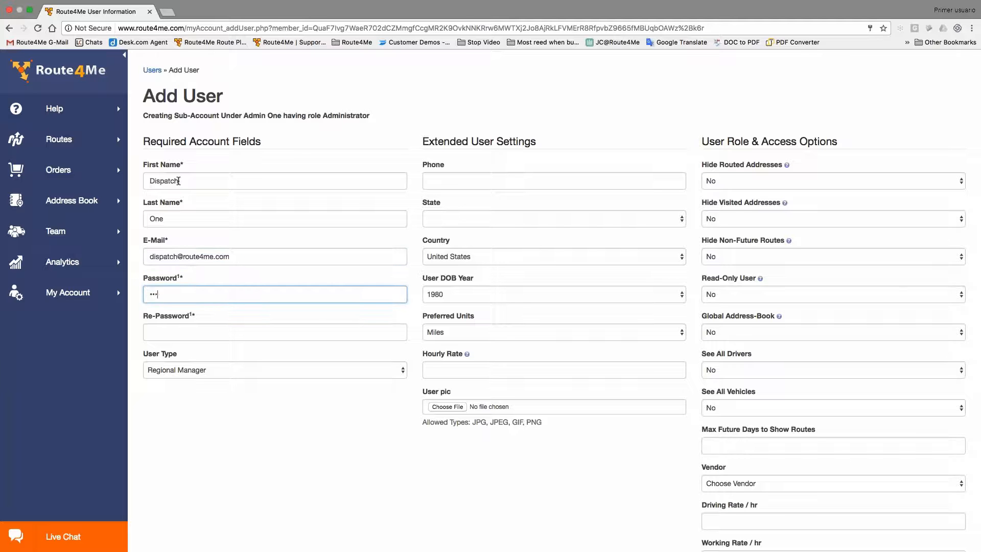
pyautogui.write('••')
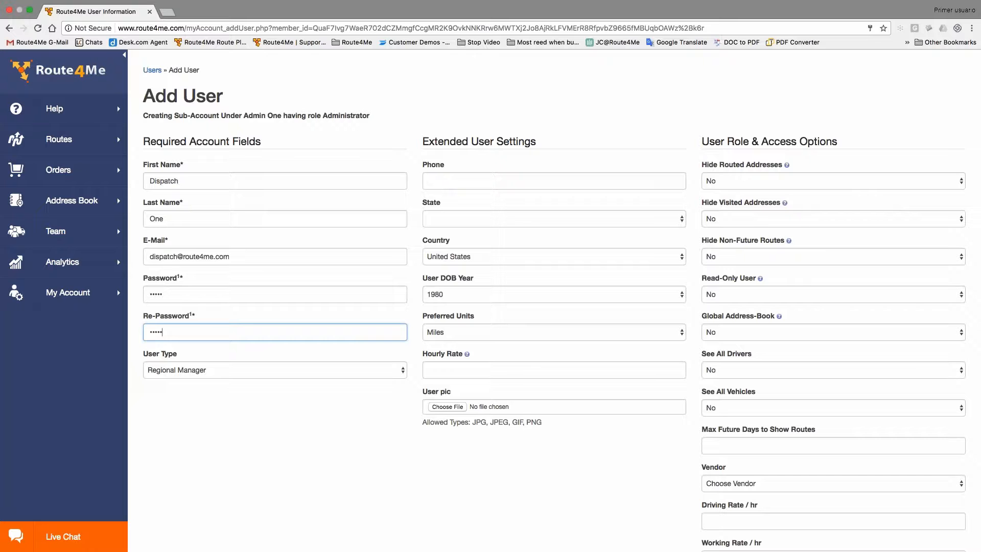
# Set the new user's type to Dispatcher
pyautogui.click(274, 370)
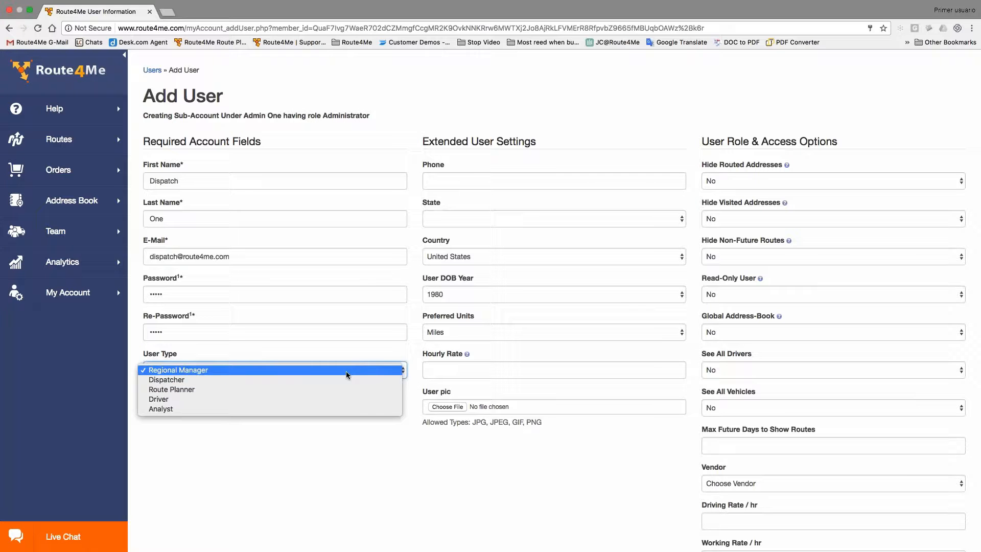
pyautogui.moveTo(269, 380)
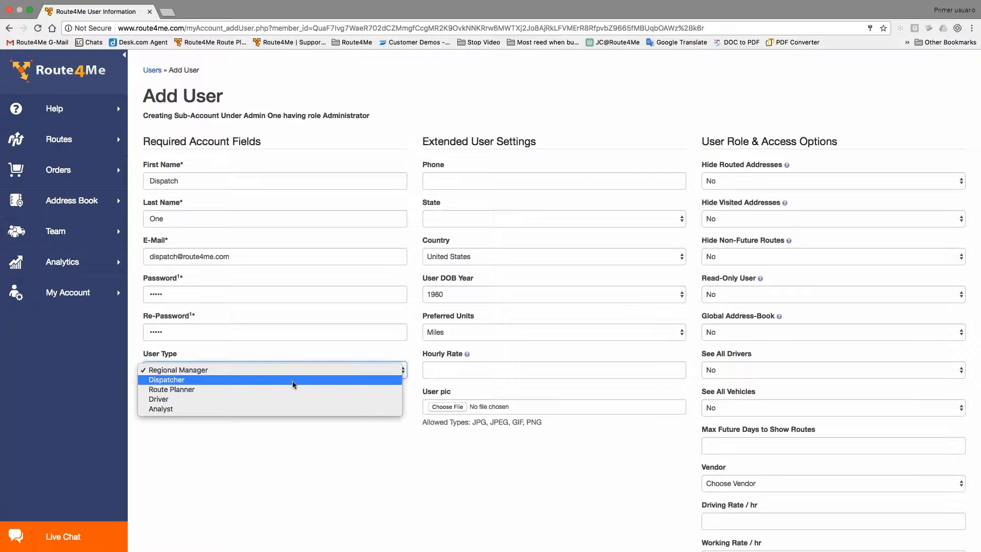
pyautogui.click(167, 380)
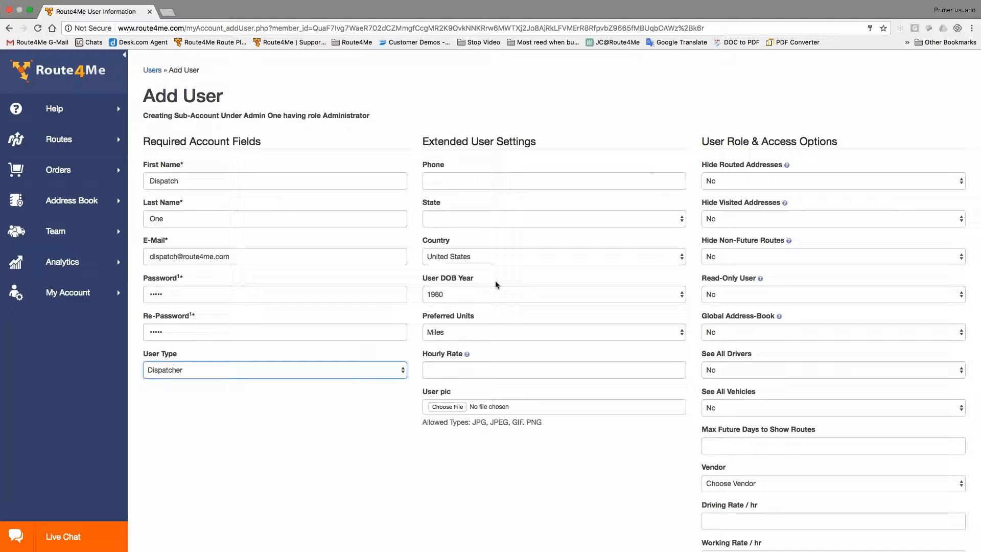
pyautogui.moveTo(696, 109)
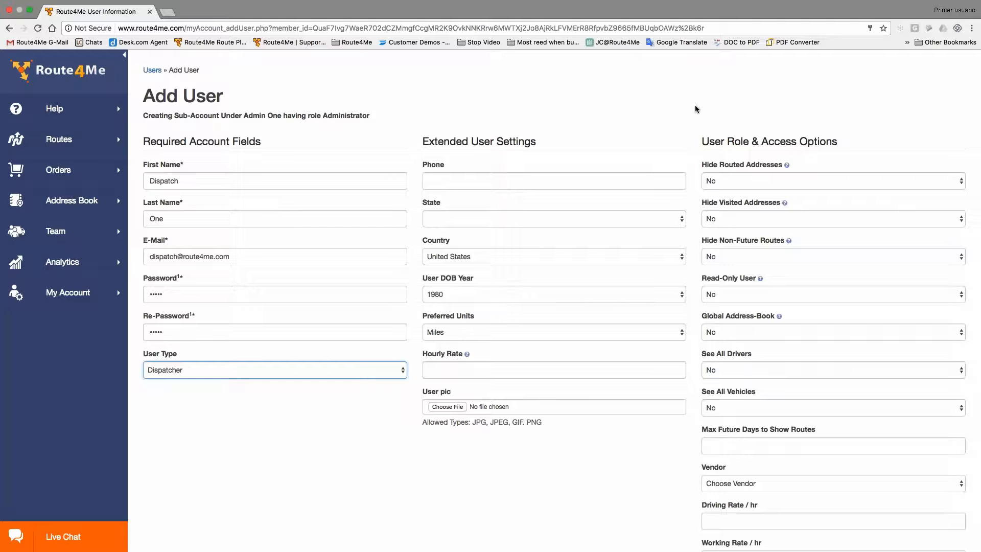
pyautogui.scroll(-3)
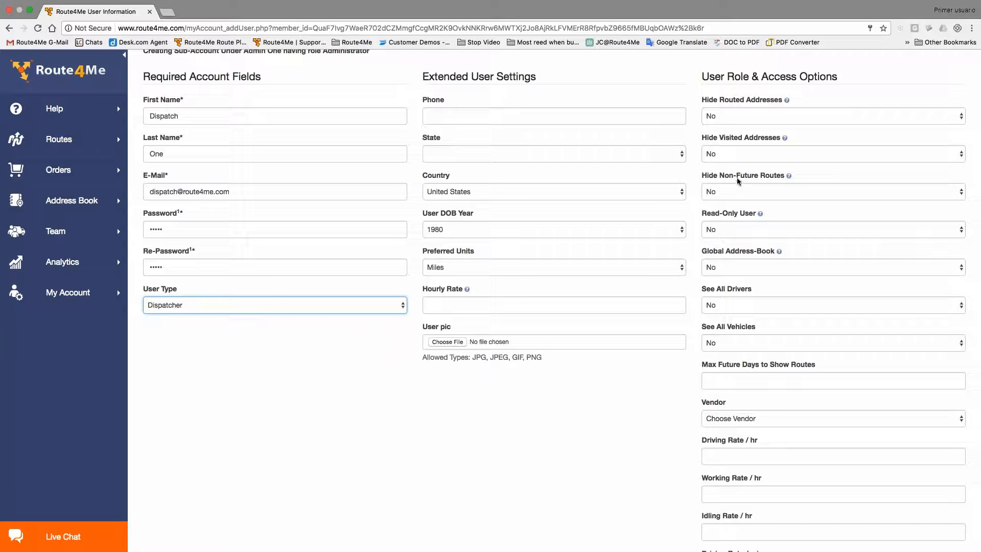
pyautogui.click(833, 191)
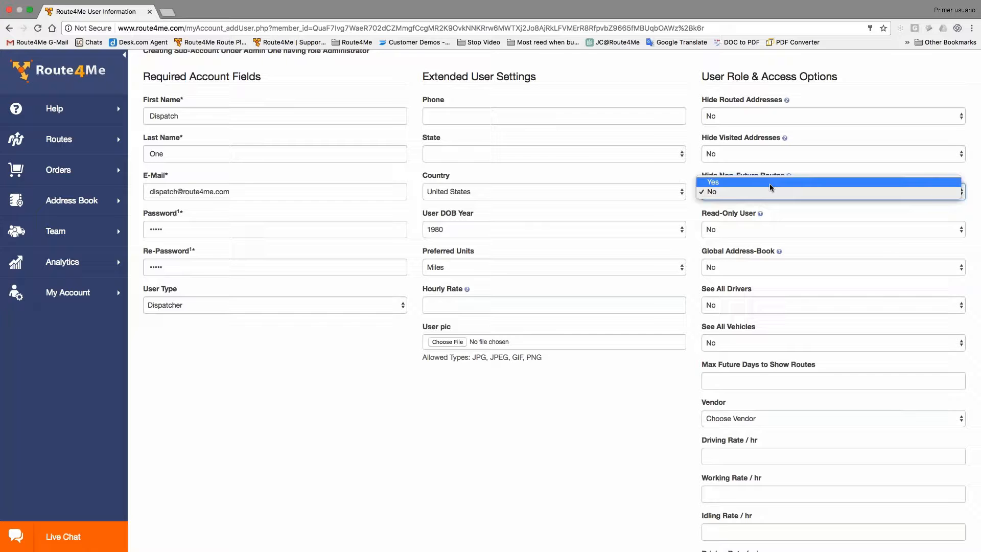
pyautogui.click(713, 181)
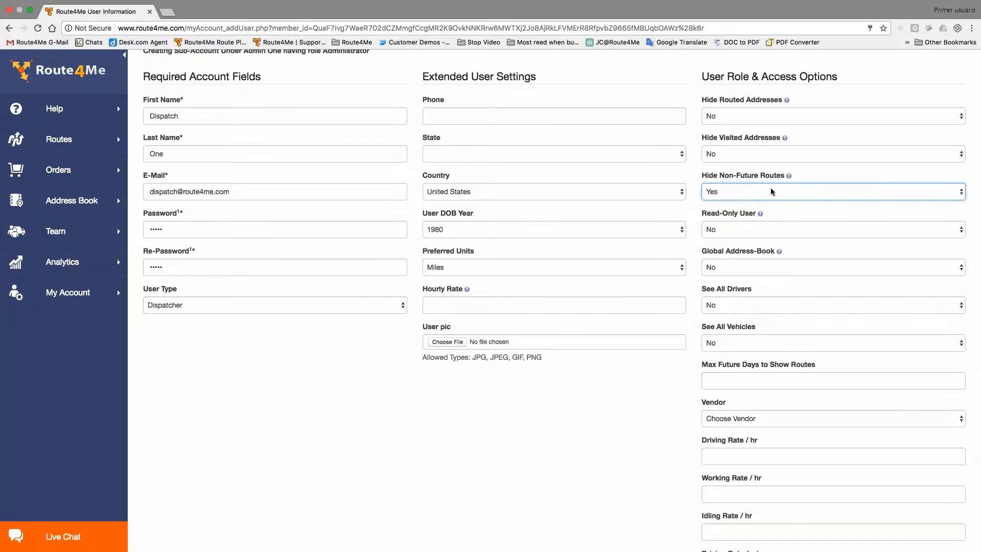
pyautogui.click(832, 191)
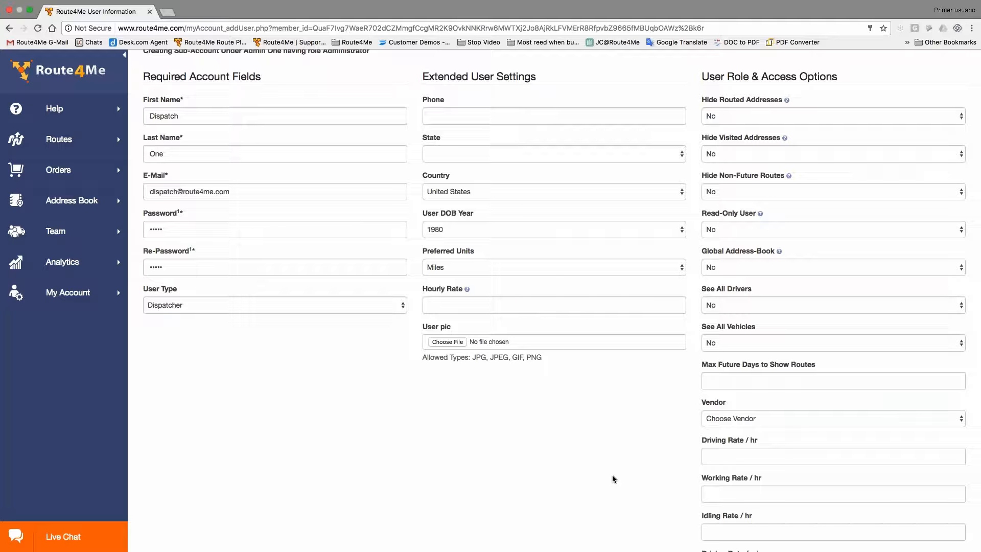
pyautogui.scroll(-3)
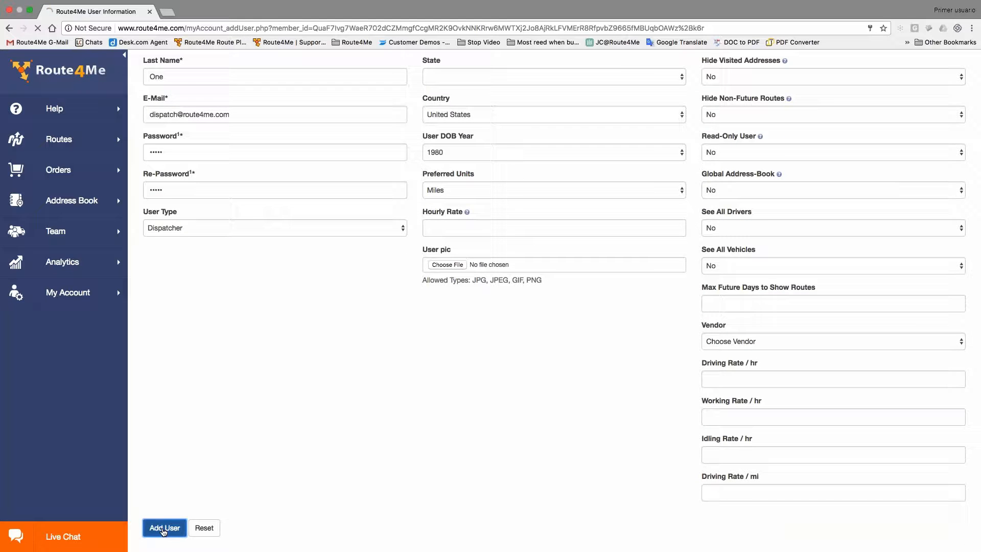
# Submit the form so Dispatch One is created as a Dispatcher
pyautogui.click(164, 527)
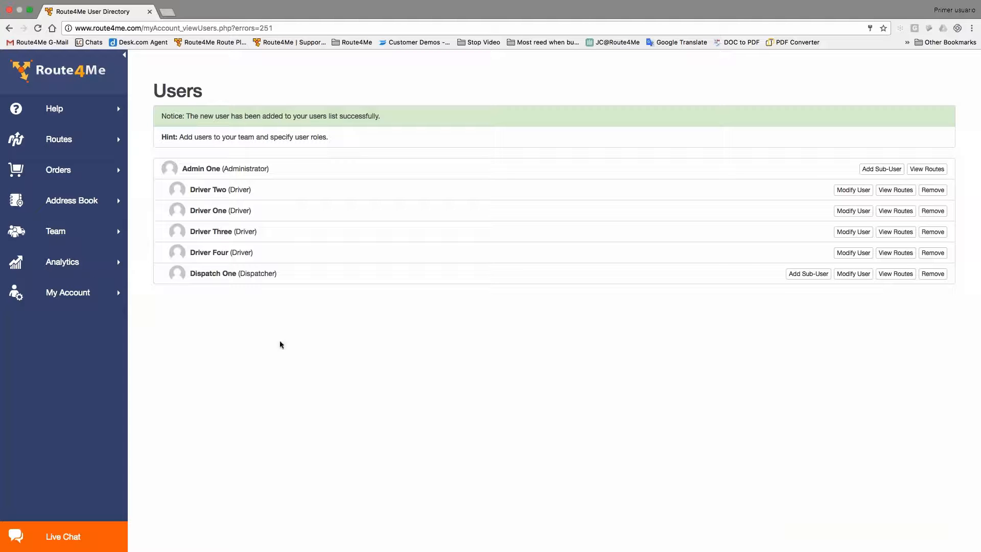
pyautogui.moveTo(221, 346)
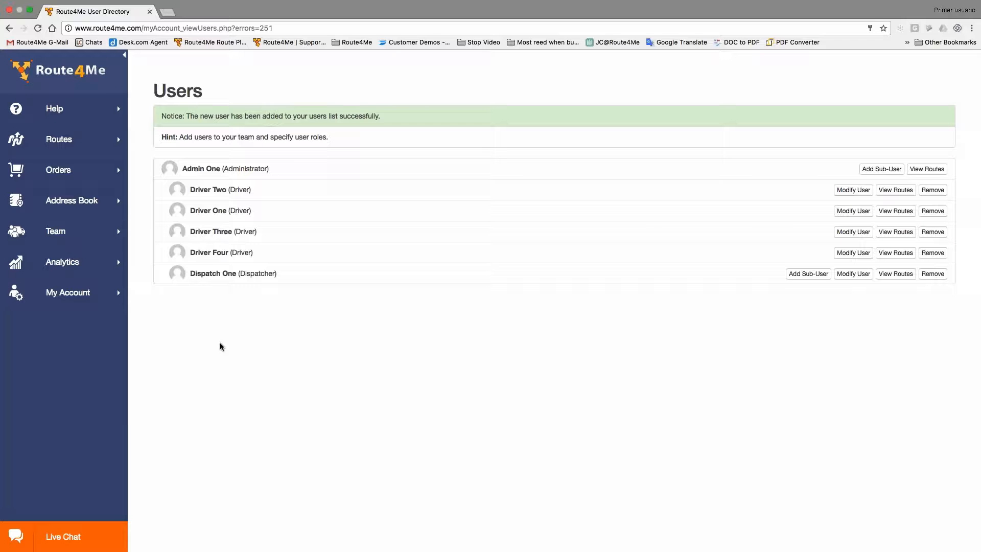
pyautogui.moveTo(184, 339)
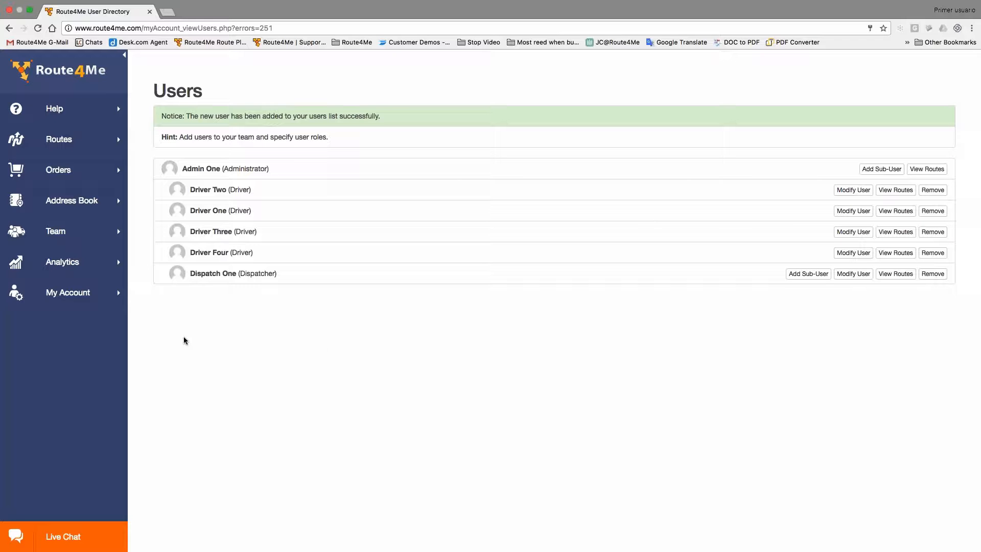
pyautogui.moveTo(266, 384)
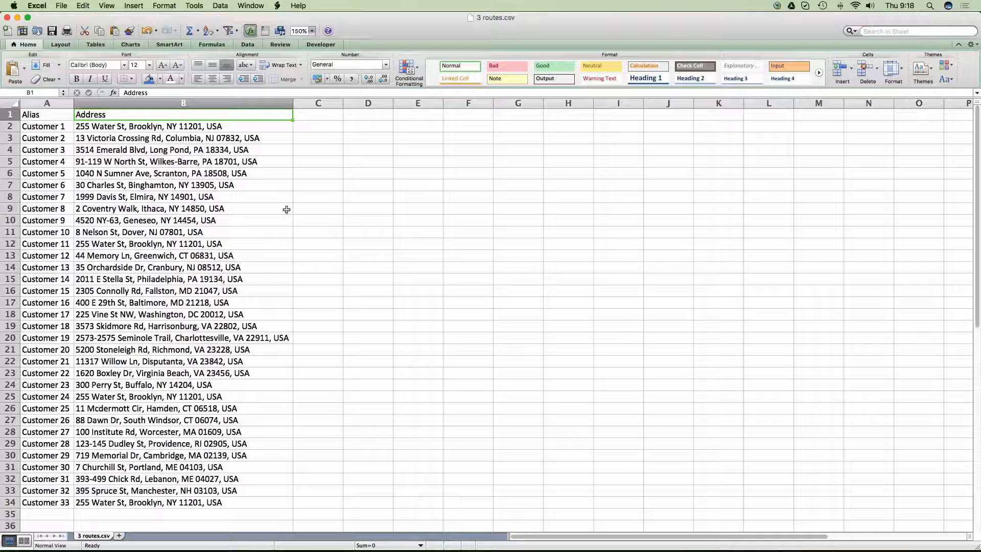
# Add Time_window_start and Time_window_end headers in D1 and E1 and autofit the columns
pyautogui.write('T')
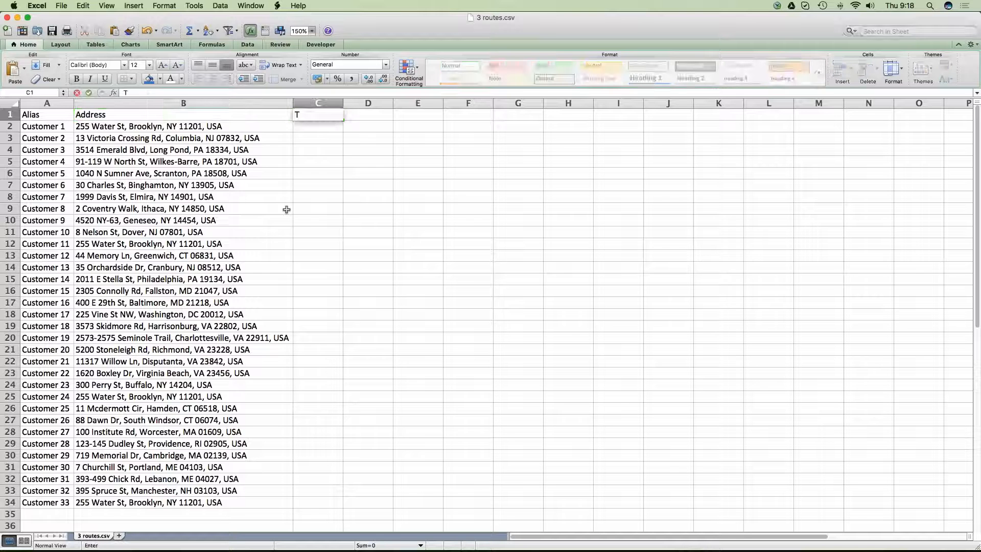
pyautogui.write('Time')
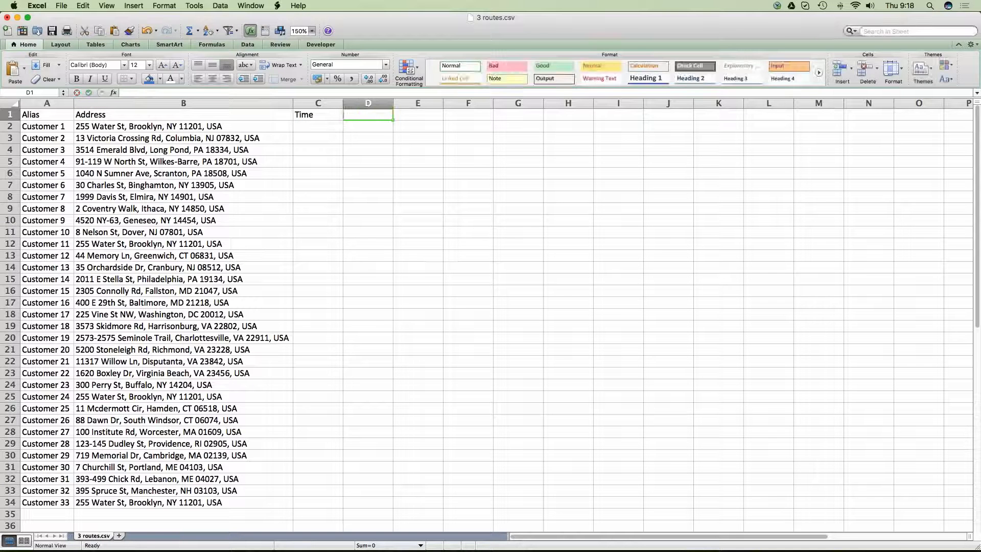
pyautogui.write('Timew')
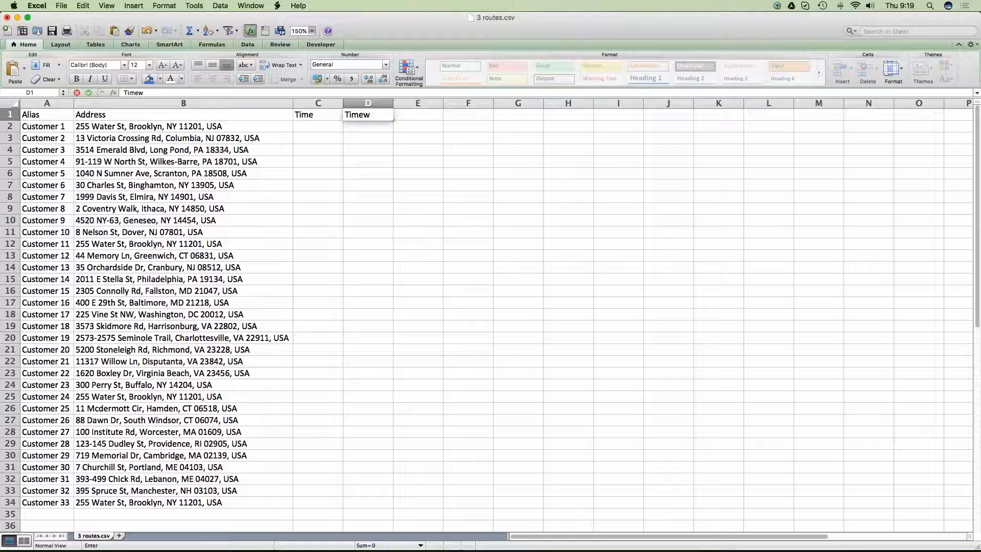
pyautogui.press('Backspace')
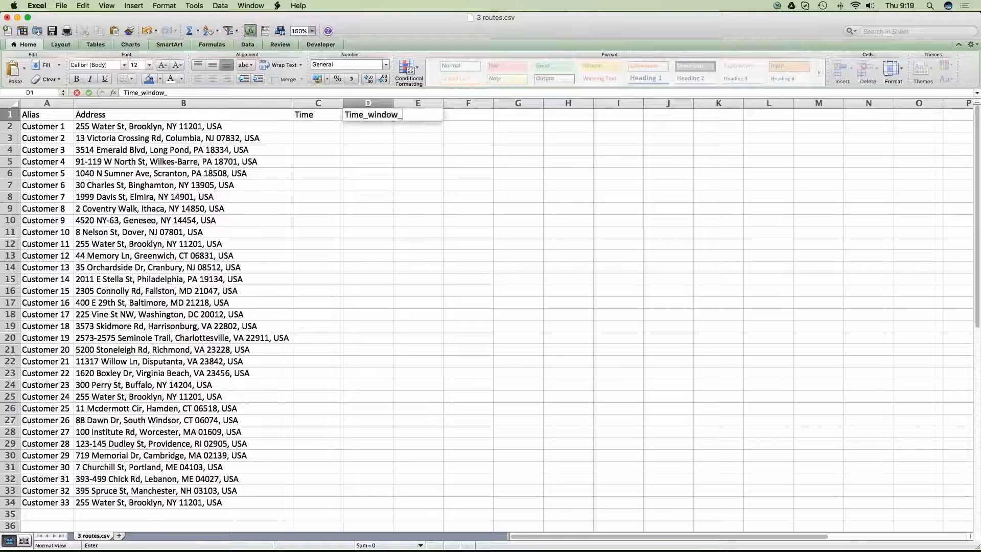
pyautogui.write('Time_windo')
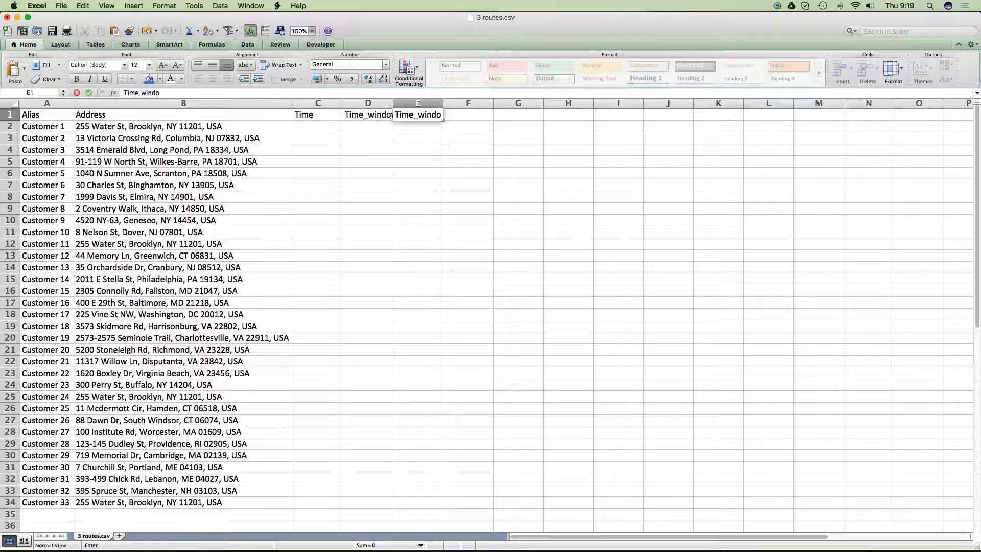
pyautogui.write('Time_window_end')
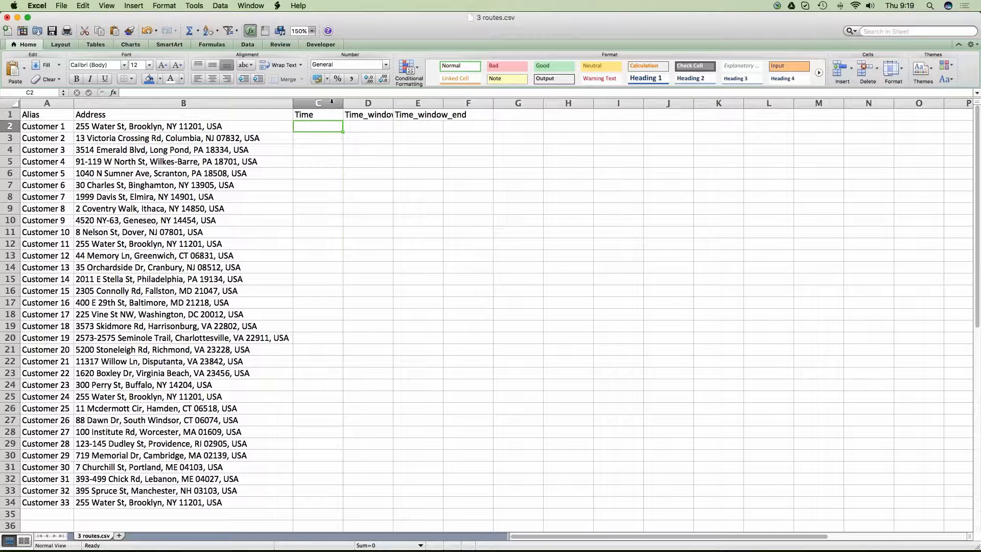
pyautogui.click(358, 161)
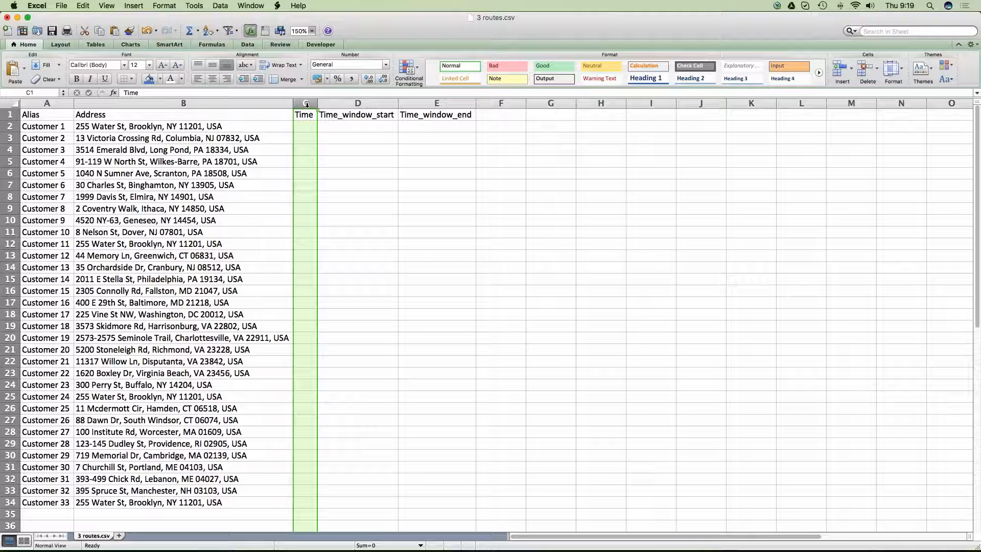
# Enter service times 10, 5, 15 and 30 under Time for Customers 2 to 5
pyautogui.click(305, 138)
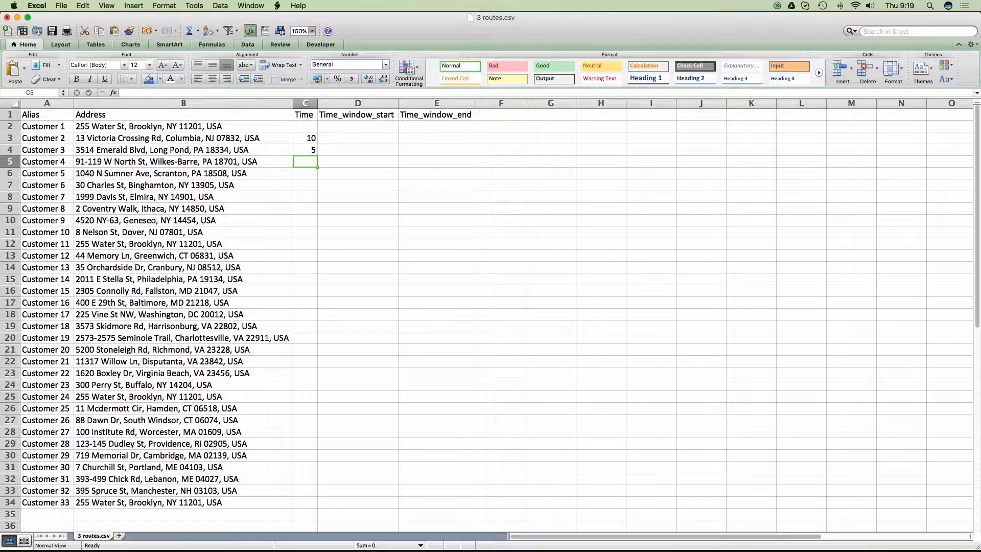
pyautogui.write('15')
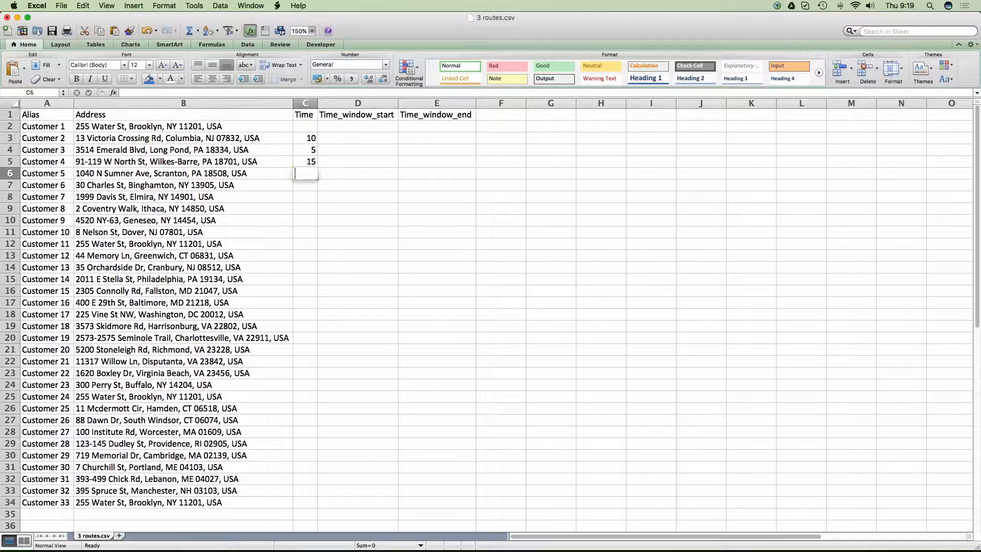
pyautogui.write('30')
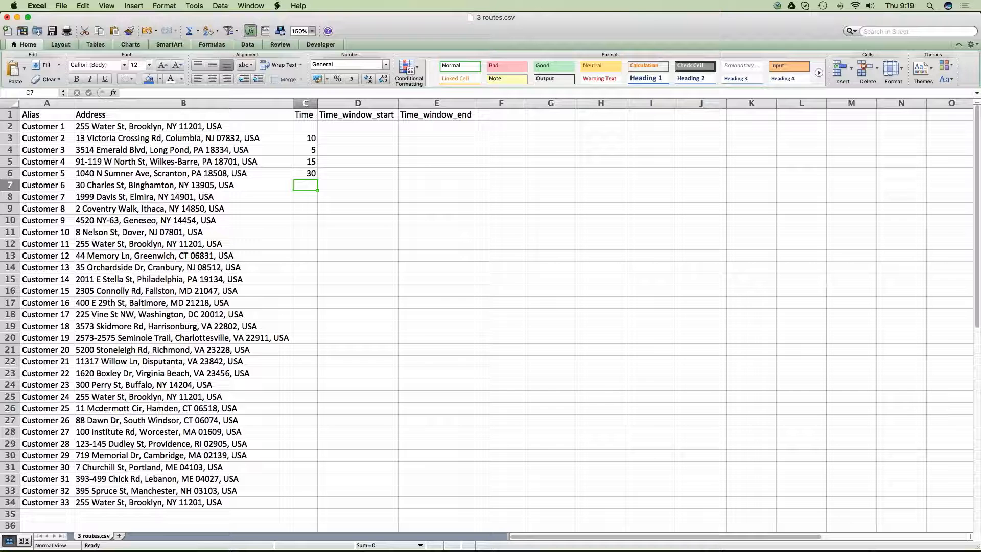
pyautogui.moveTo(305, 138); pyautogui.dragTo(306, 185)
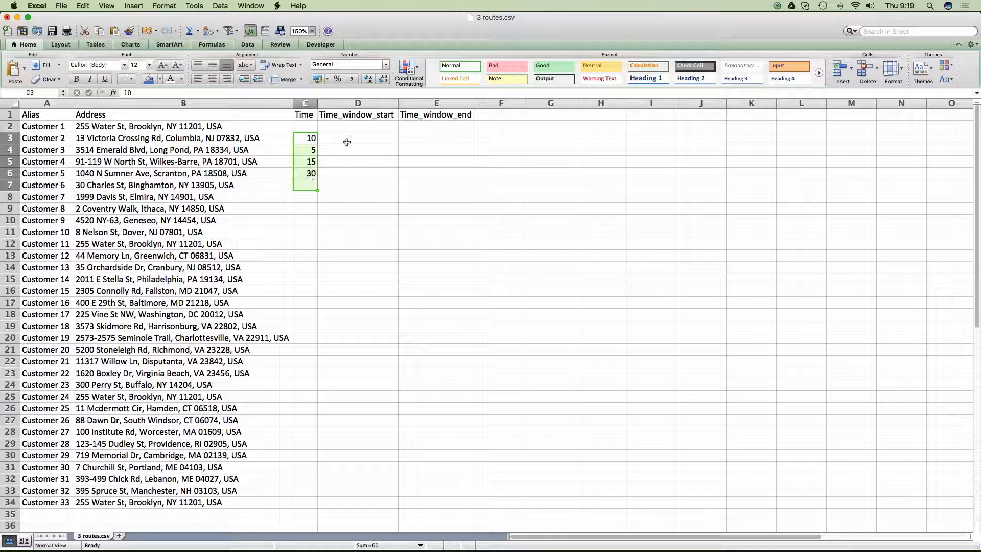
# Enter time windows 8:00–10:00 for Customer 2 and 14:00–17:00 for Customer 3
pyautogui.write('8:00')
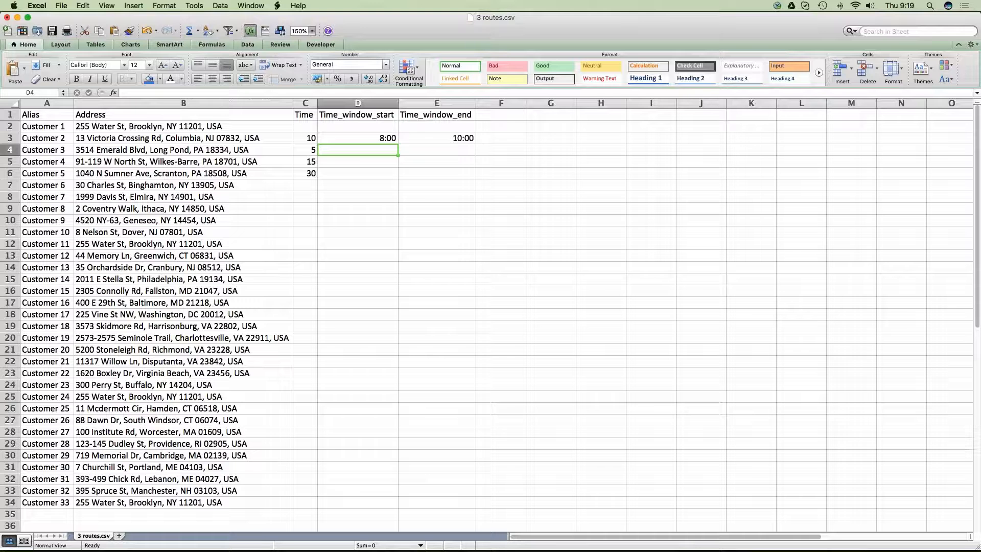
pyautogui.write('14:0')
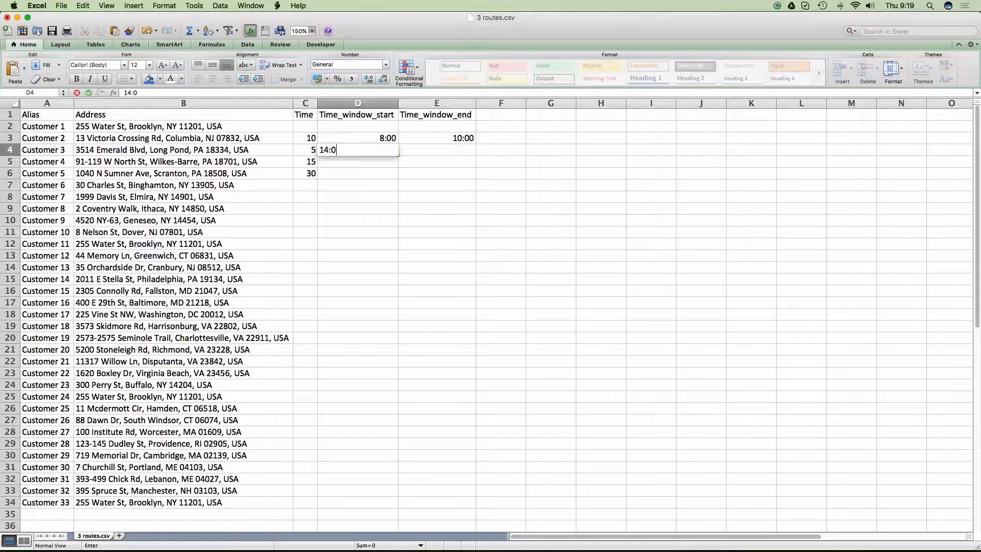
pyautogui.press('Tab')
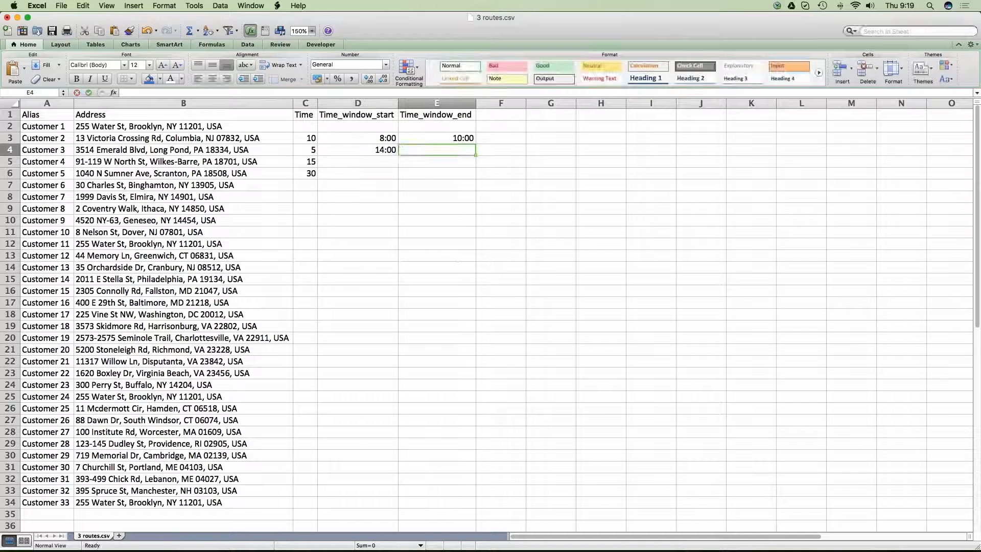
pyautogui.write('17:00')
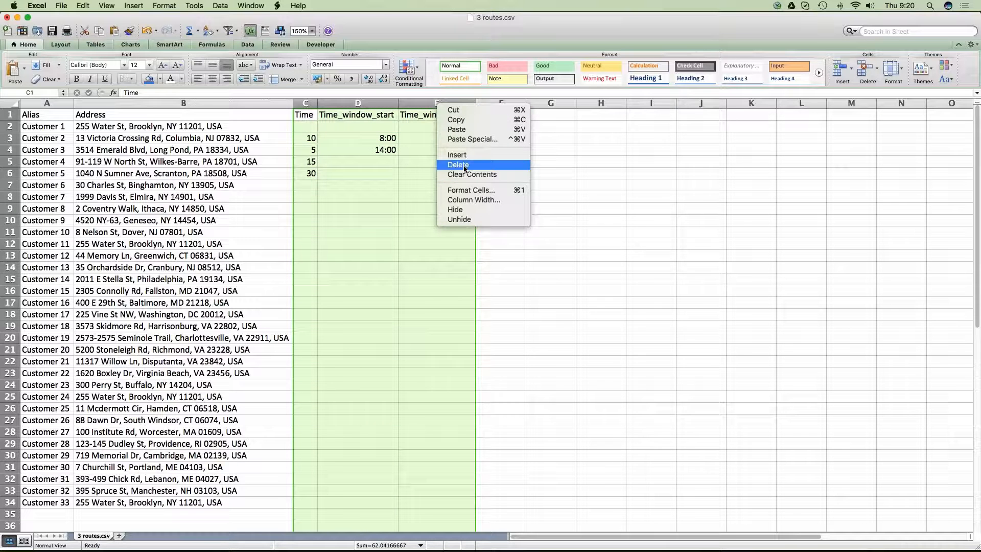
# Delete columns C:E and save 3 routes.csv, keeping the CSV format
pyautogui.click(458, 165)
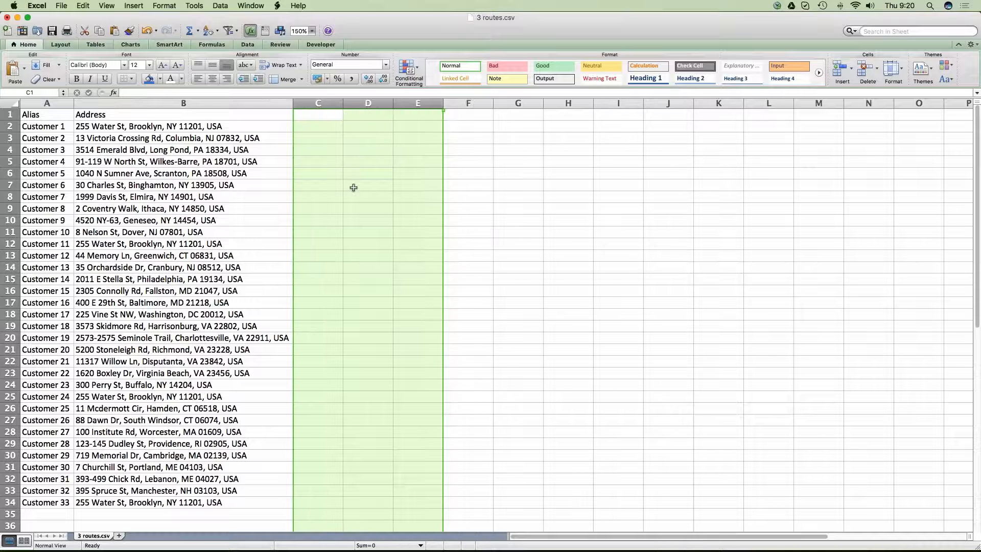
pyautogui.moveTo(347, 209)
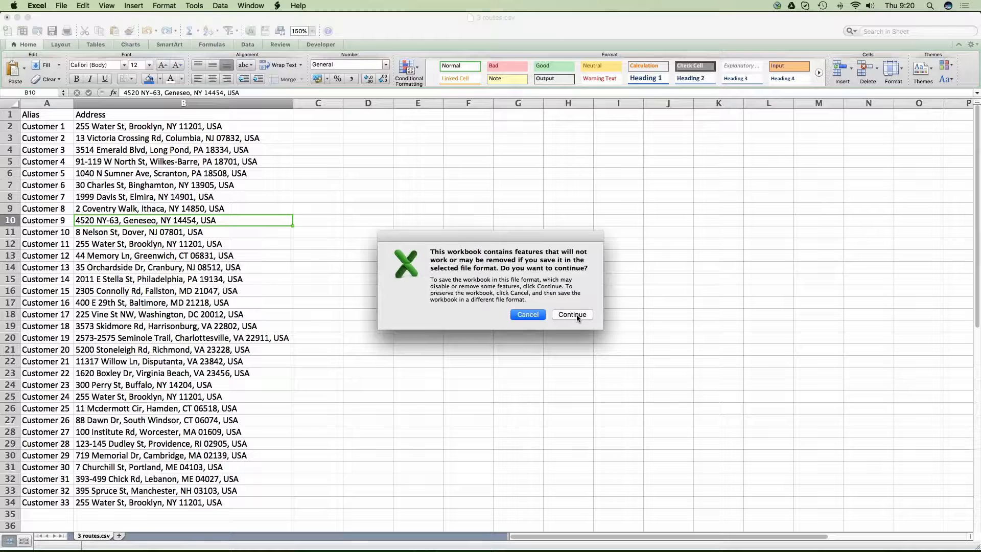
pyautogui.click(570, 313)
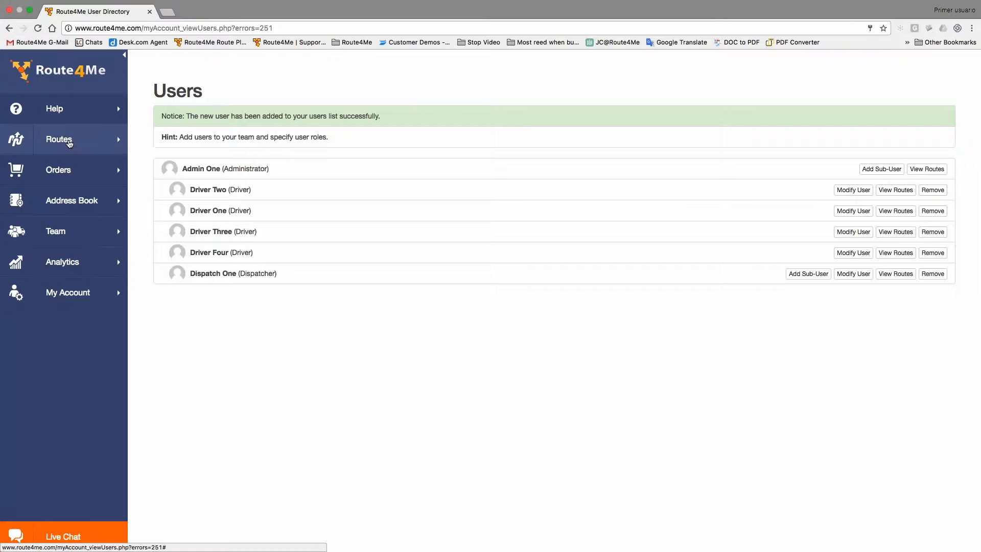
# Go to Routes and start Plan New Route to reach the route editor
pyautogui.click(59, 139)
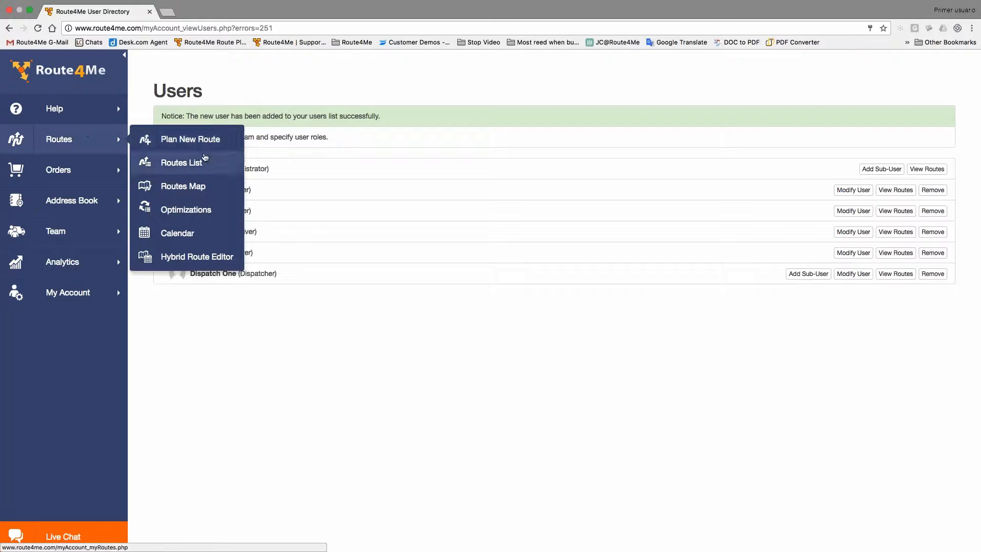
pyautogui.click(196, 257)
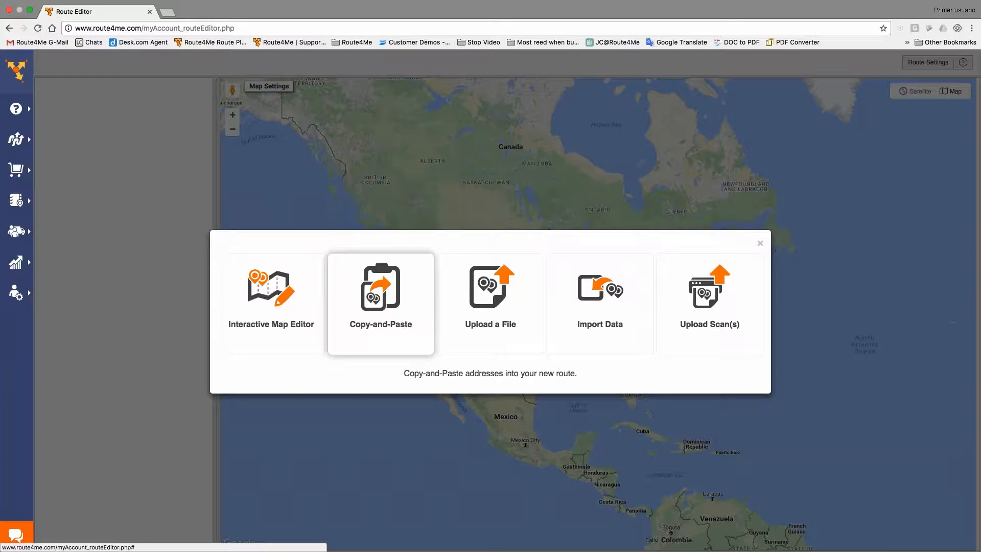
pyautogui.moveTo(490, 303)
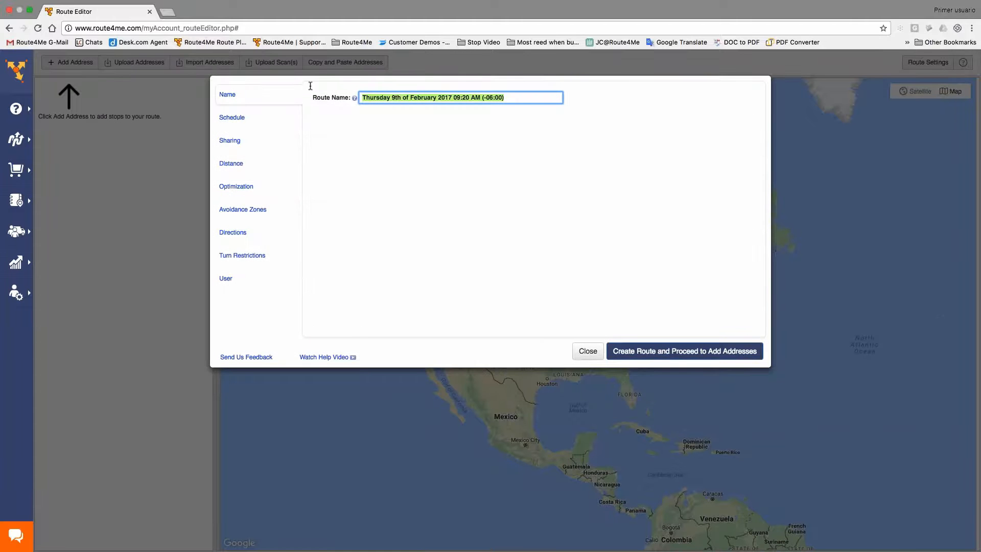
# Name the route 'Steven' and move to its Schedule settings
pyautogui.write('Ste')
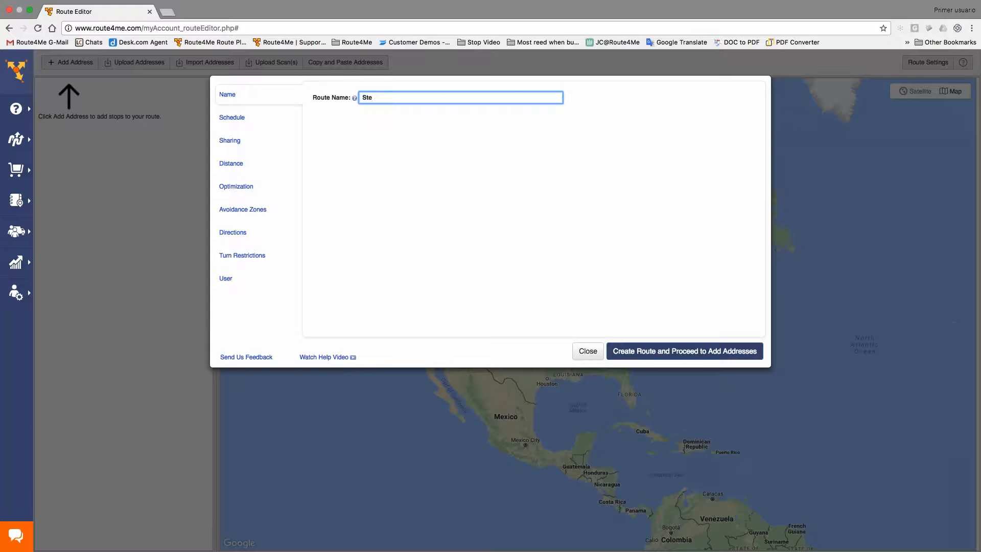
pyautogui.write('ven')
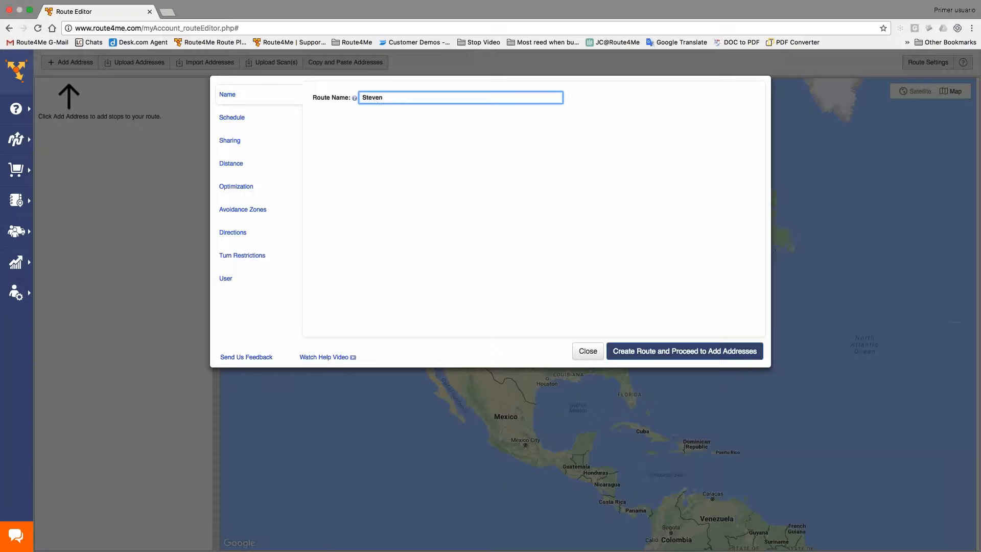
pyautogui.click(232, 118)
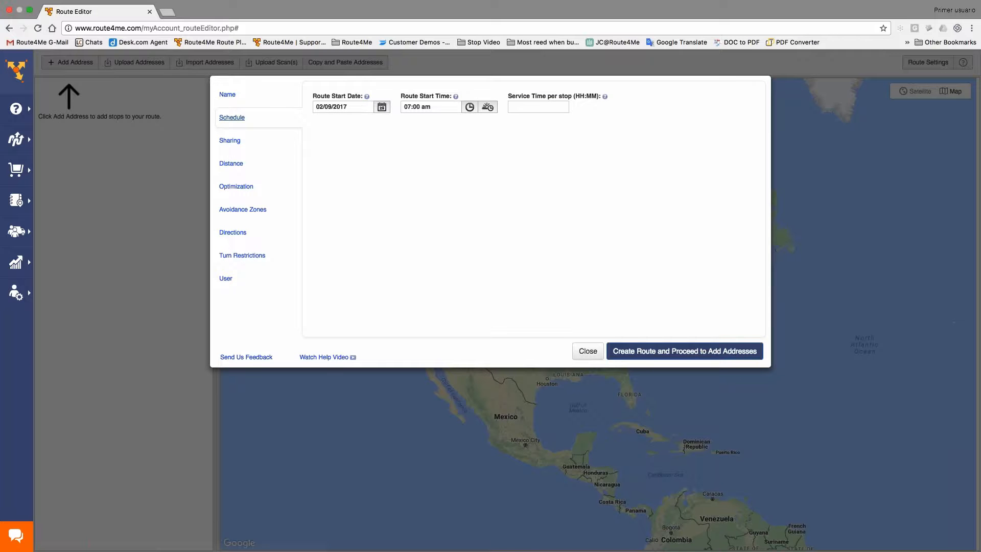
# Schedule the route for 02/10/2017 at 08:00 am with a 00:10 service time per stop
pyautogui.click(343, 106)
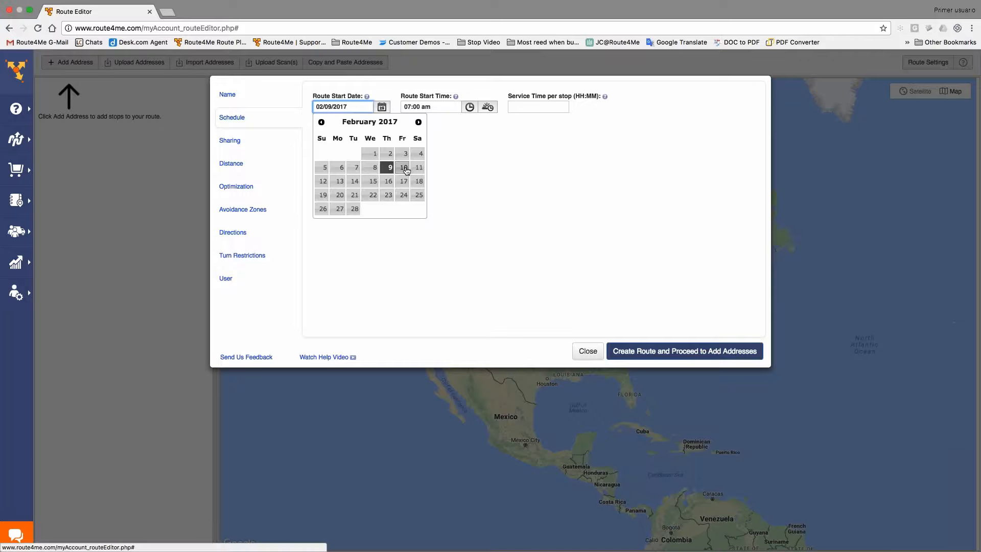
pyautogui.click(404, 166)
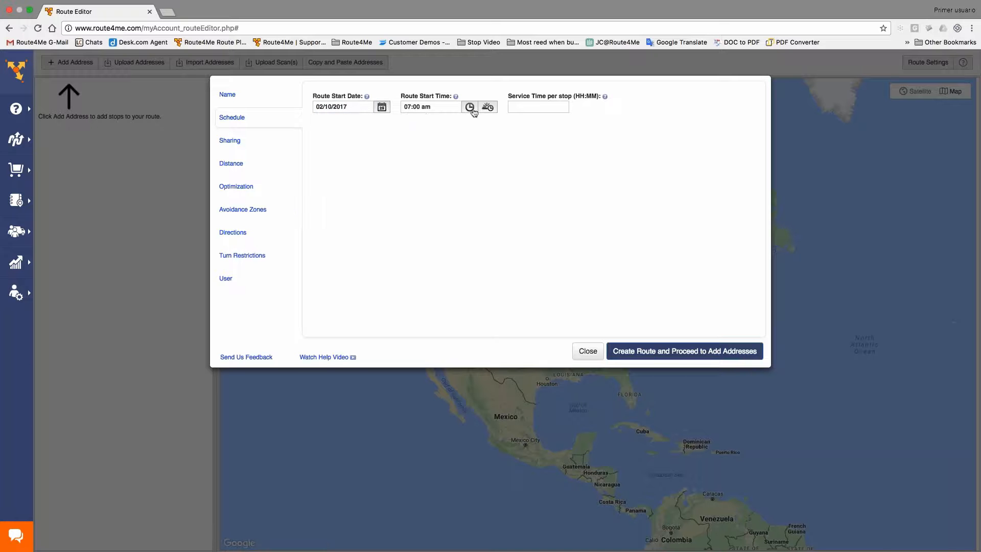
pyautogui.click(470, 107)
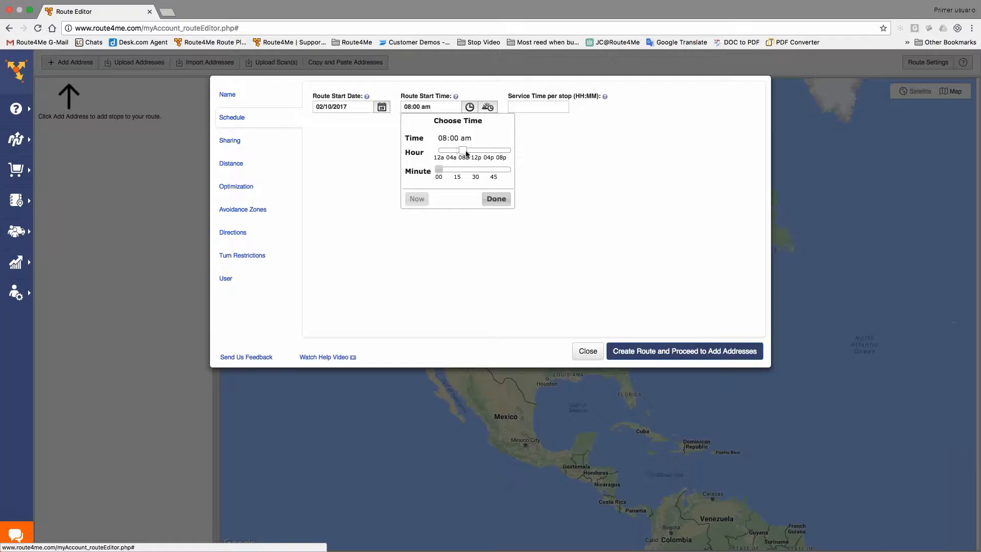
pyautogui.click(538, 106)
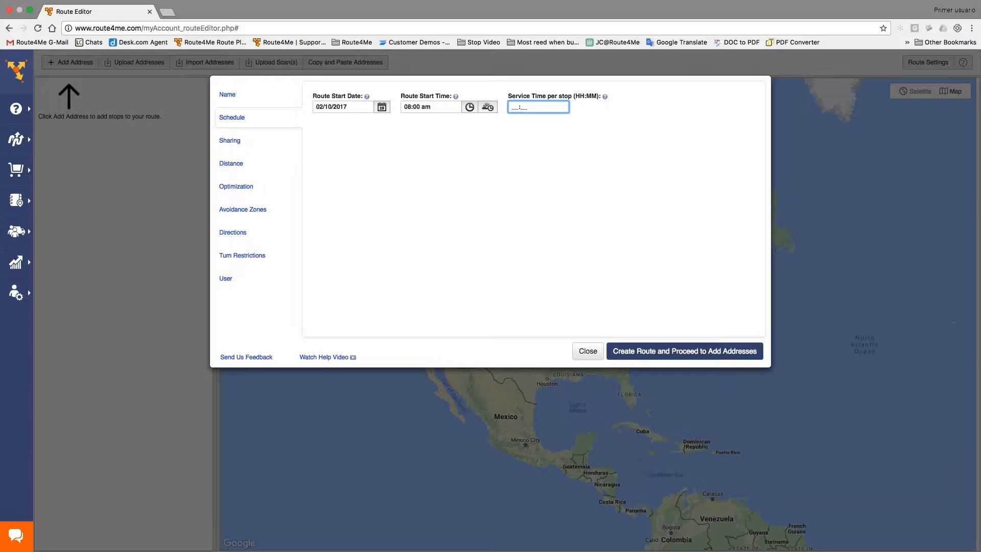
pyautogui.click(538, 106)
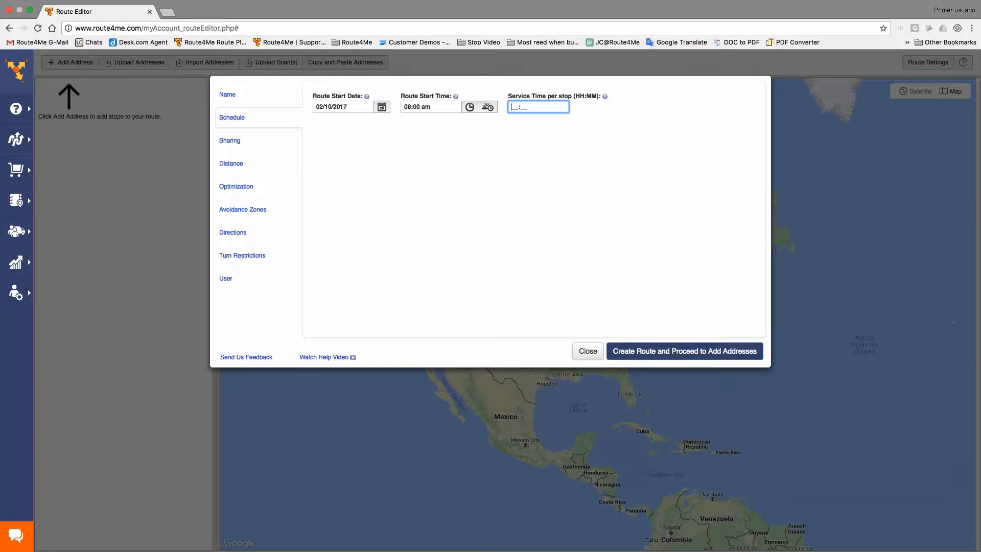
pyautogui.write('00:10')
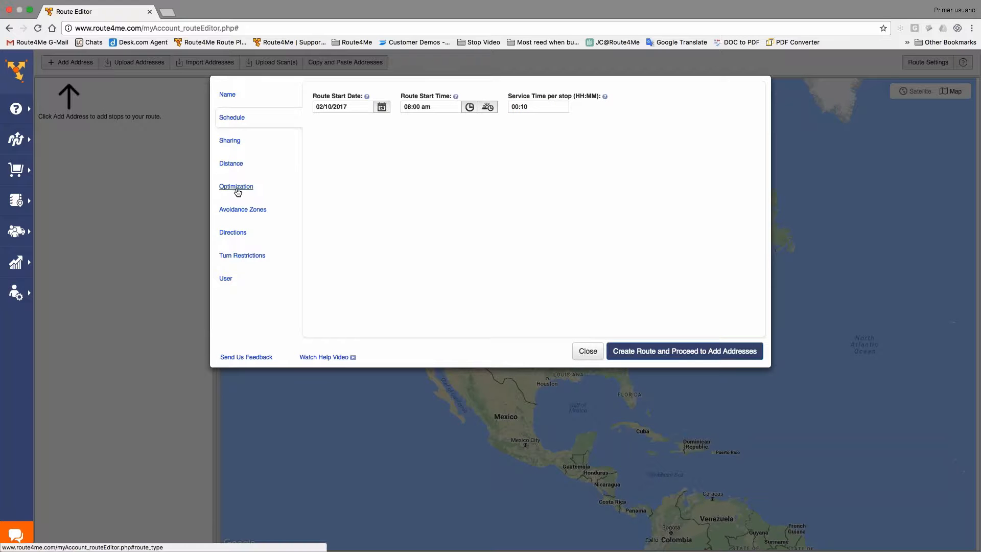
# Compare Single Driver, Multiple Drivers and Balanced Team Route types in the Optimization settings
pyautogui.click(236, 186)
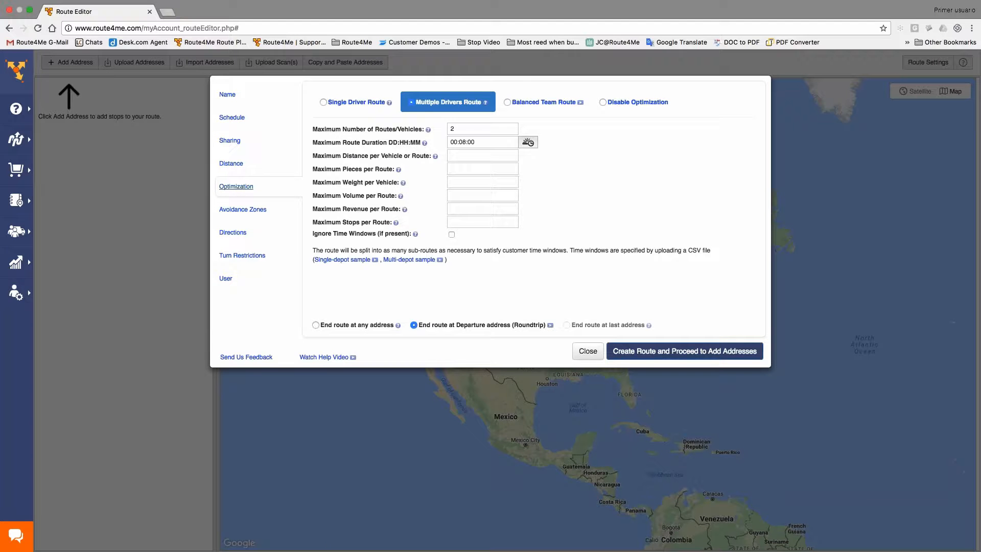
pyautogui.click(354, 101)
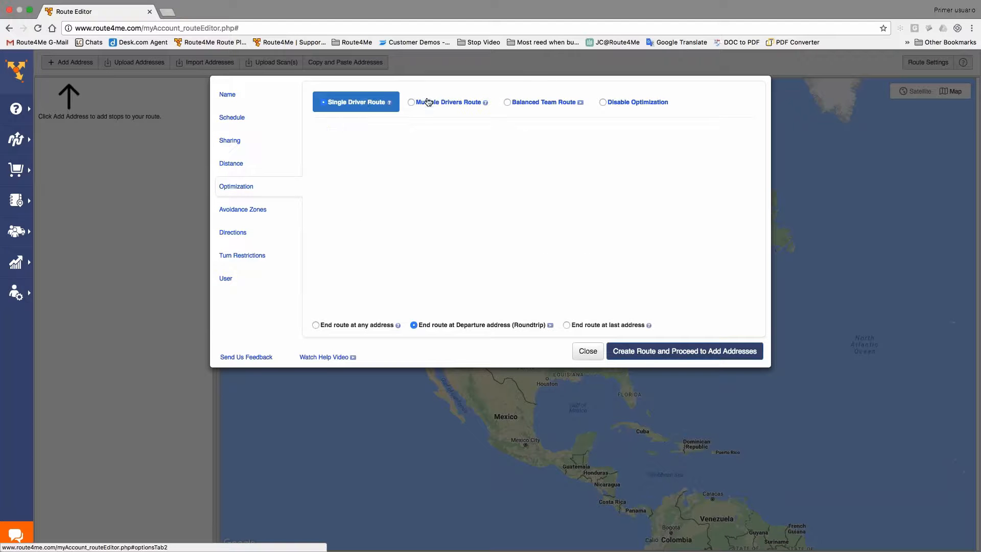
pyautogui.click(543, 101)
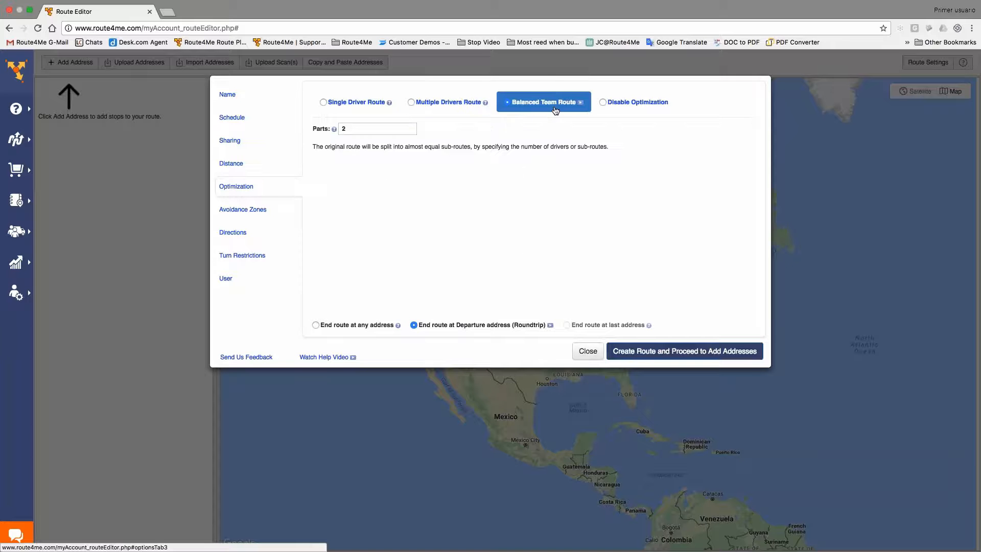
pyautogui.click(448, 102)
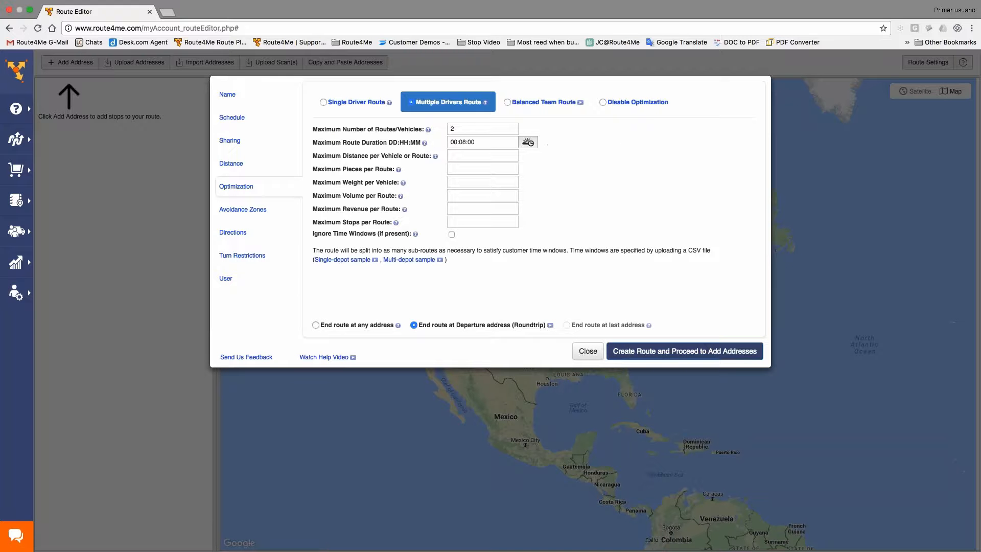
# Review the maximum route duration and vehicle limits, then settle on Balanced Team Route in 2 parts
pyautogui.click(488, 142)
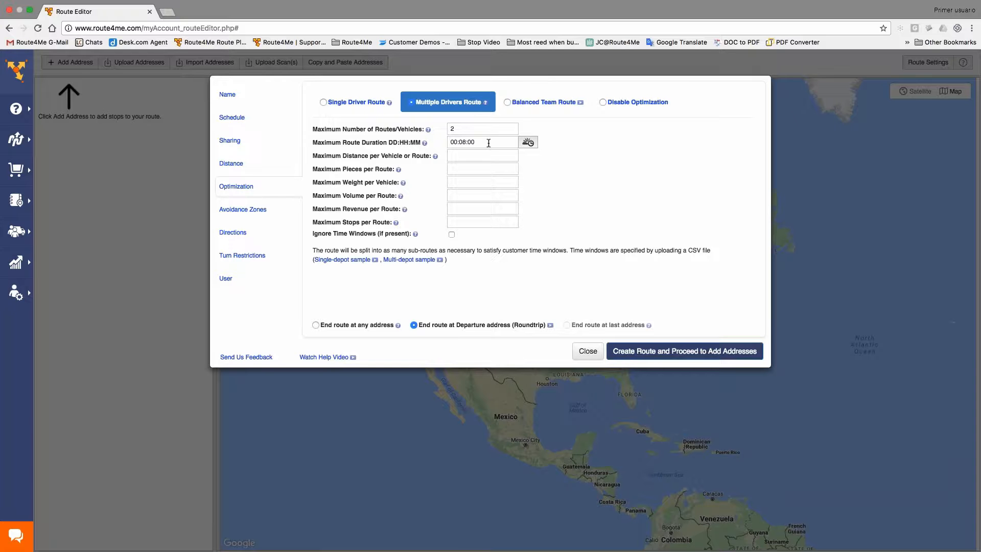
pyautogui.click(481, 128)
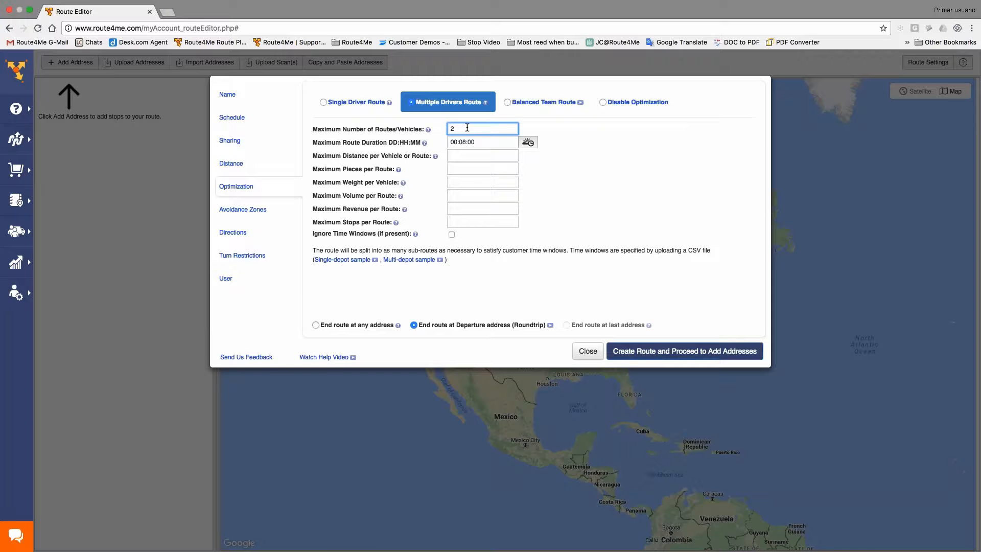
pyautogui.click(542, 102)
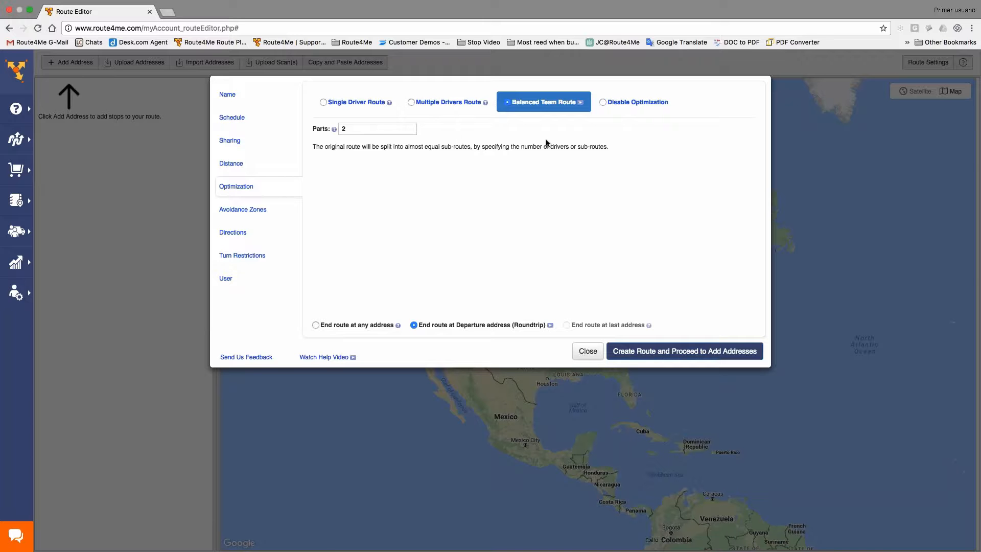
# Change the balanced route's number of parts from 2 to 3
pyautogui.click(377, 129)
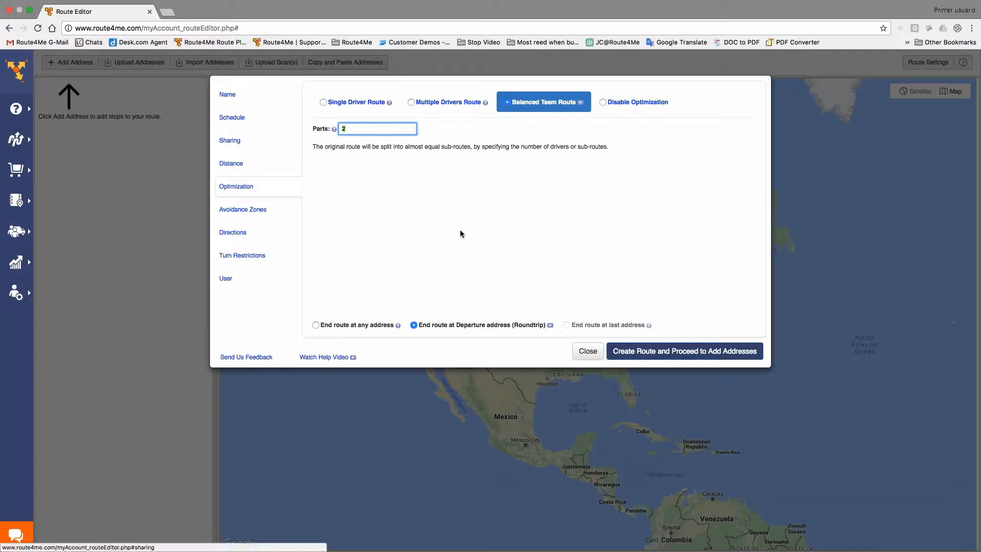
pyautogui.write('3')
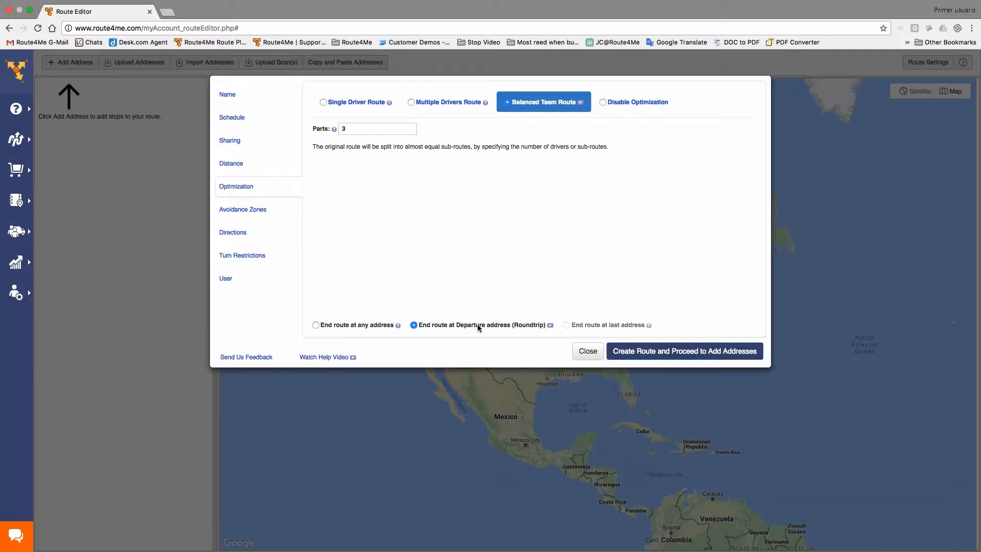
pyautogui.moveTo(756, 254)
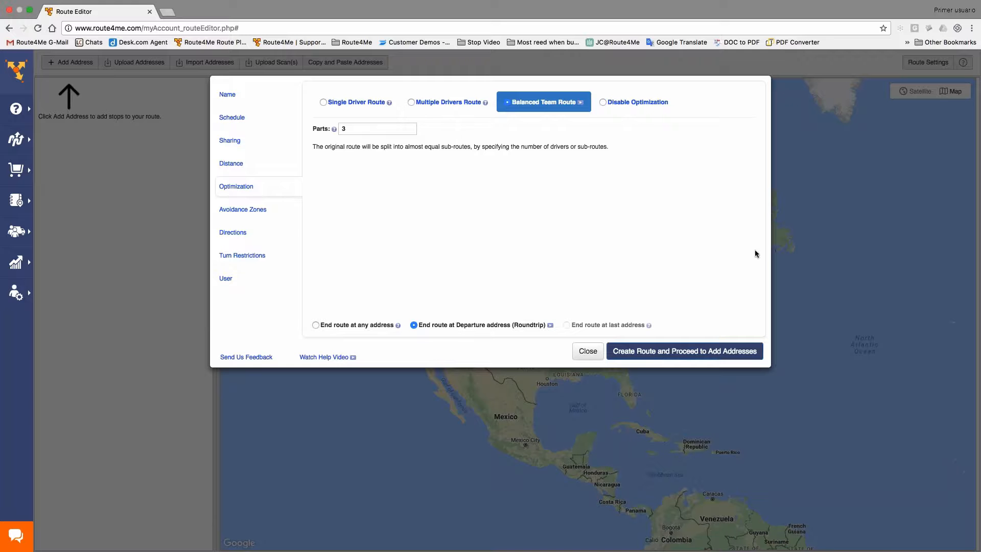
pyautogui.moveTo(722, 355)
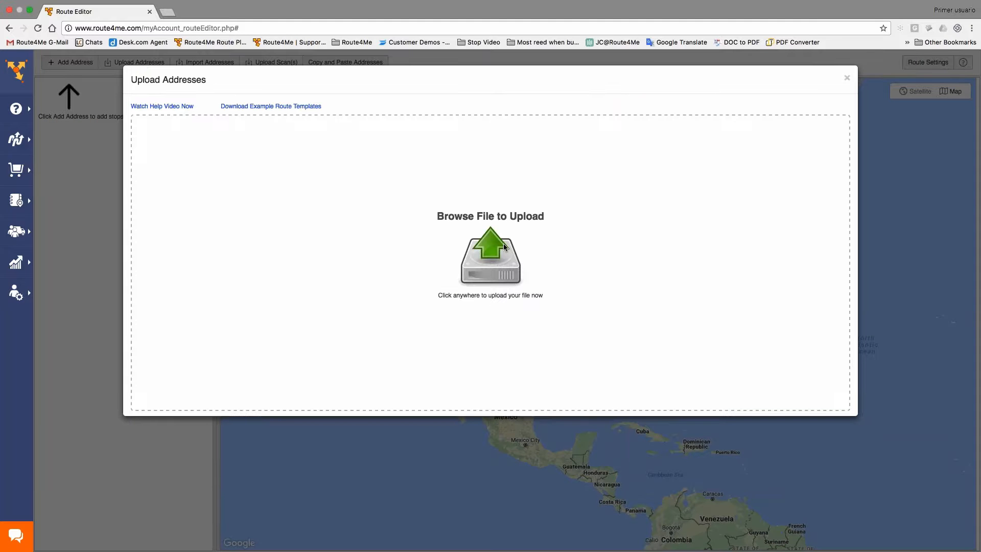
# Browse for the 3 routes.csv file of customer addresses and load it for upload
pyautogui.click(490, 256)
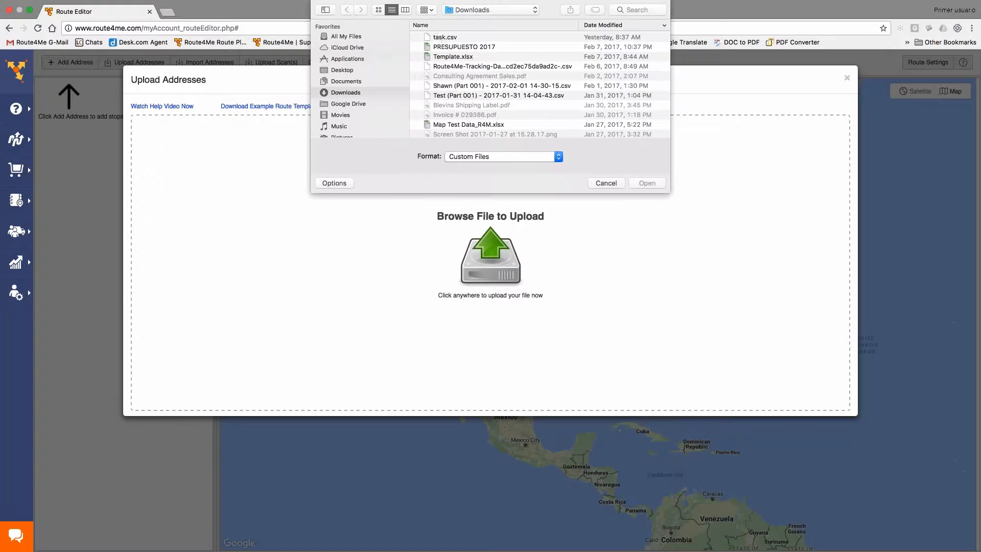
pyautogui.click(604, 183)
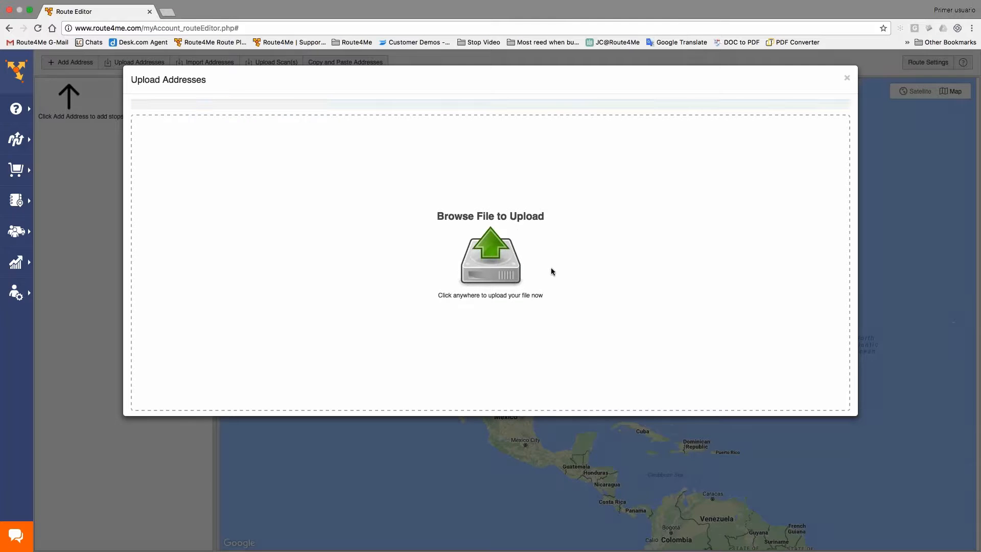
pyautogui.click(490, 257)
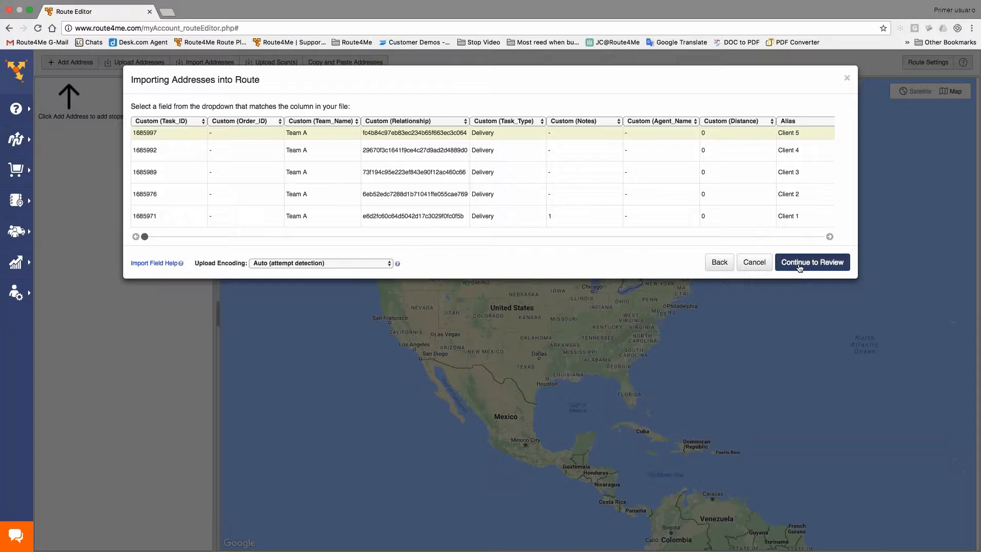
# Continue to reviewing the imported addresses and their verification on the map
pyautogui.click(812, 263)
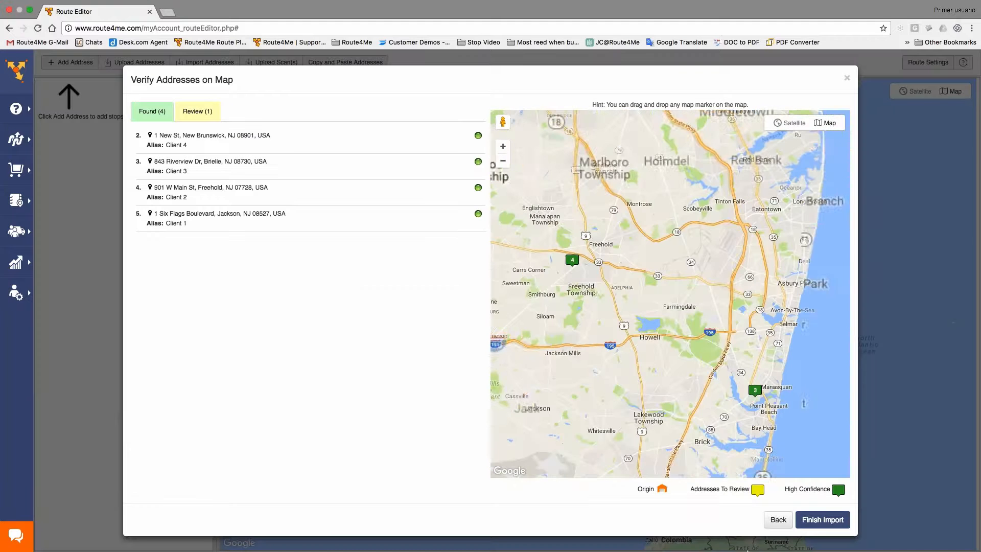
pyautogui.click(778, 519)
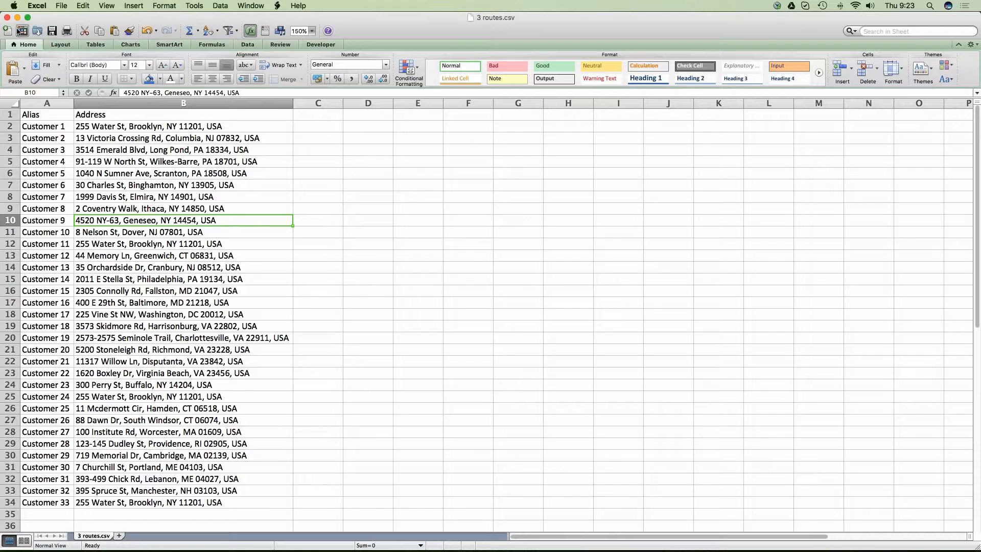
# Save the 3 routes customer list as a Comma Separated Values file in Downloads
pyautogui.click(60, 6)
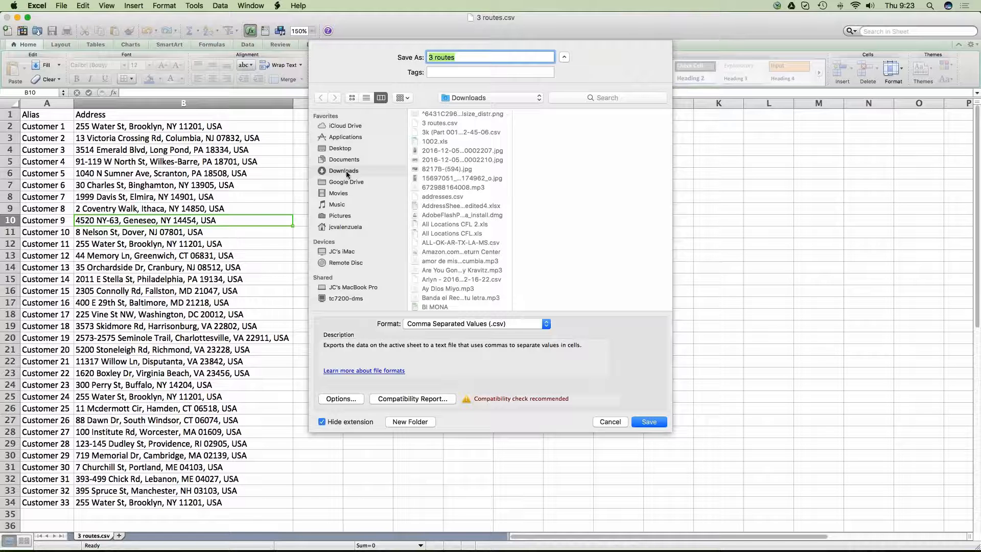
pyautogui.click(648, 421)
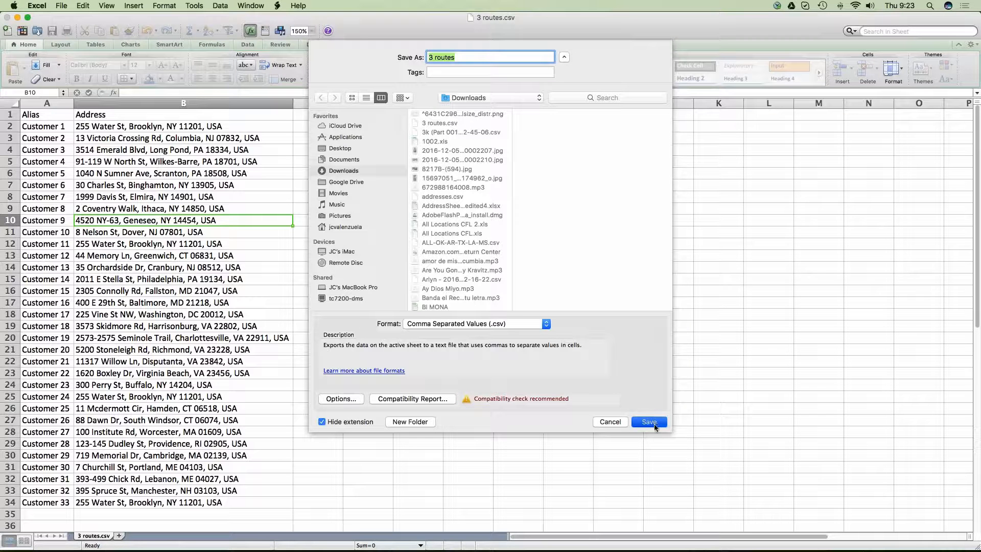
pyautogui.click(649, 421)
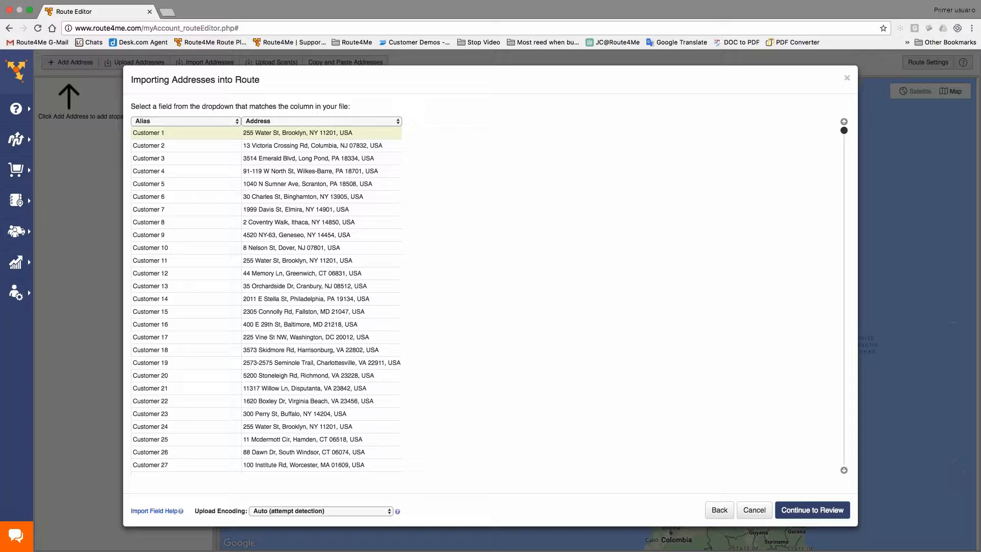
# Proceed to map verification and show the one address flagged for review
pyautogui.click(811, 509)
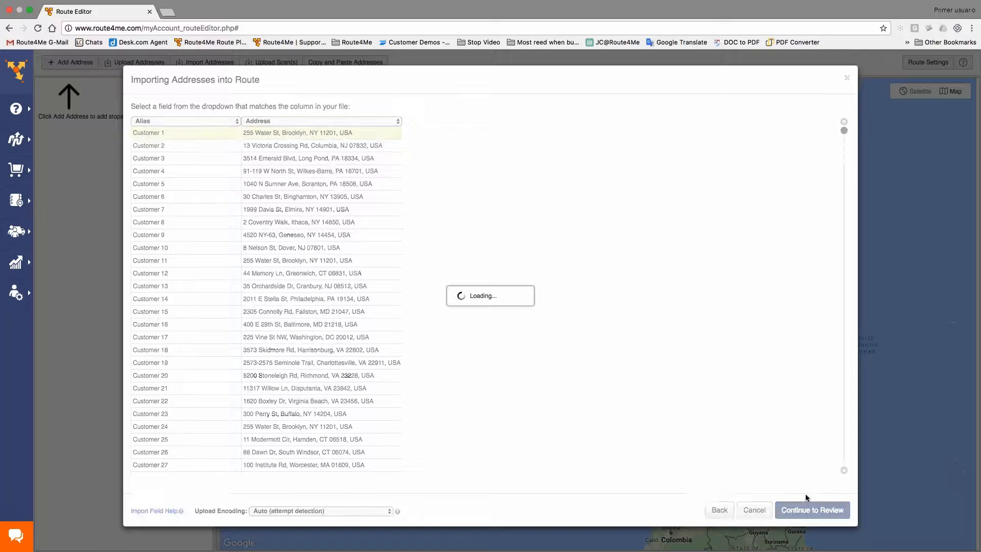
pyautogui.click(811, 510)
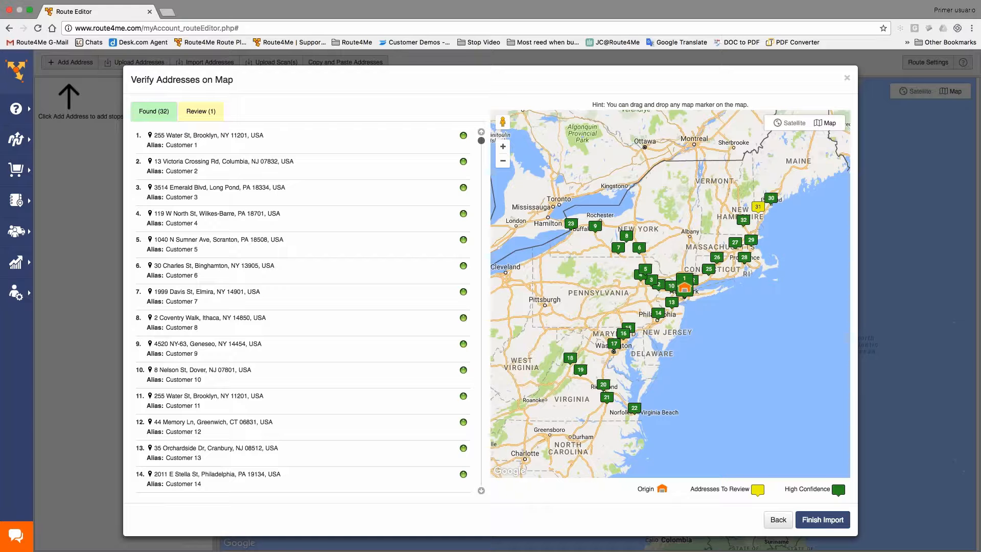
pyautogui.click(200, 111)
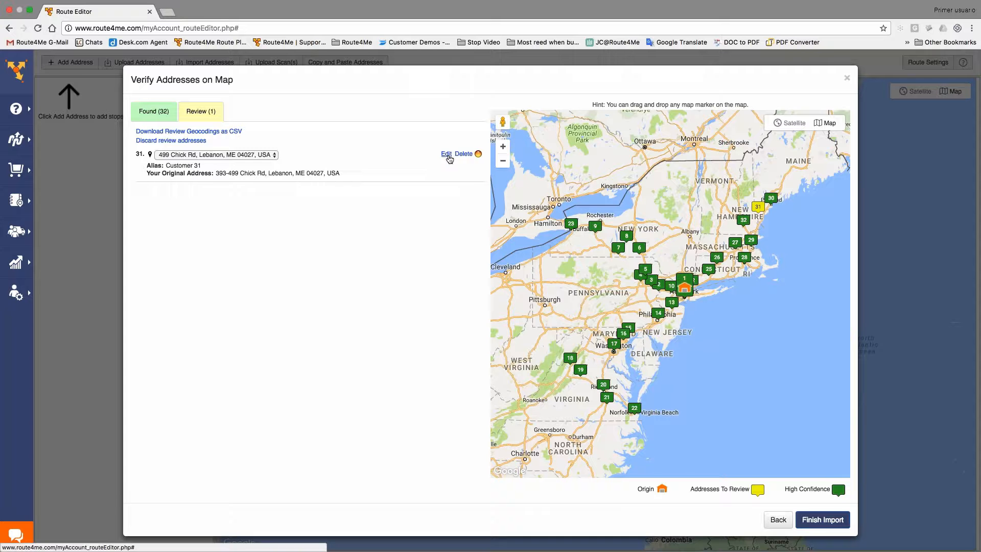
# Correct Customer 31's address and finish importing the verified addresses
pyautogui.click(446, 154)
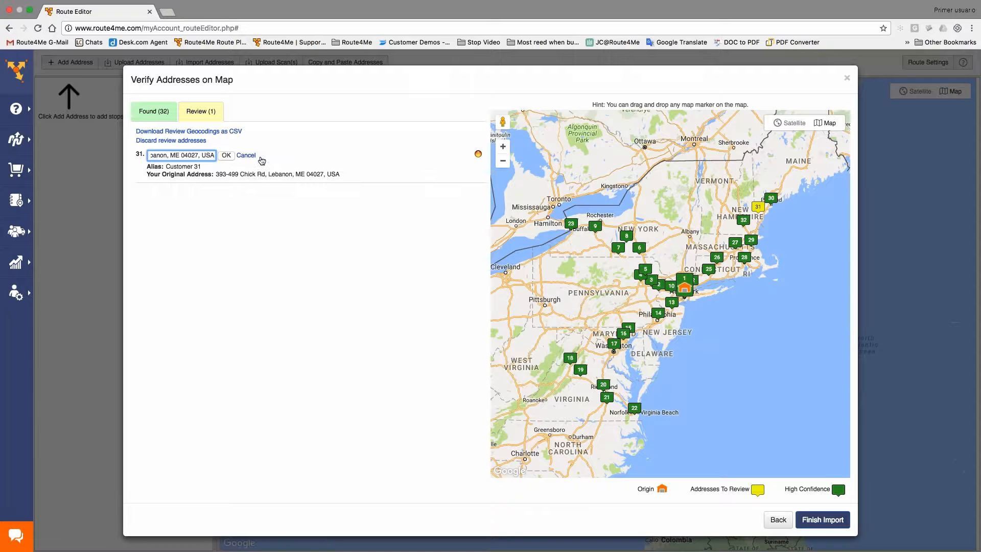
pyautogui.click(227, 155)
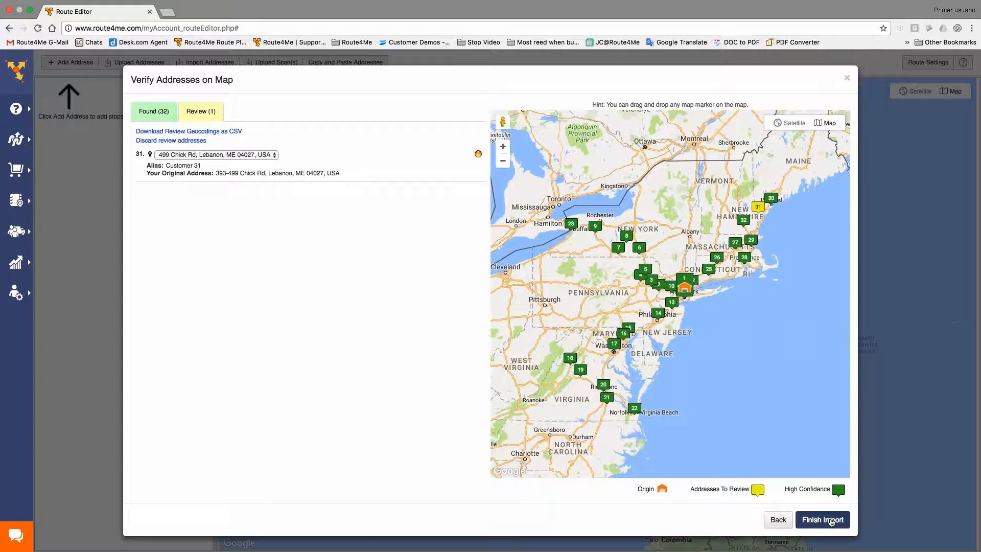
pyautogui.click(822, 519)
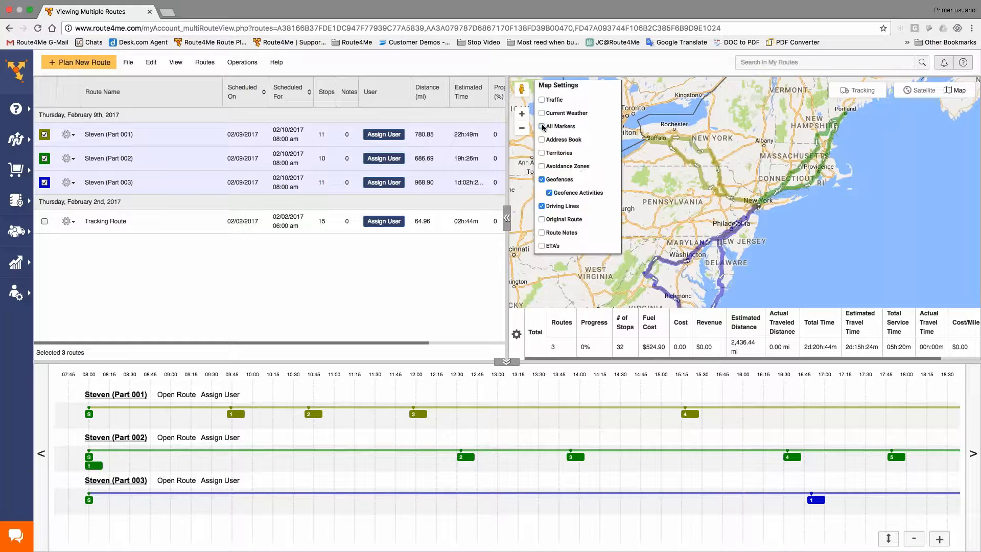
# Enable All Markers so every stop shows on the three-route map
pyautogui.click(542, 126)
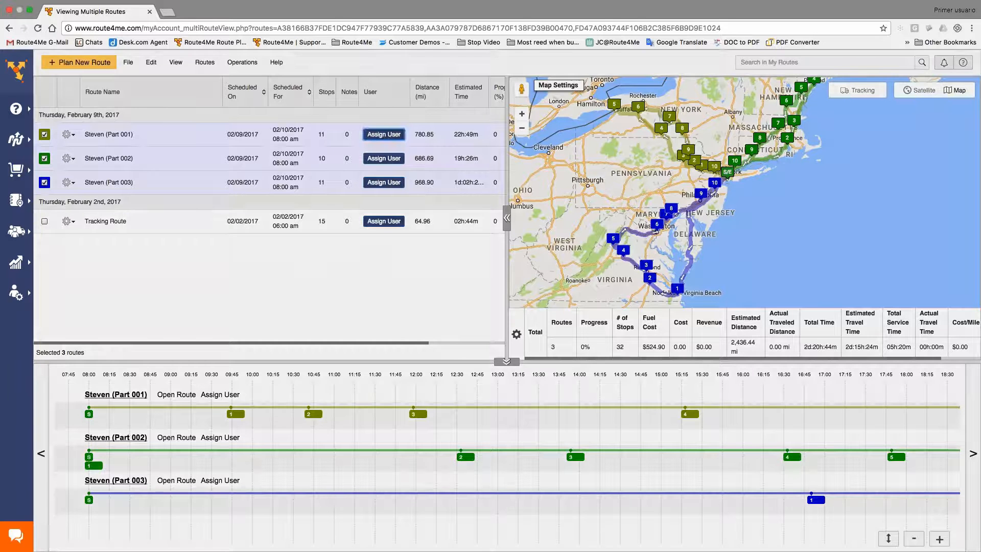
# Assign driver1, found by typing 'dr', as the user for the Part 001 route
pyautogui.click(384, 134)
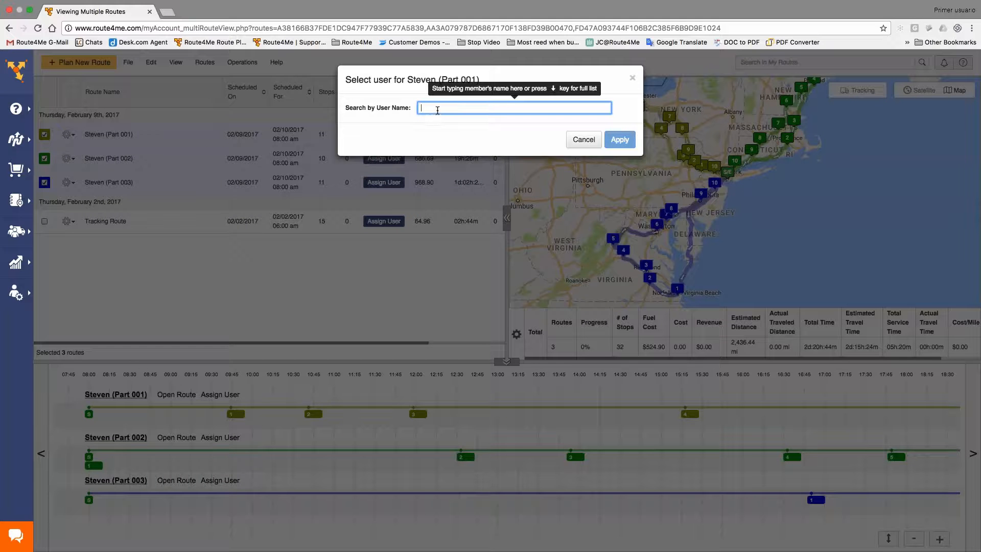
pyautogui.write('dr')
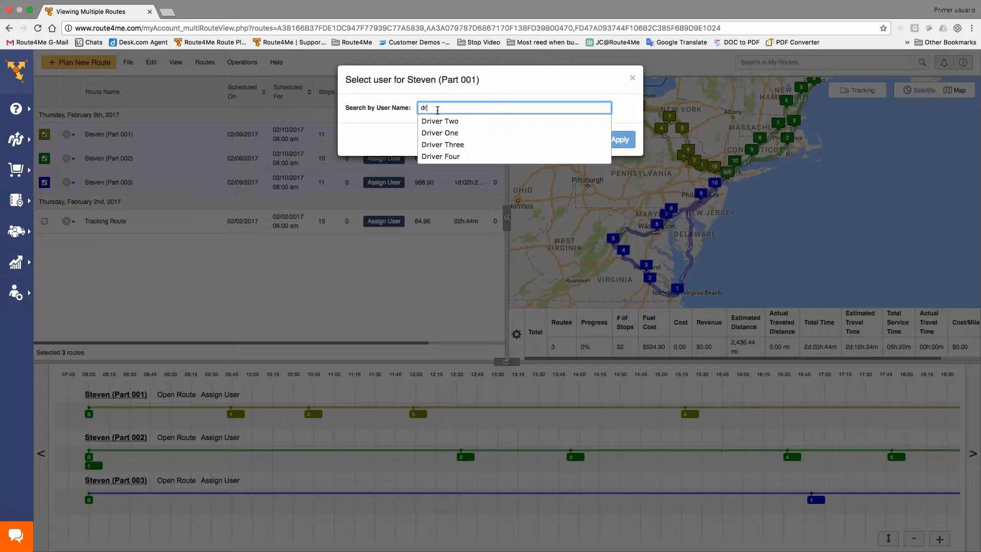
pyautogui.click(439, 133)
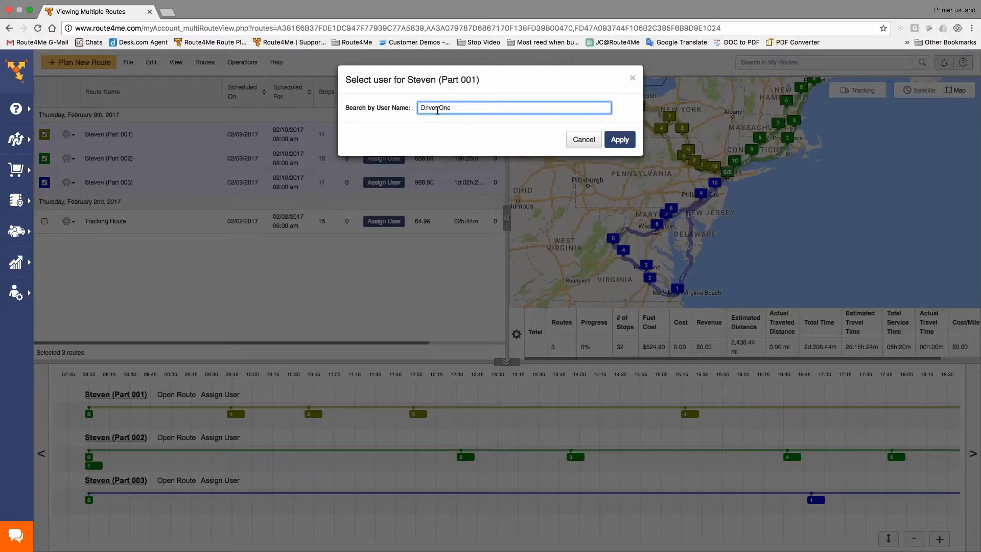
pyautogui.click(619, 139)
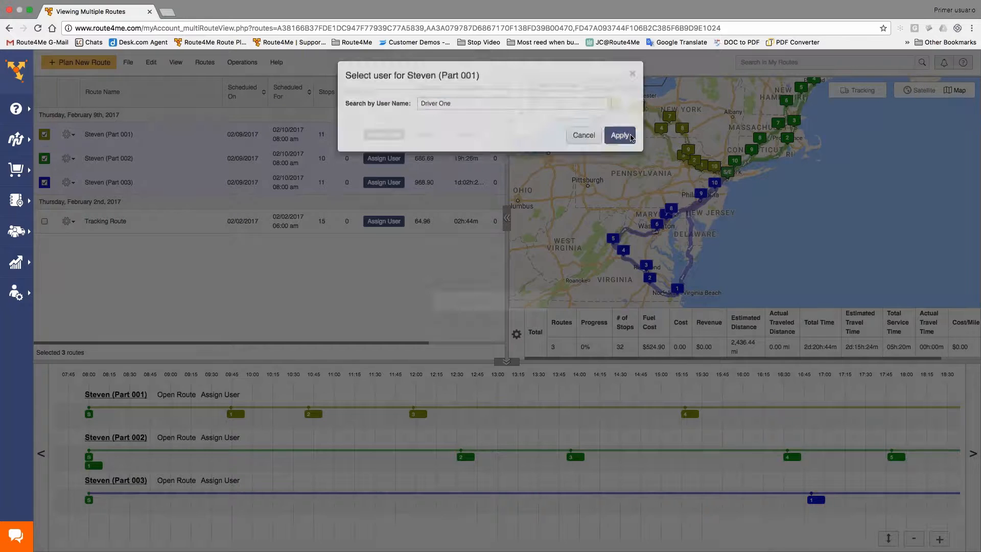
# Confirm the assignment and bring up the actions menu for the Part 001 route
pyautogui.click(619, 134)
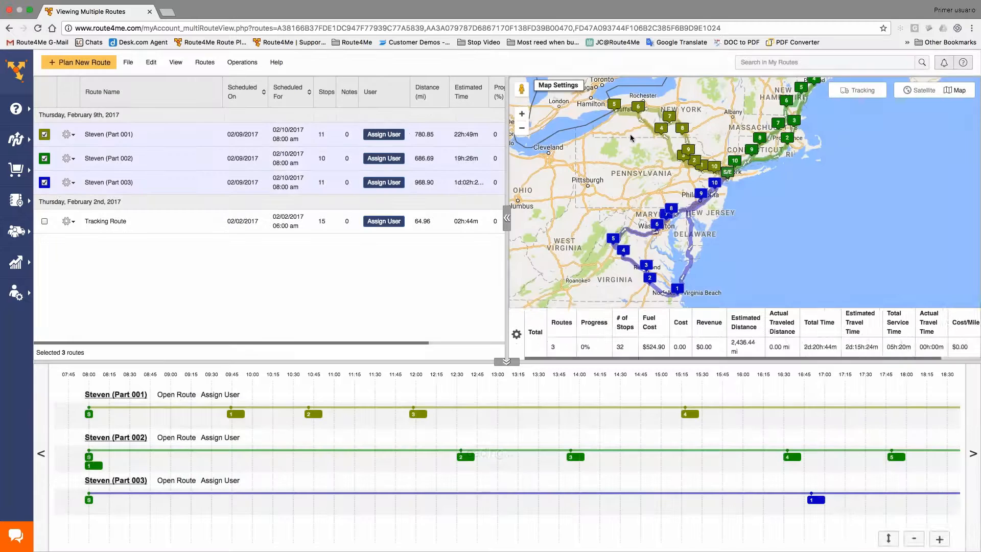
pyautogui.click(383, 134)
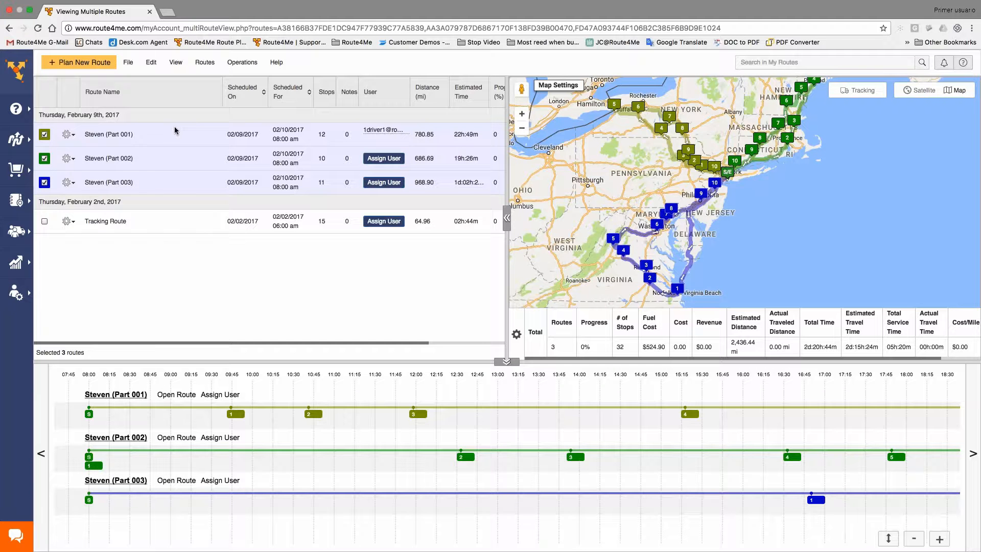
pyautogui.click(67, 133)
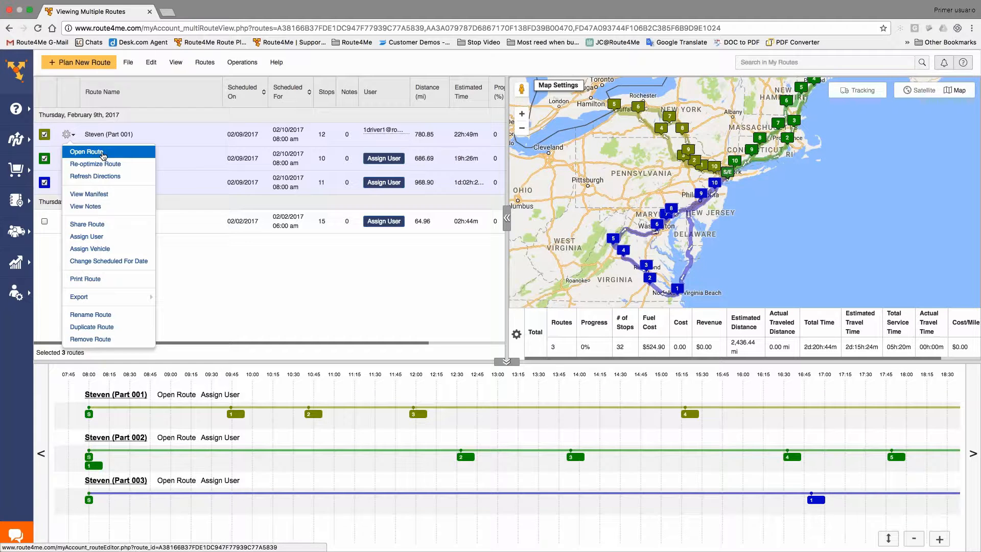
# Load Steven (Part 001) with its 11 stops in the route editor
pyautogui.click(86, 151)
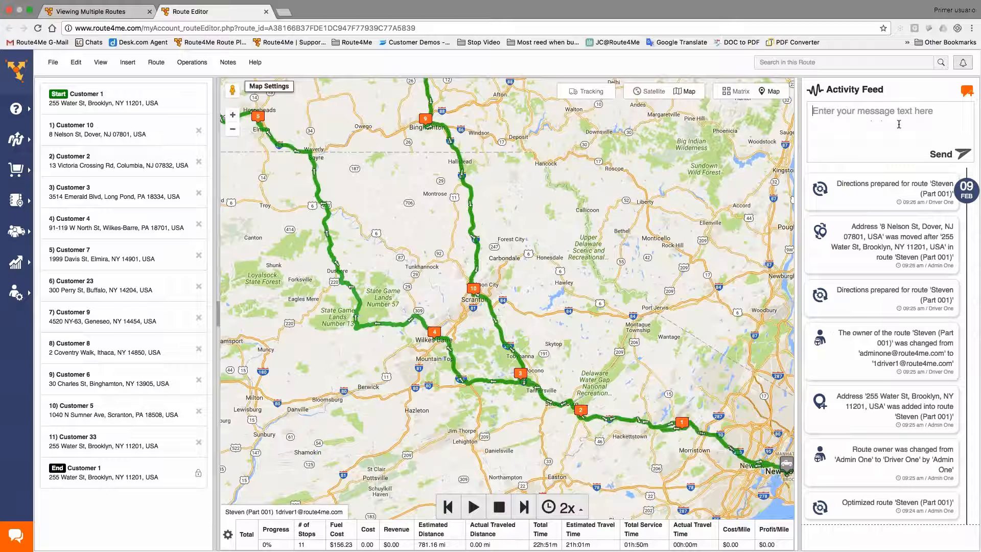
# Send the message 'Test' to the Part 001 route's activity feed
pyautogui.write('Test')
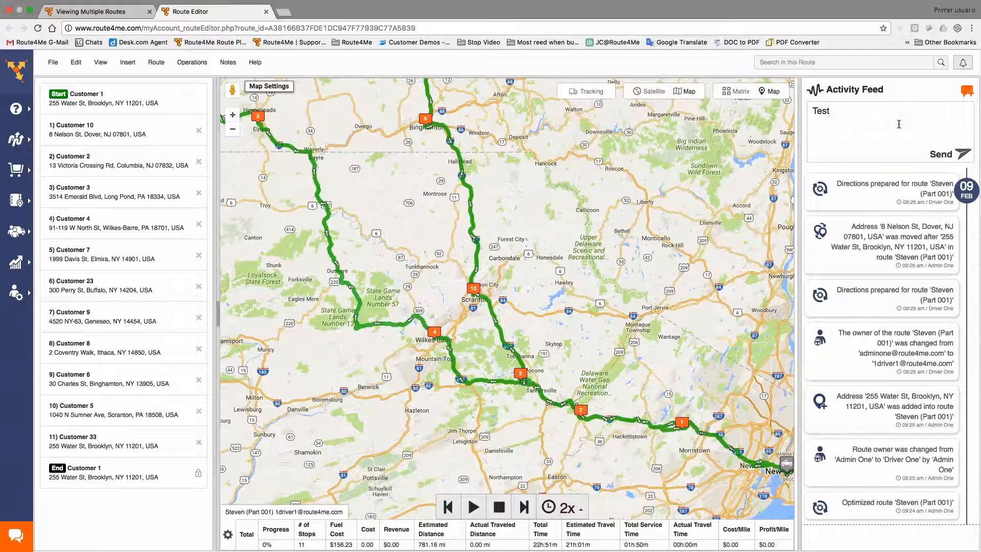
pyautogui.click(946, 154)
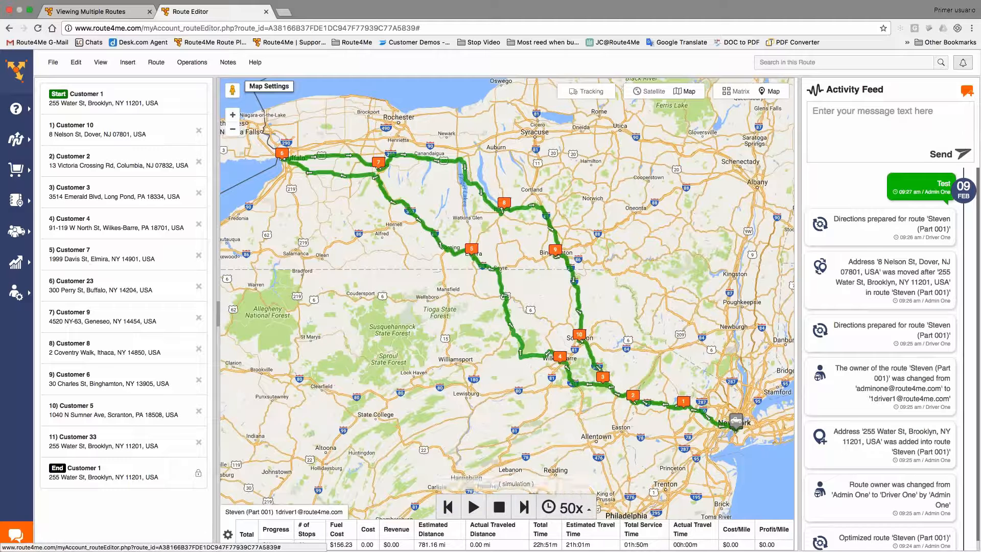
pyautogui.click(472, 508)
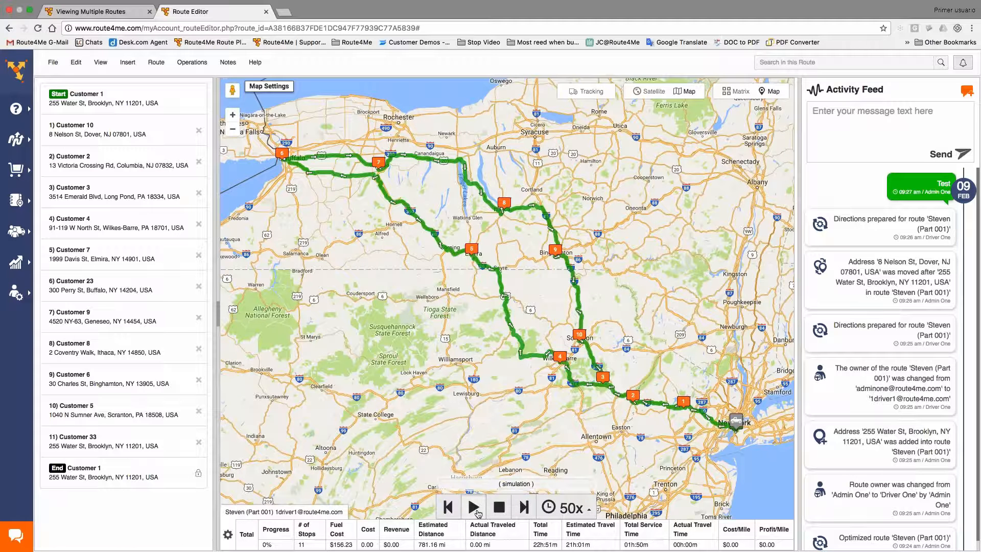
pyautogui.click(473, 507)
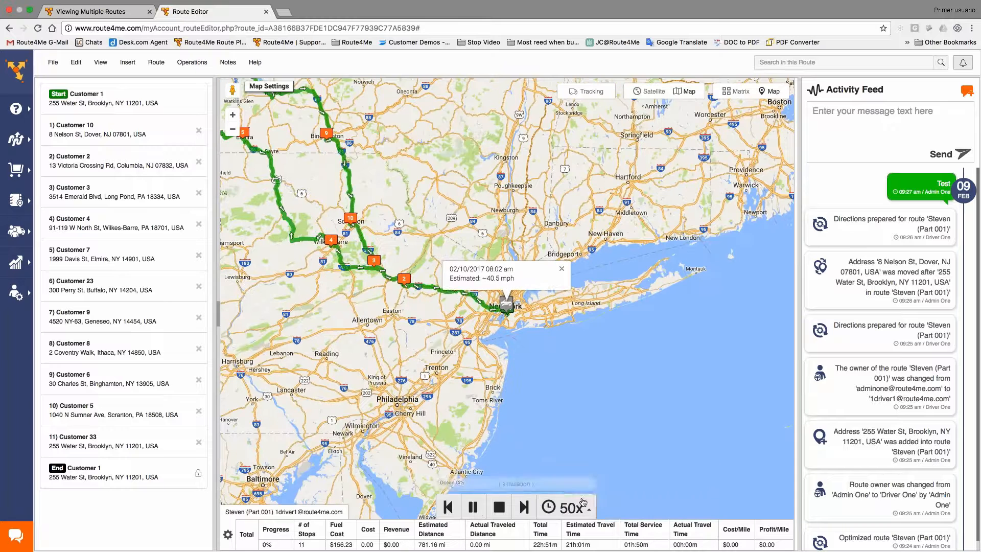
pyautogui.click(564, 506)
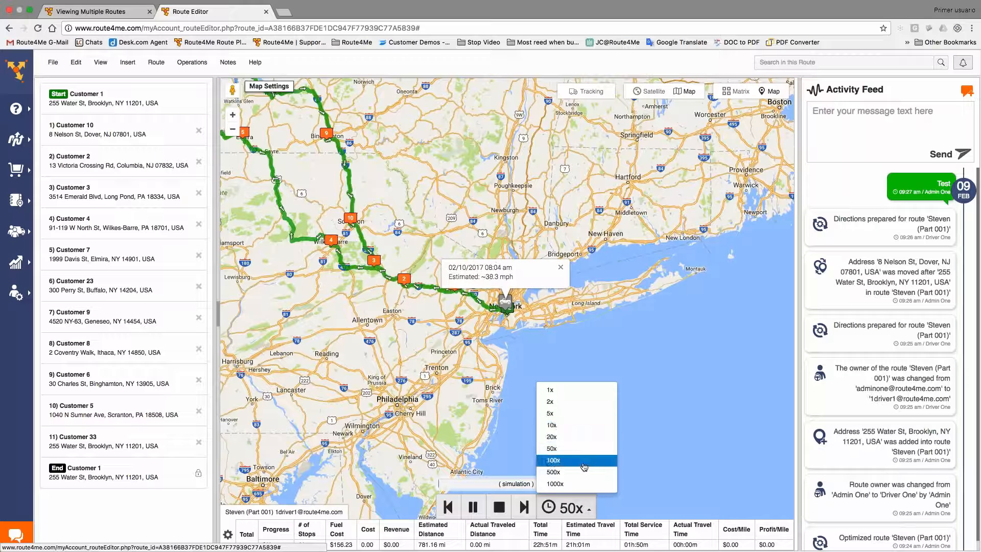
pyautogui.click(553, 461)
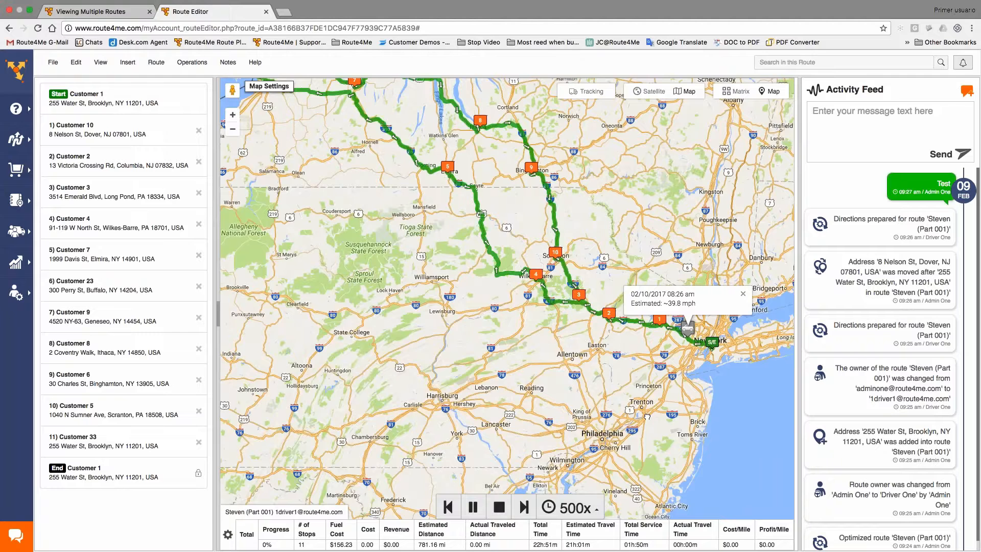
pyautogui.click(570, 507)
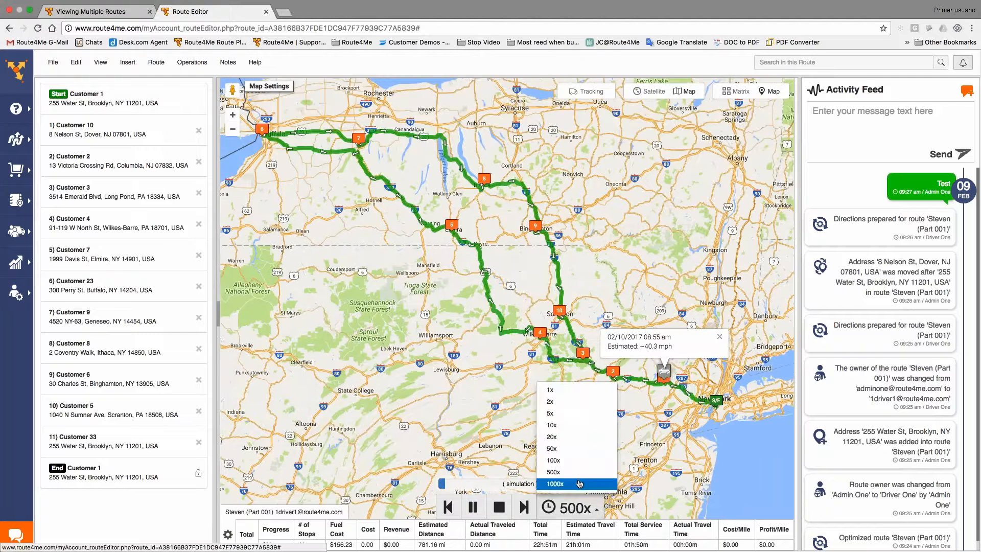
pyautogui.click(553, 483)
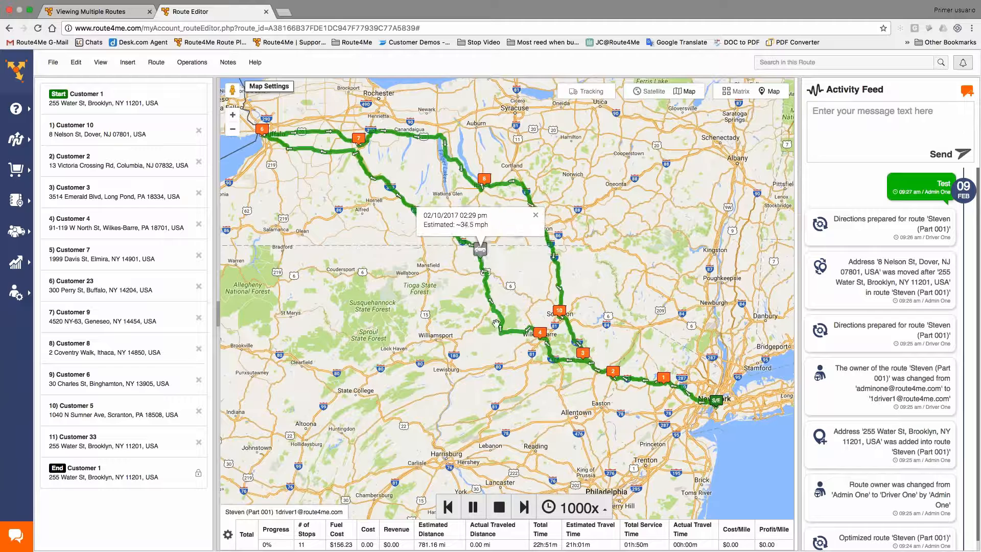
pyautogui.click(585, 91)
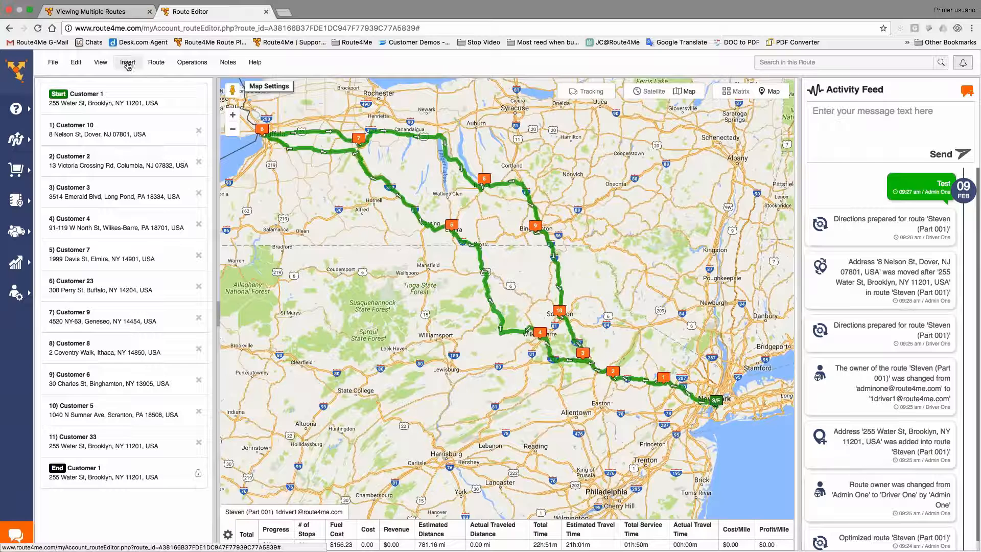
# Show the Insert menu options before zooming into the Elmira stop's geofence
pyautogui.click(127, 63)
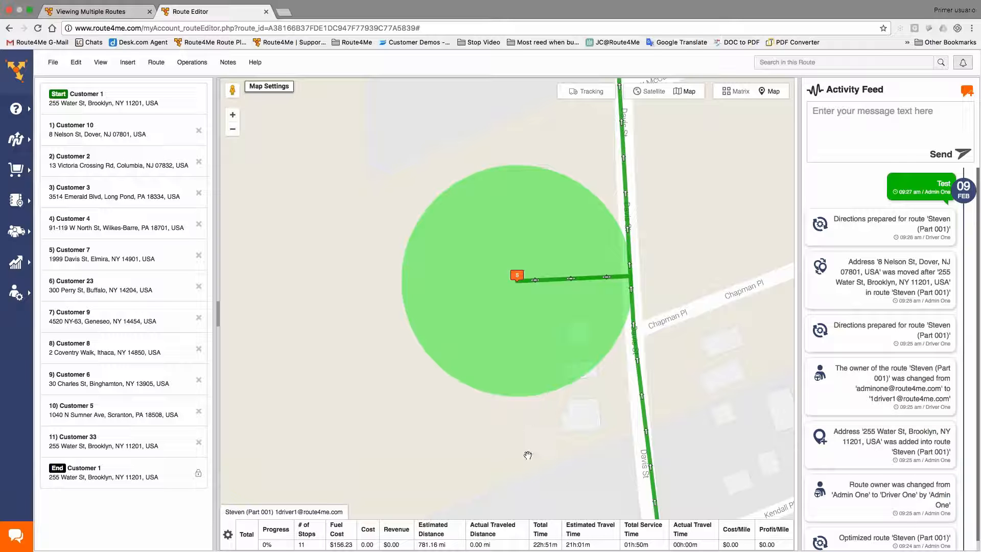
pyautogui.moveTo(547, 452)
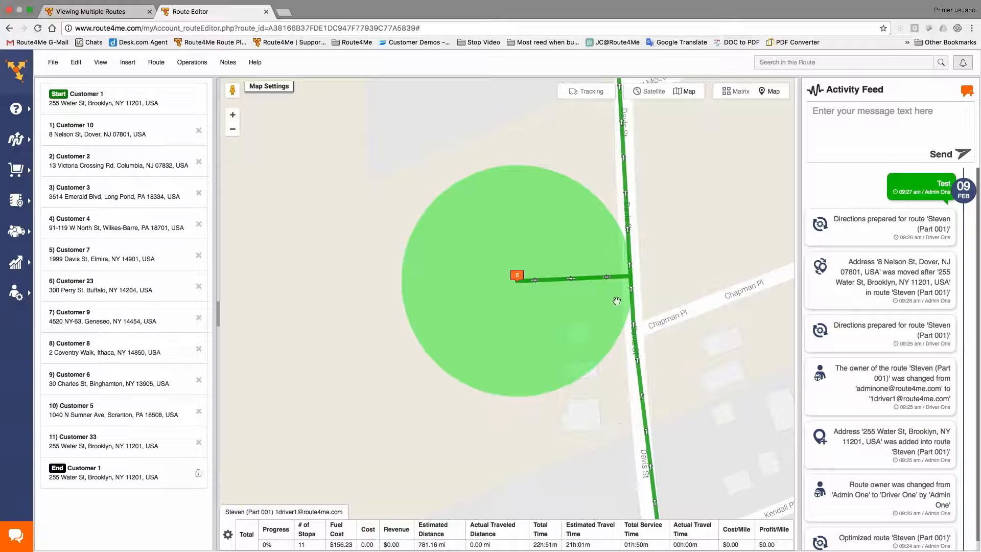
pyautogui.moveTo(612, 206)
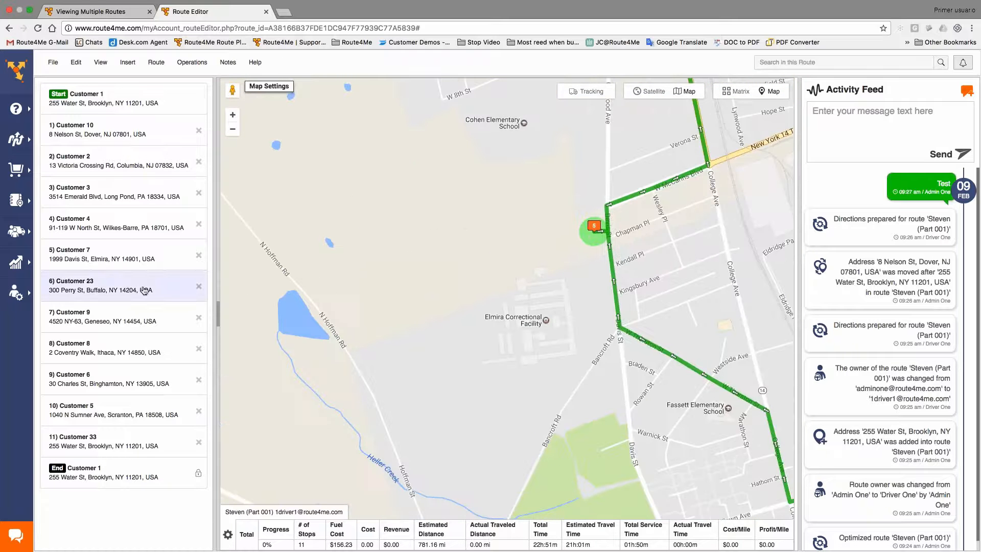
pyautogui.click(94, 253)
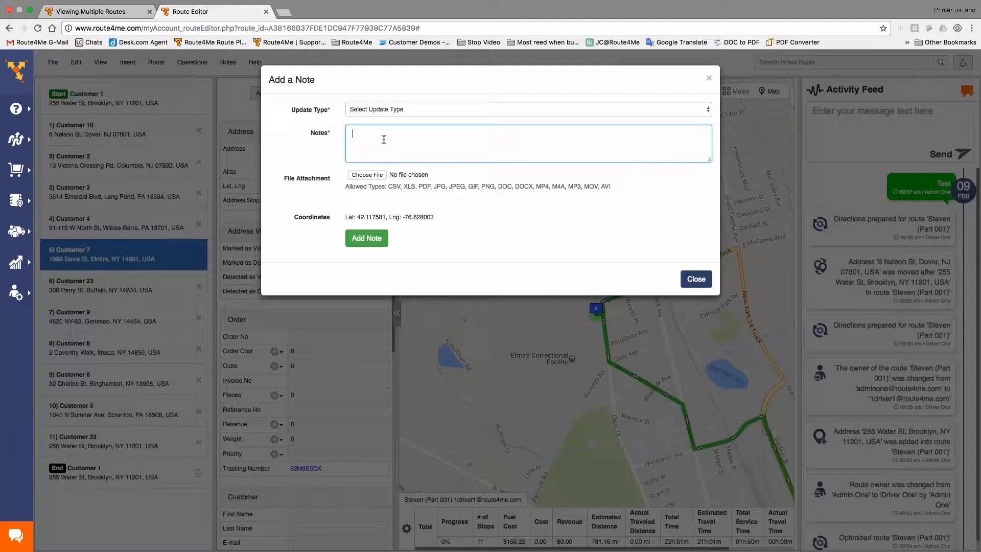
pyautogui.write('test')
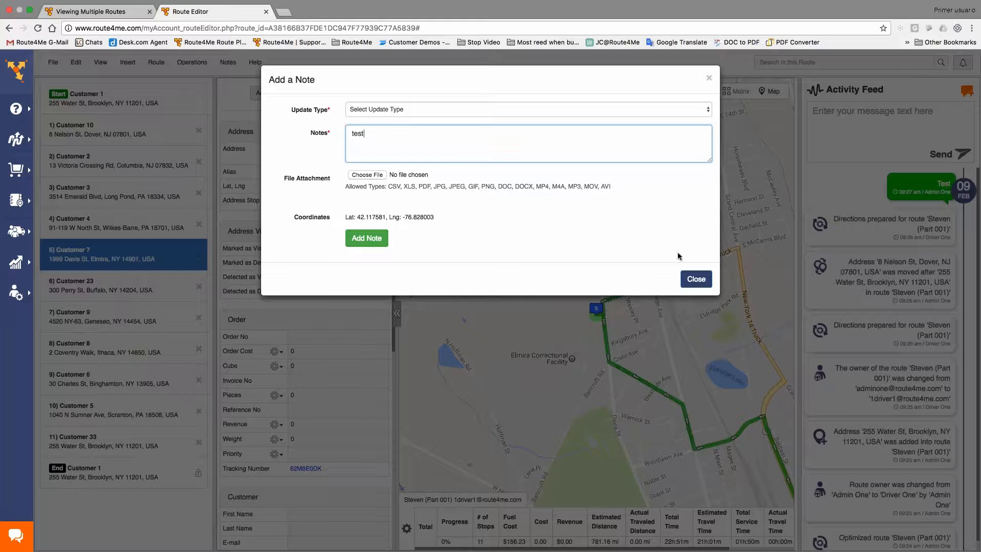
pyautogui.click(695, 279)
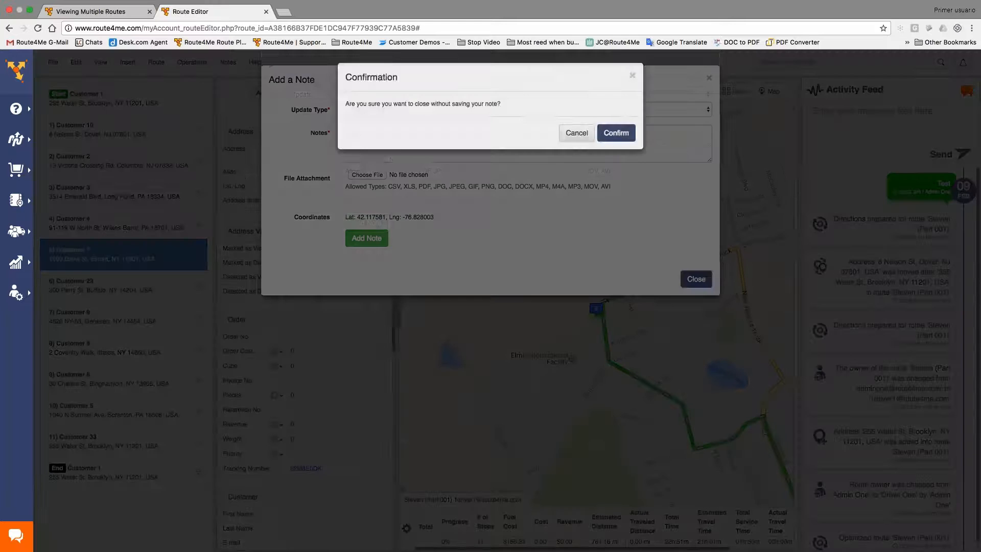
pyautogui.click(616, 133)
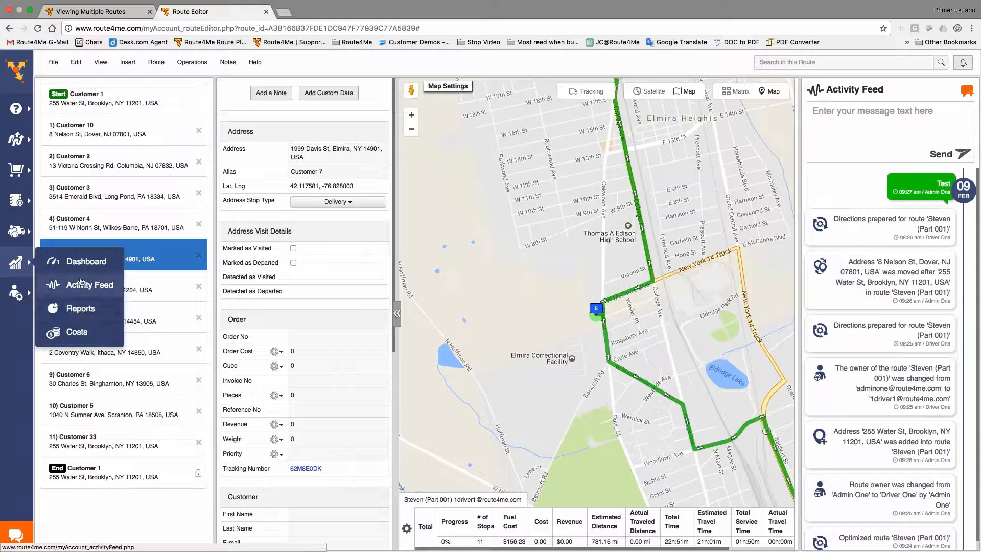
# Review dashboard totals of 16 routes, 439 stops, 44 visited addresses and the distance, time and emissions charts
pyautogui.click(79, 308)
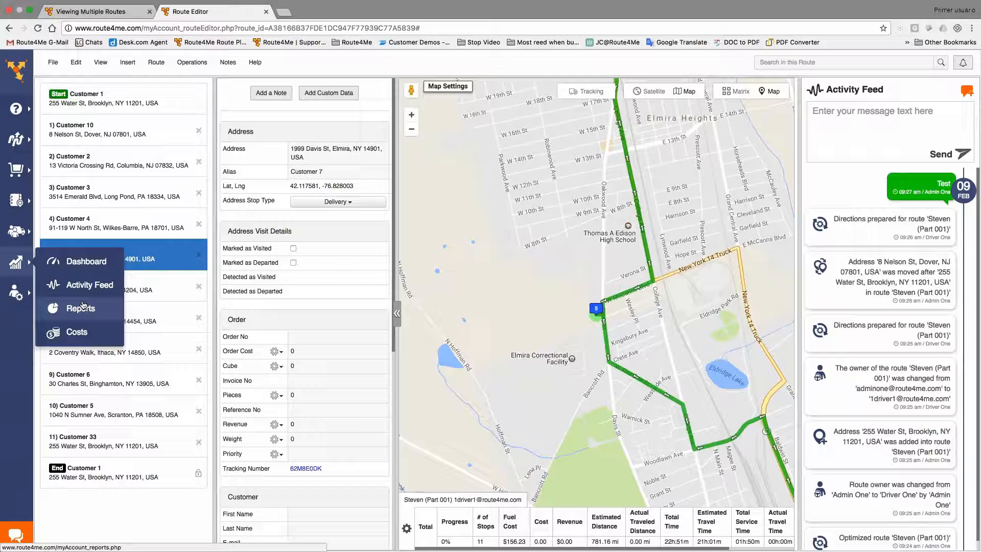
pyautogui.click(85, 260)
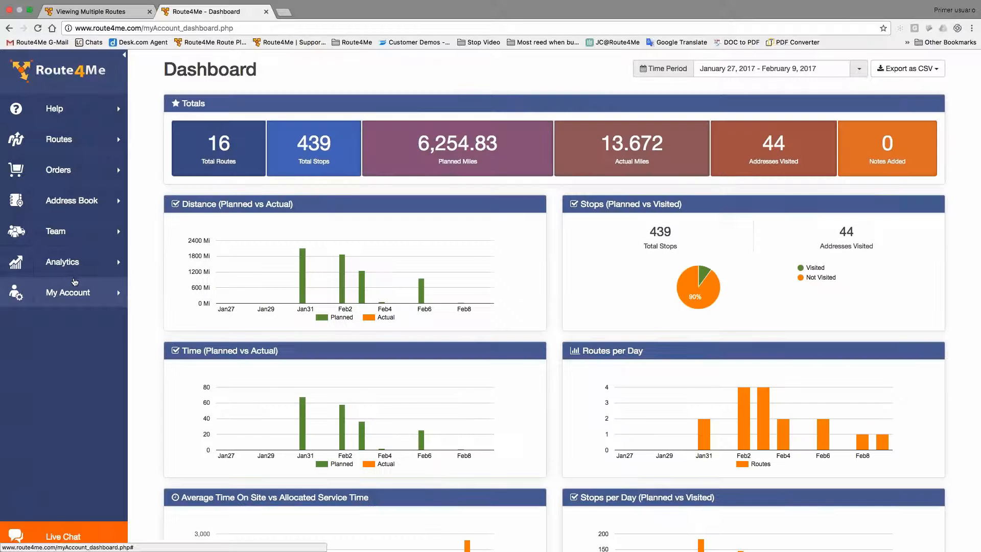
pyautogui.click(62, 262)
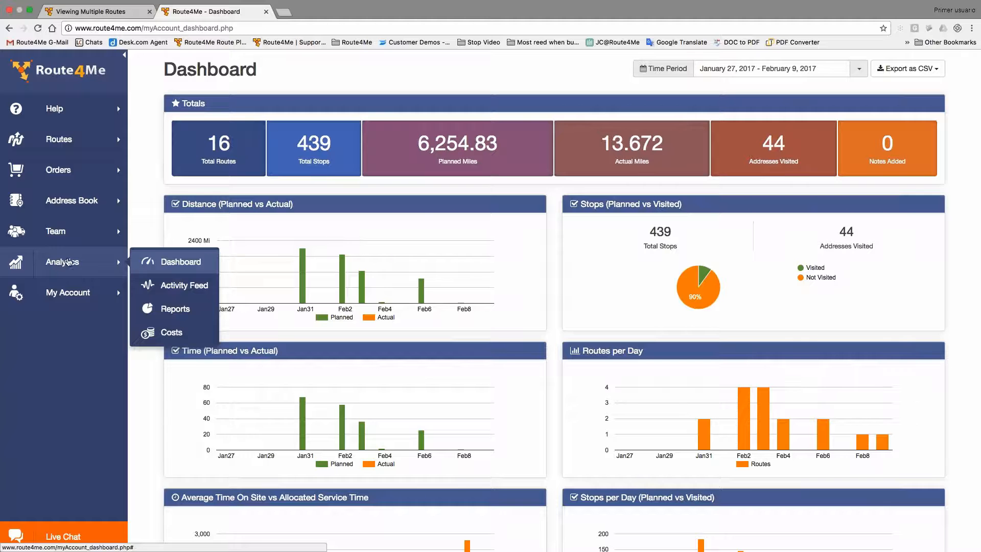
pyautogui.moveTo(532, 265)
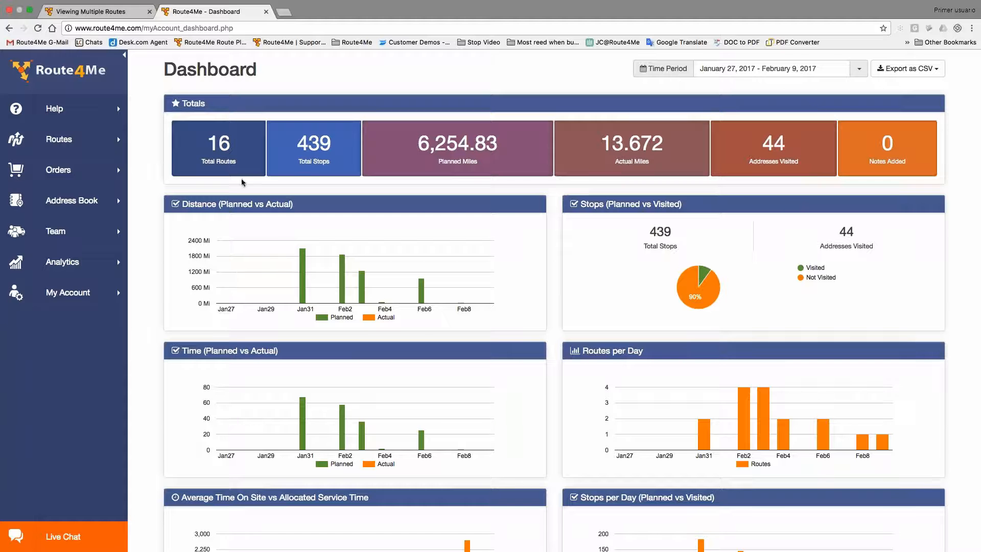
pyautogui.moveTo(232, 146)
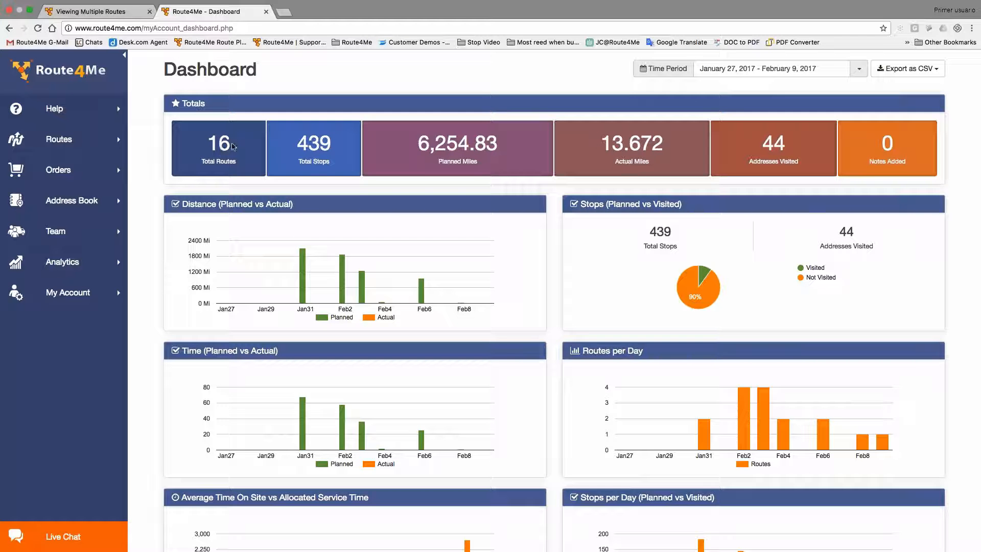
pyautogui.moveTo(510, 205)
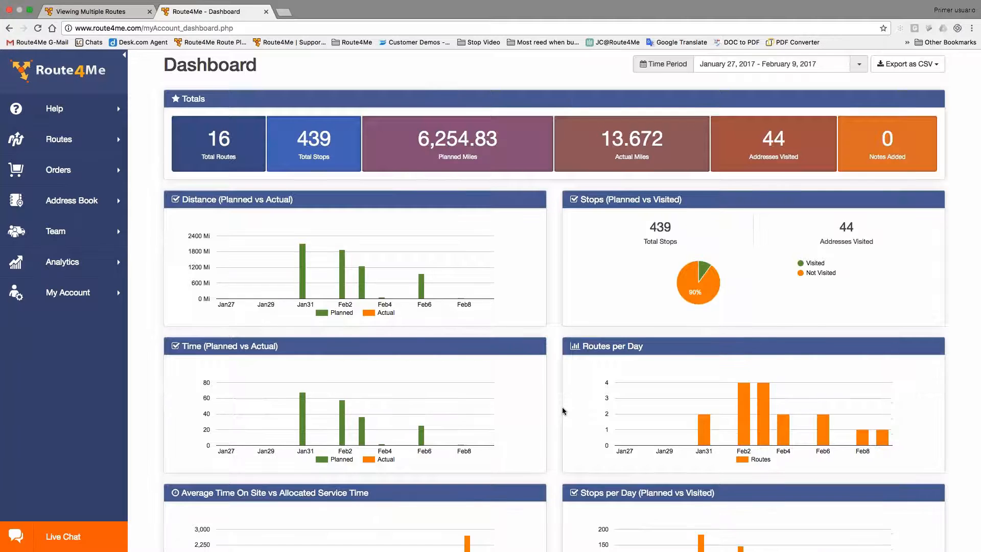
pyautogui.scroll(-3)
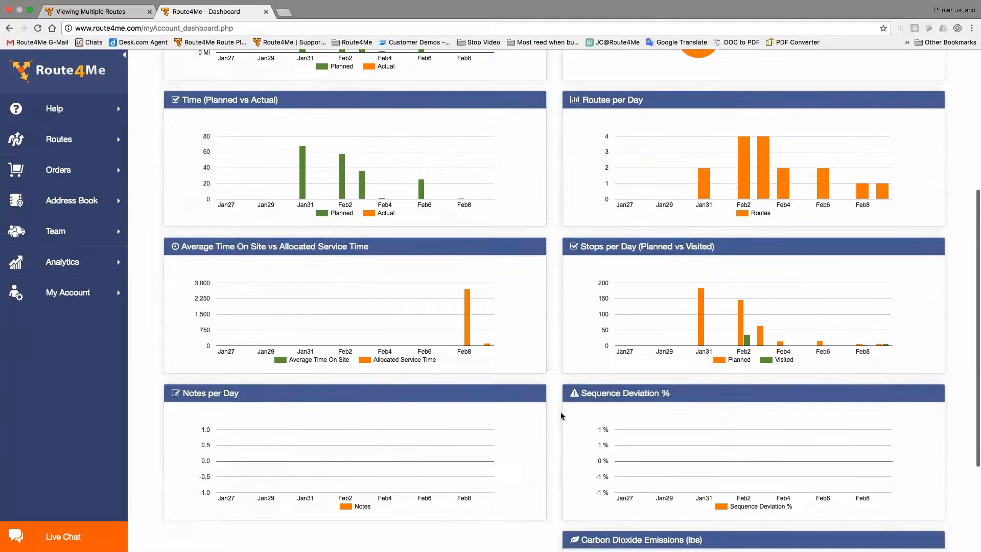
pyautogui.scroll(-3)
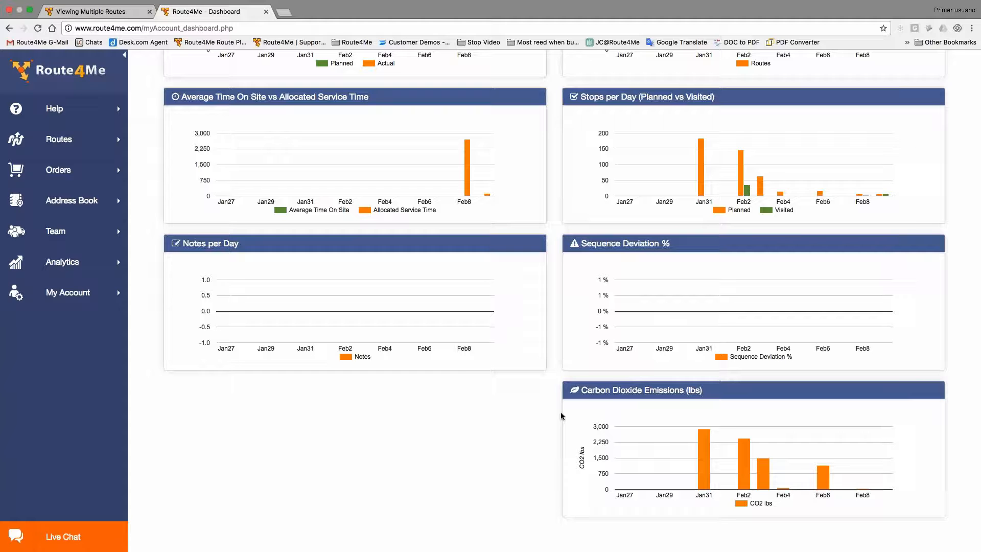
pyautogui.scroll(-3)
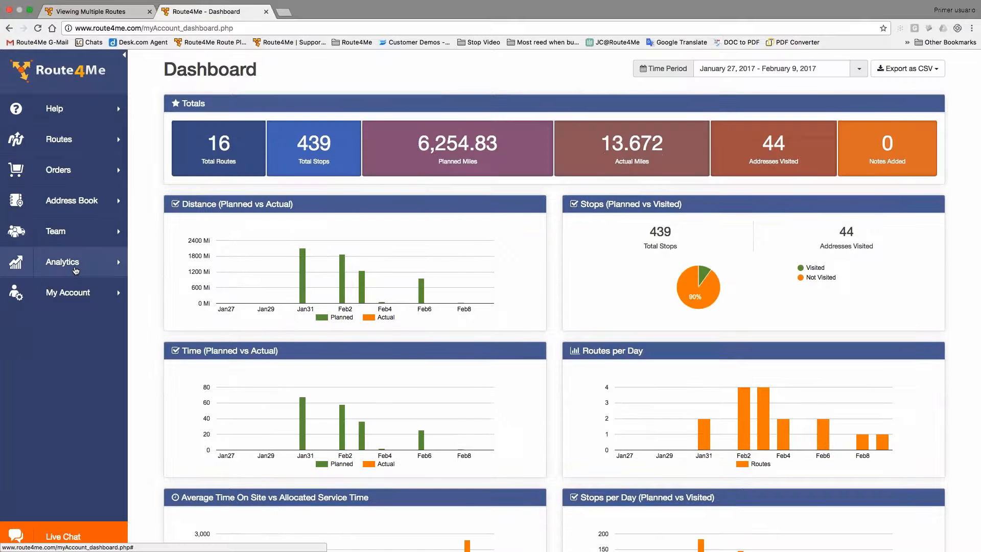
# Filter the Team Activity Feed by member 'dri' to show only Driver One's activity
pyautogui.click(63, 262)
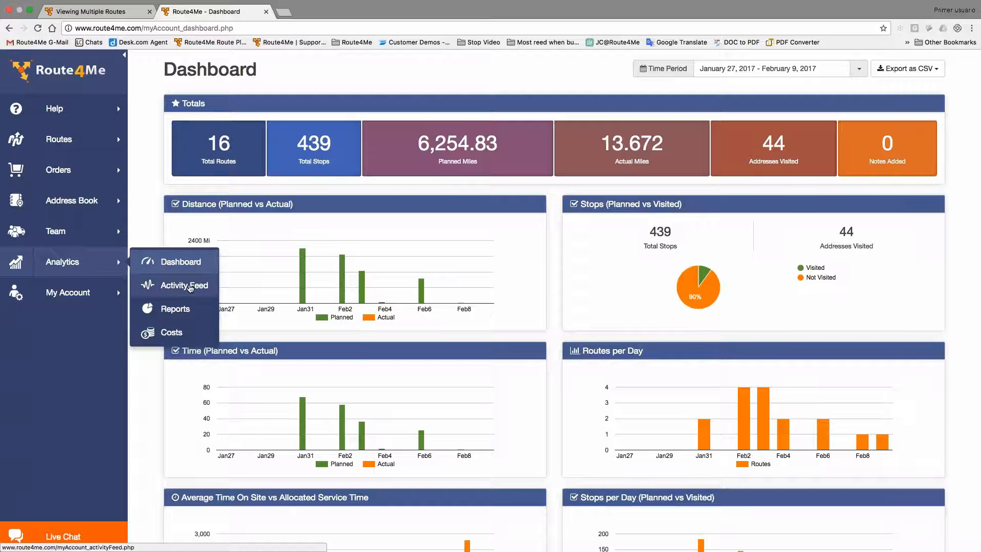
pyautogui.click(183, 285)
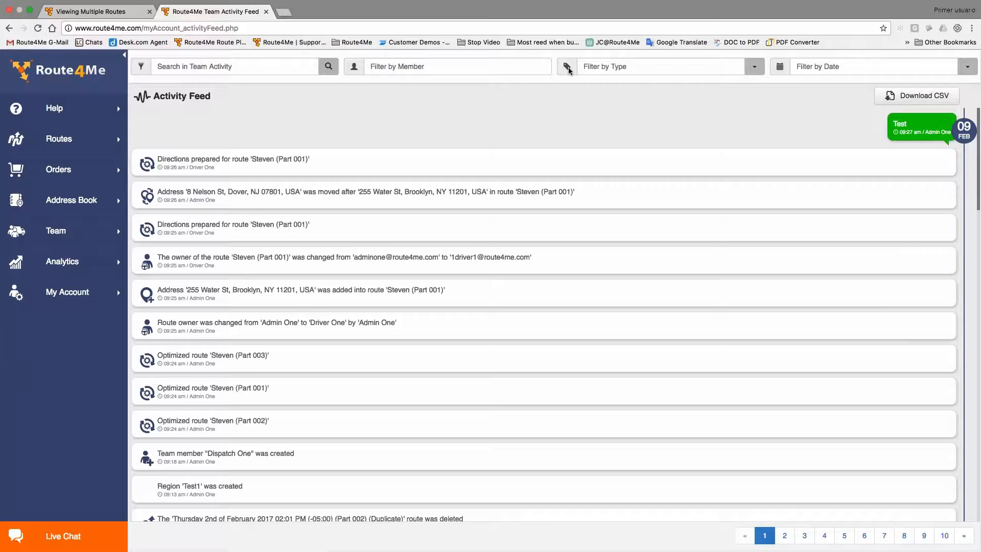
pyautogui.click(457, 67)
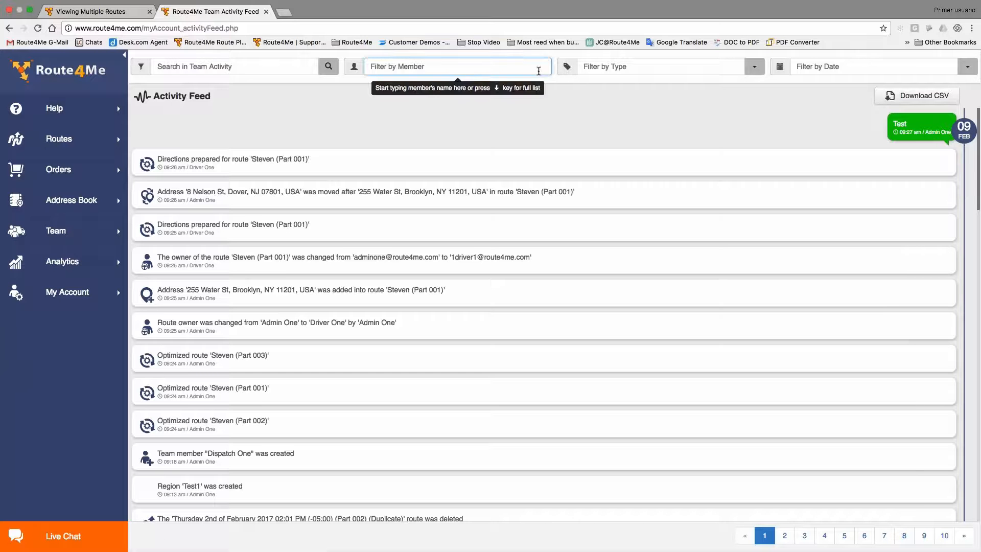
pyautogui.write('dri')
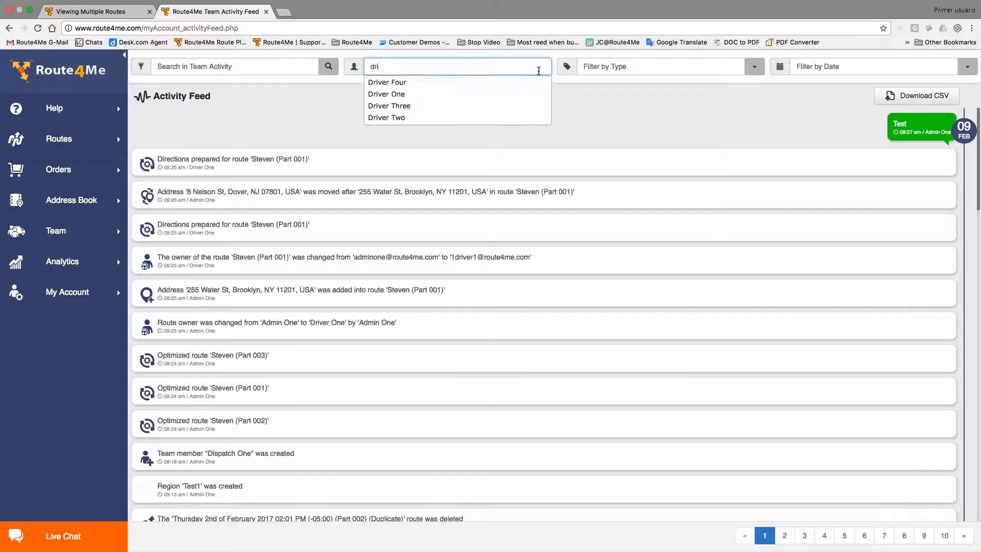
pyautogui.click(386, 94)
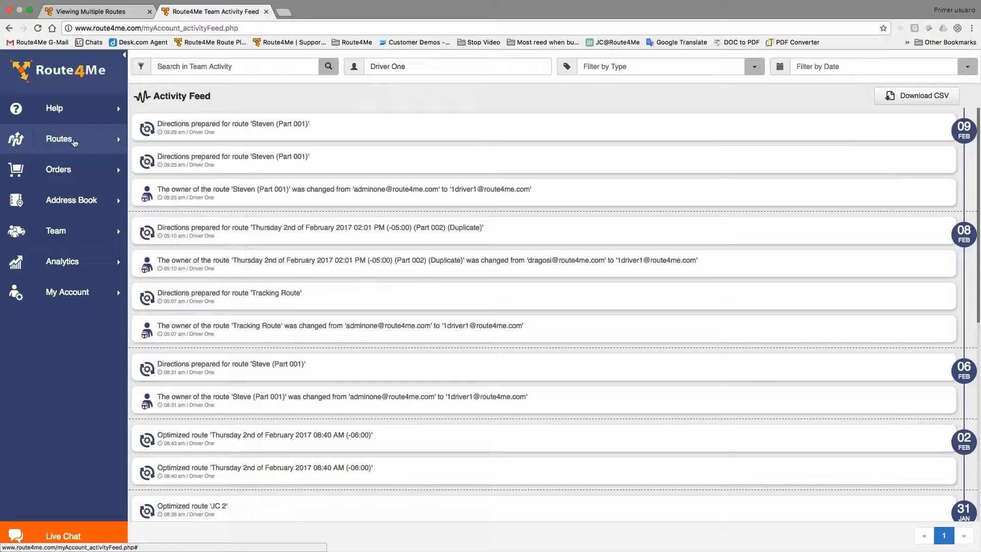
# Expand Steven (Part 001) in the Routes List to show its map path and stop addresses
pyautogui.click(60, 138)
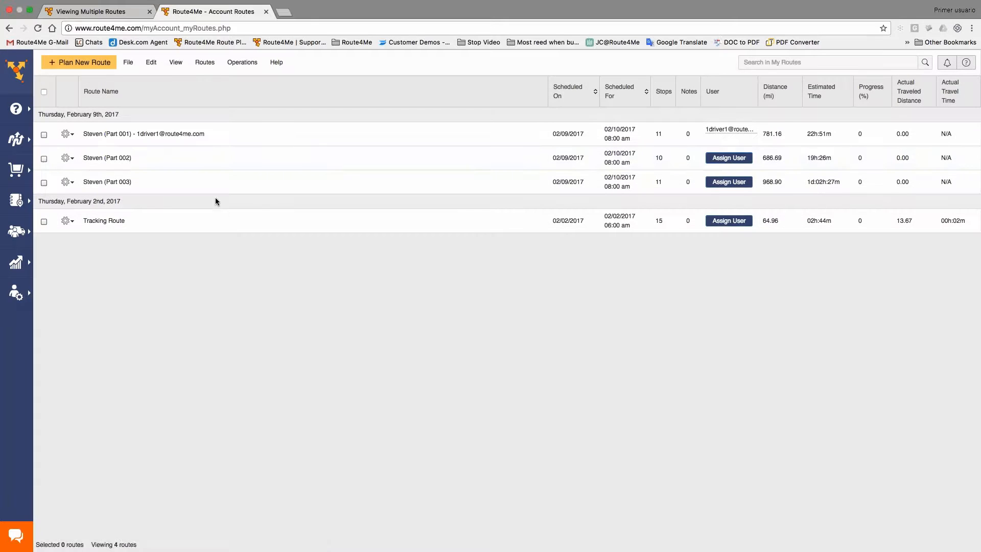
pyautogui.moveTo(106, 157)
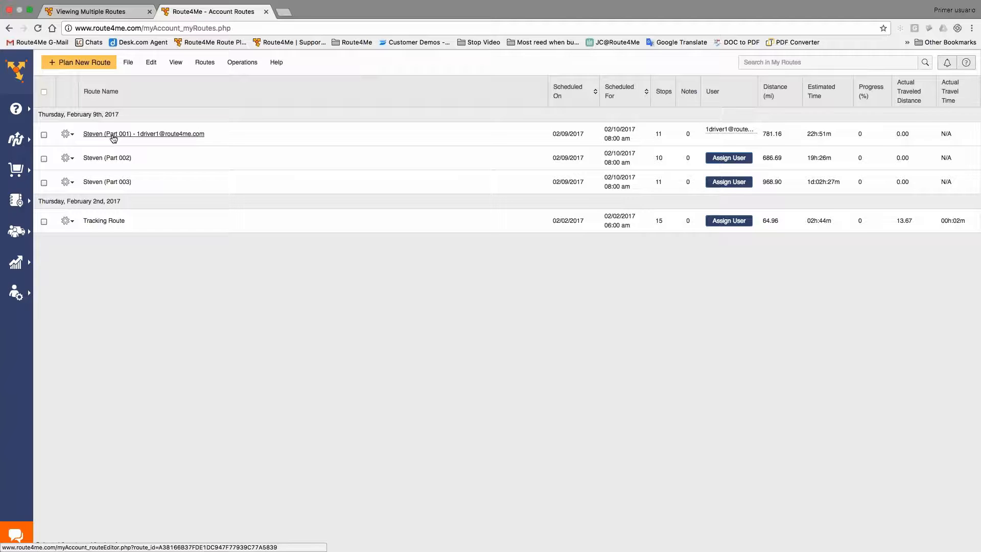
pyautogui.click(143, 133)
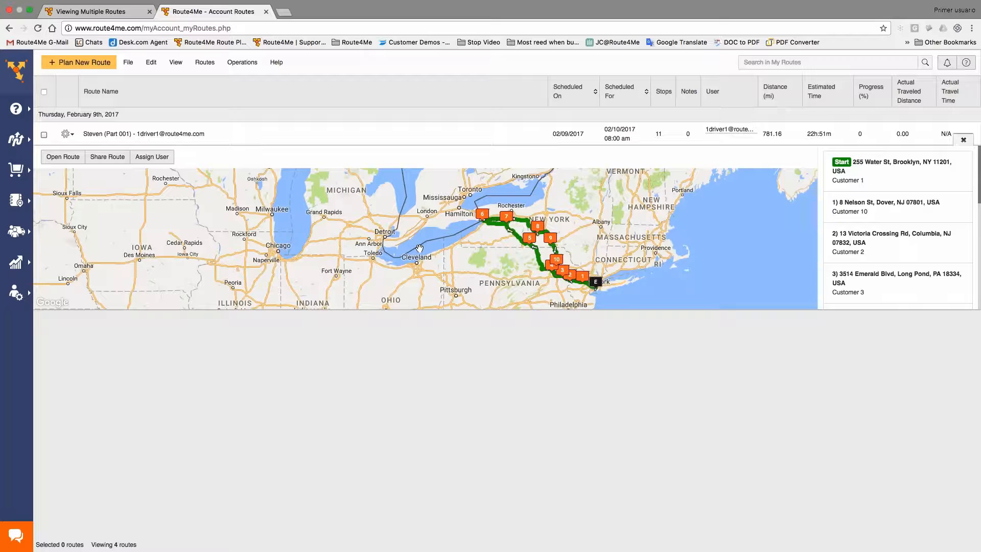
# Show the Steven (Part 001) gear actions with export formats such as CSV, KML and Garmin
pyautogui.click(65, 133)
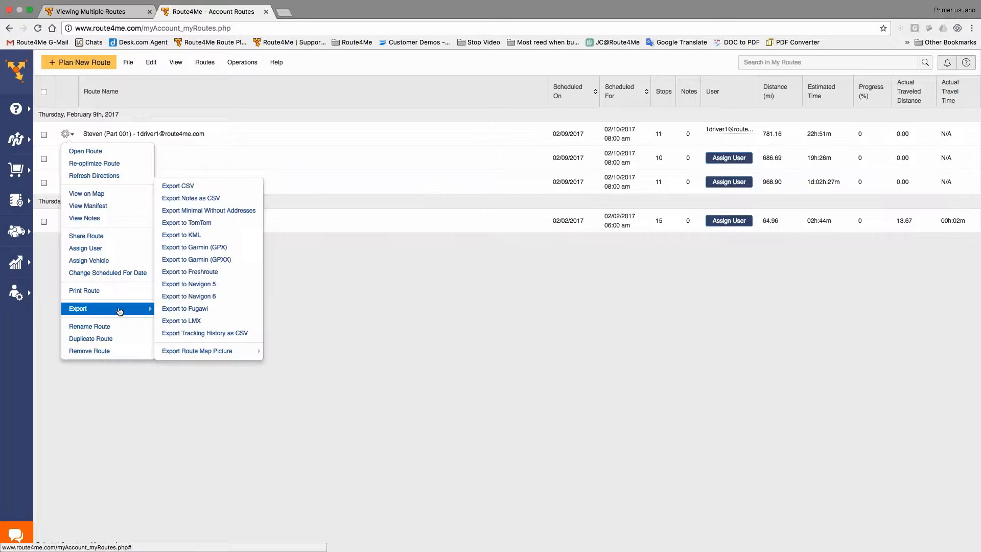
pyautogui.moveTo(88, 311)
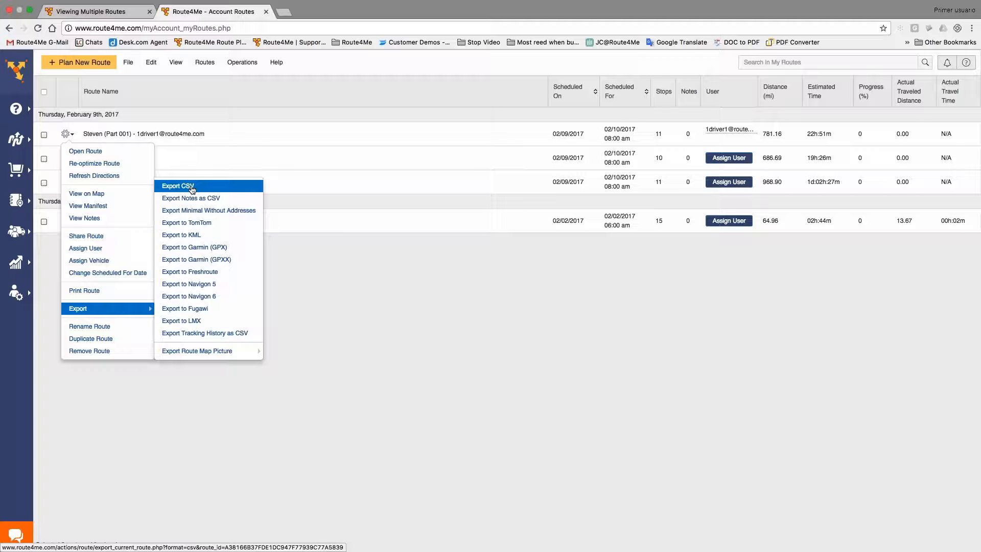
pyautogui.moveTo(196, 350)
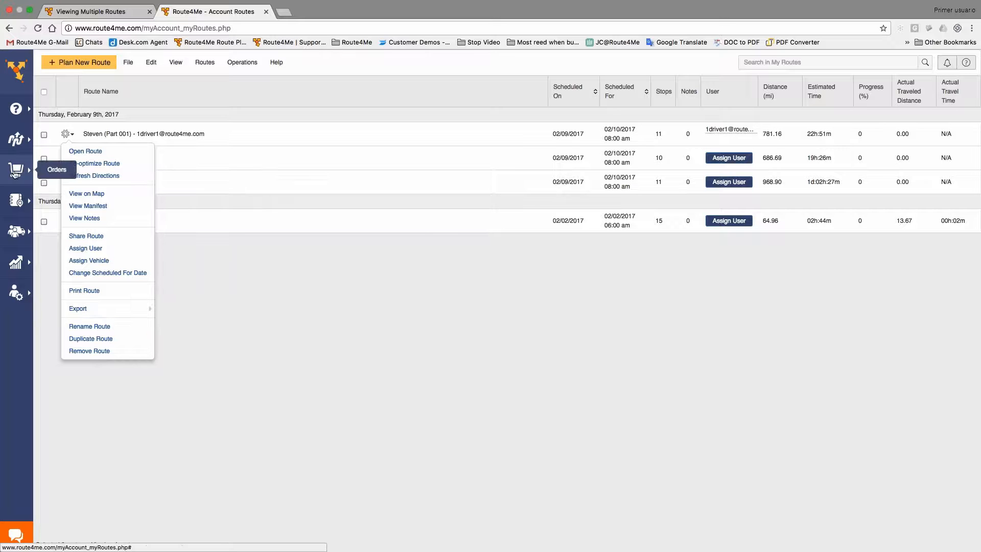
# Show all routes on the Routes Map and choose a Tracking time range
pyautogui.click(17, 139)
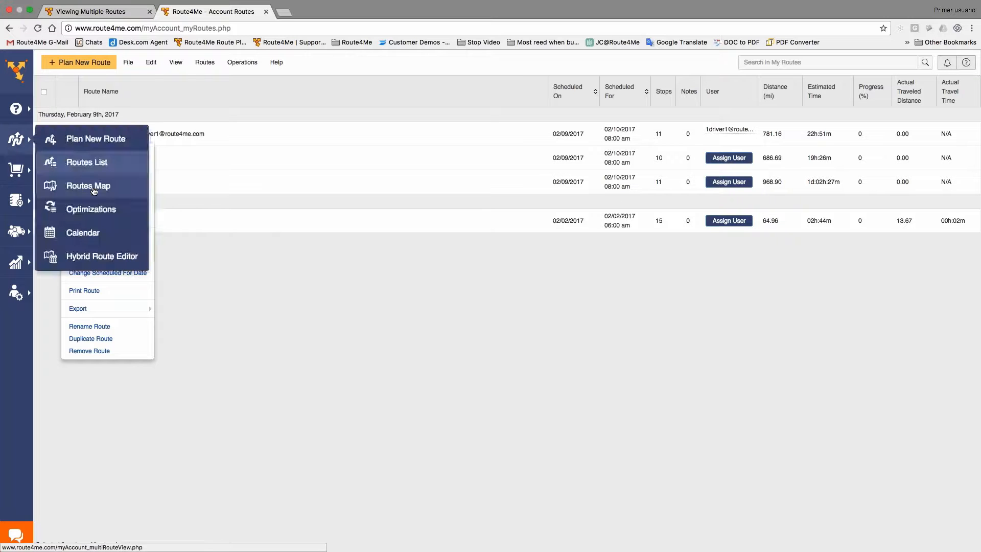
pyautogui.click(88, 186)
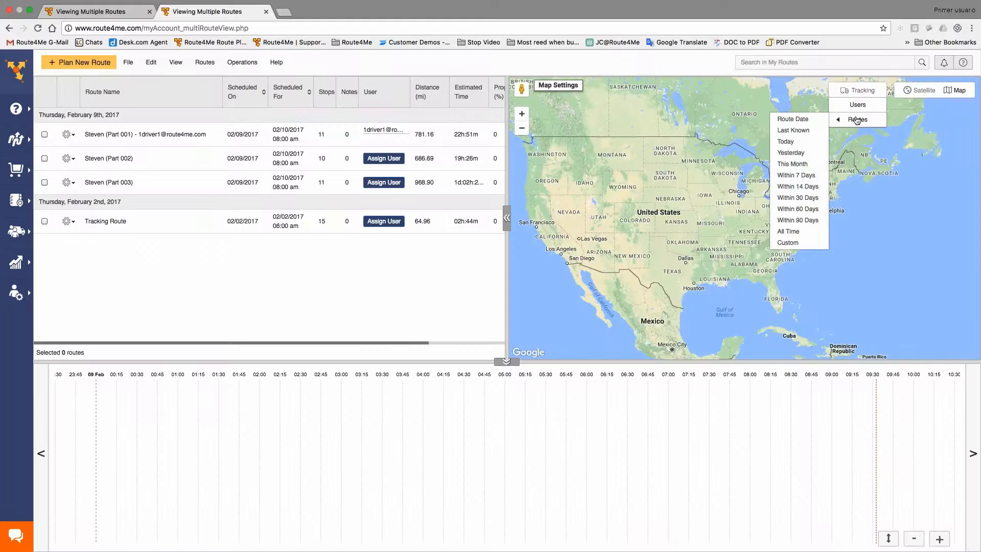
pyautogui.click(858, 104)
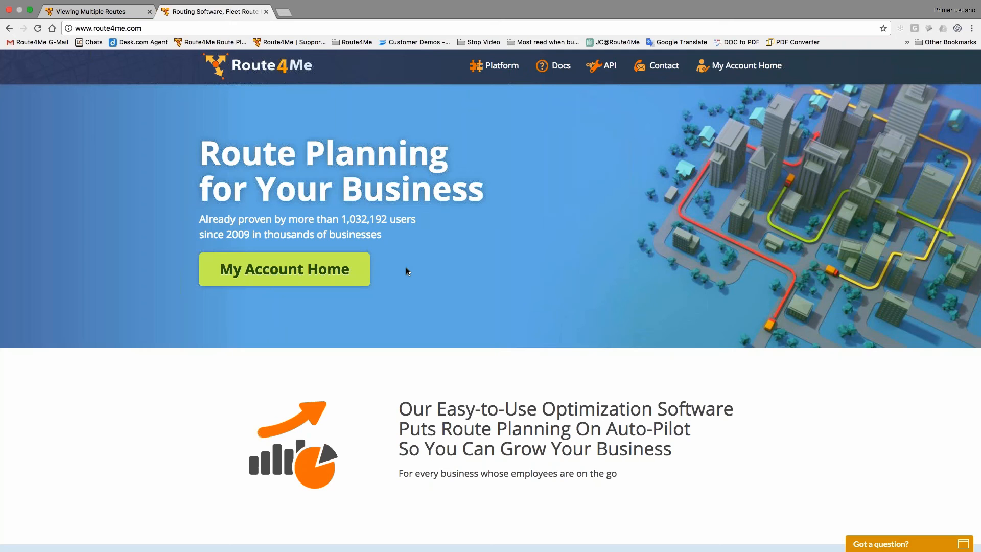
pyautogui.moveTo(431, 254)
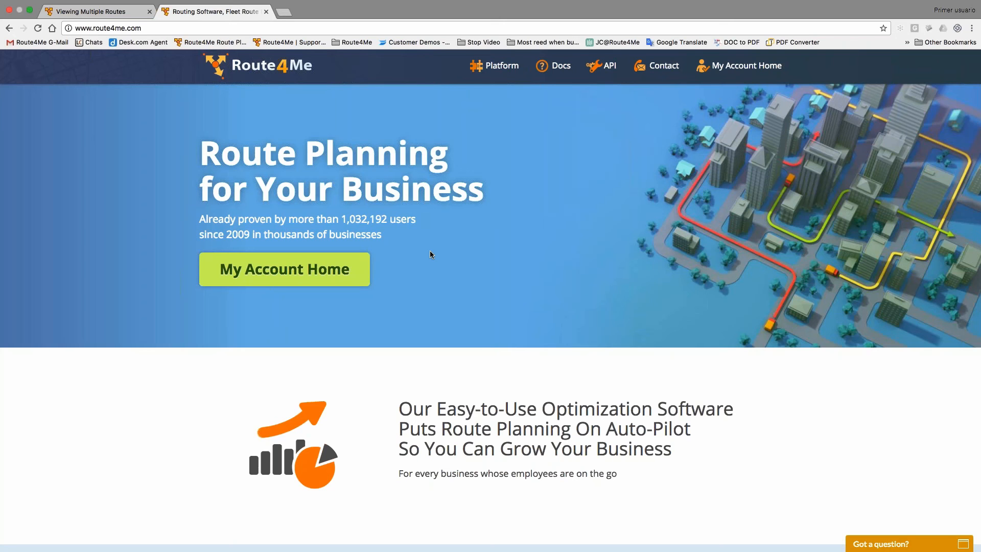